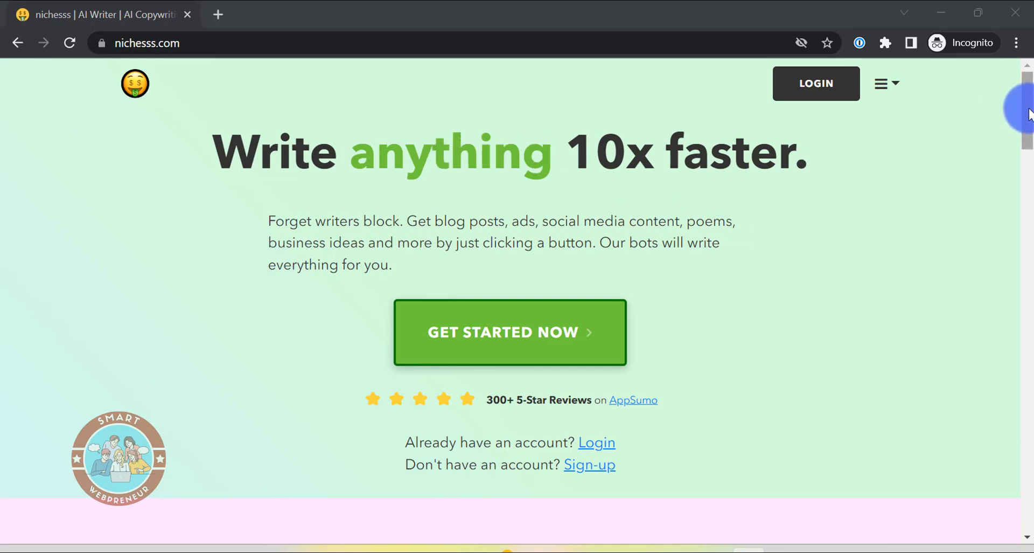
pyautogui.moveTo(900, 195)
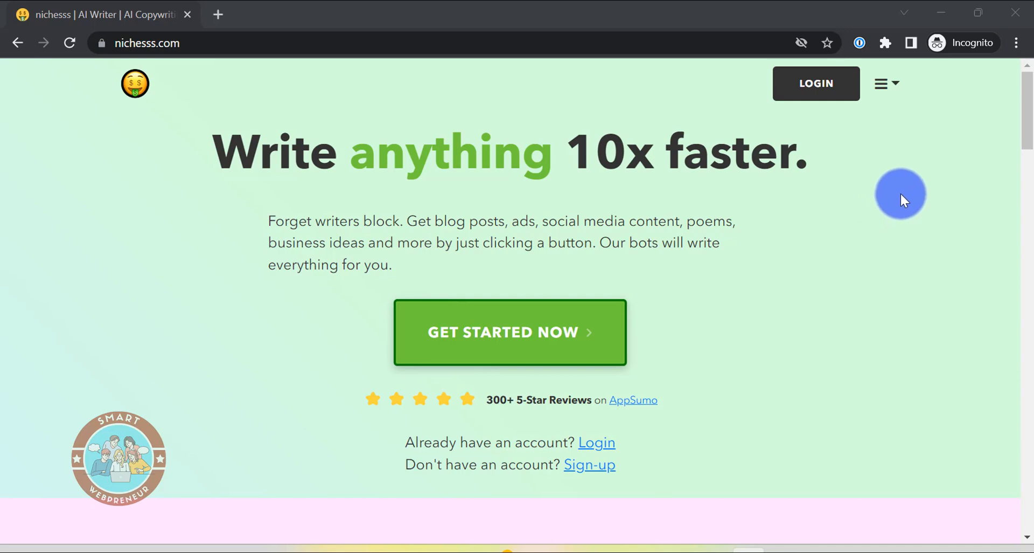
pyautogui.moveTo(1026, 116)
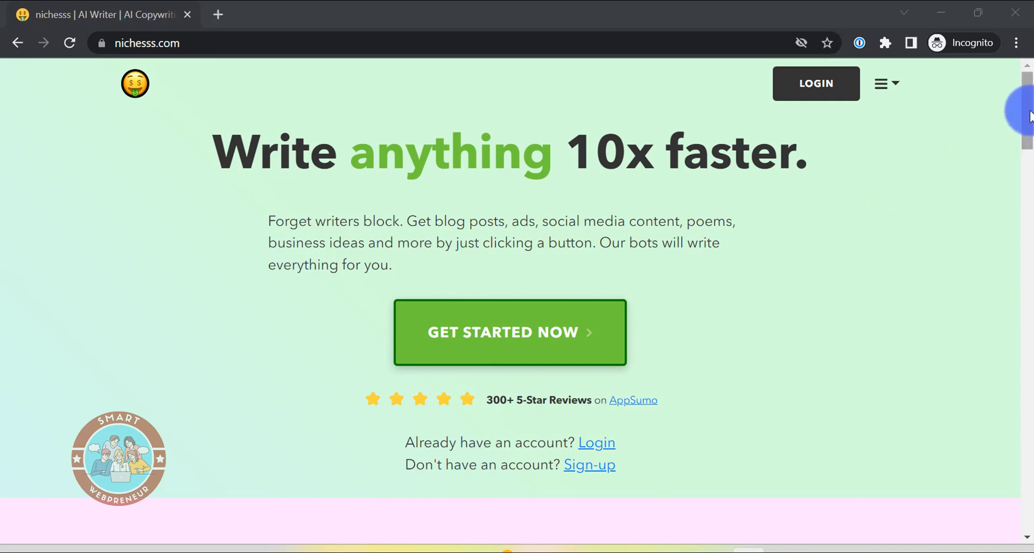
# Browse the Content Tools catalogue and launch the 1-Click Post blog generator from its card
pyautogui.scroll(-3)
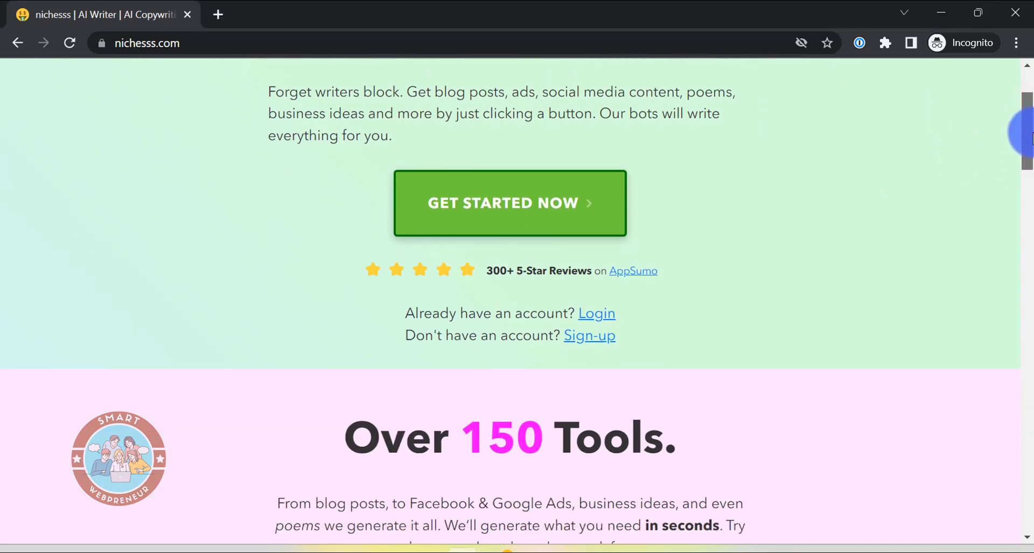
pyautogui.scroll(-3)
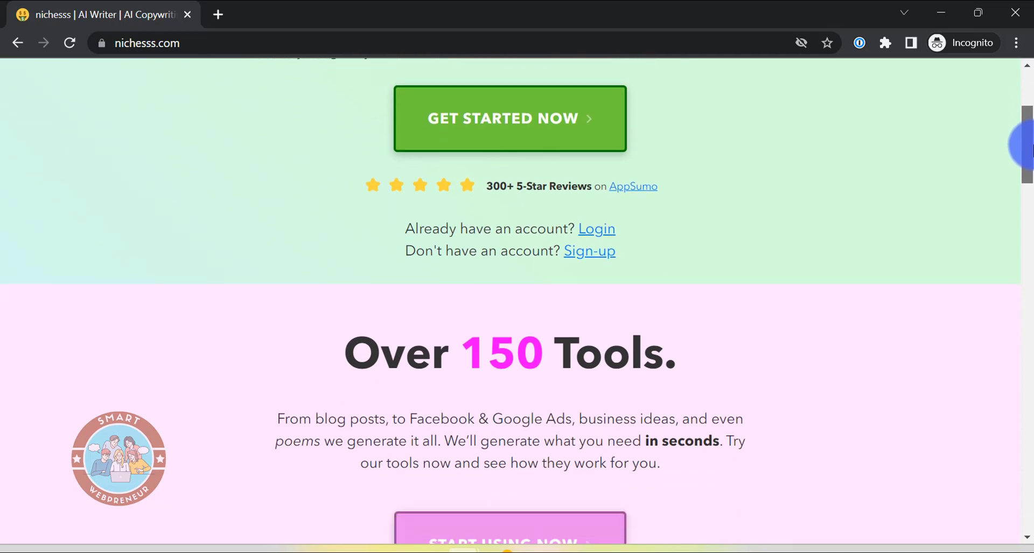
pyautogui.scroll(-3)
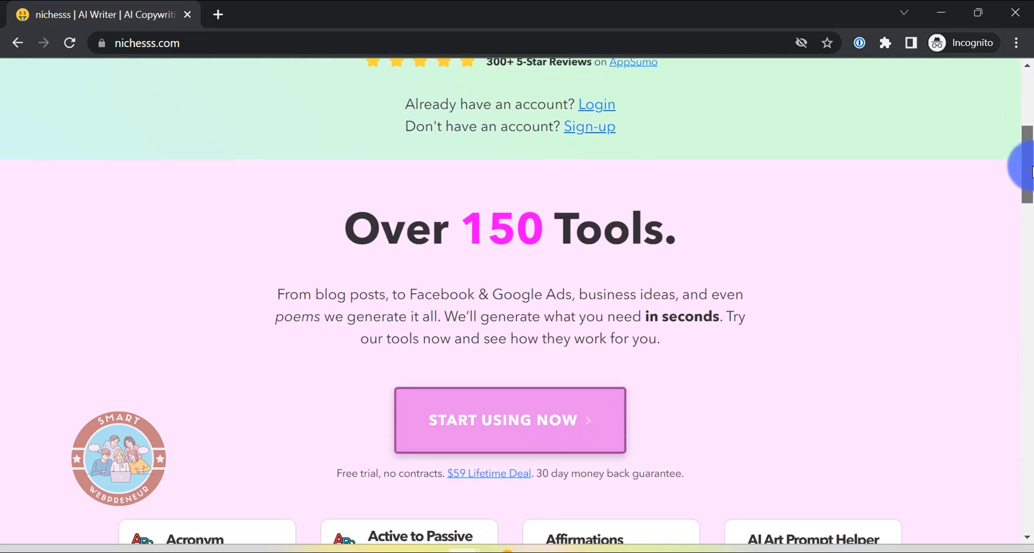
pyautogui.scroll(-3)
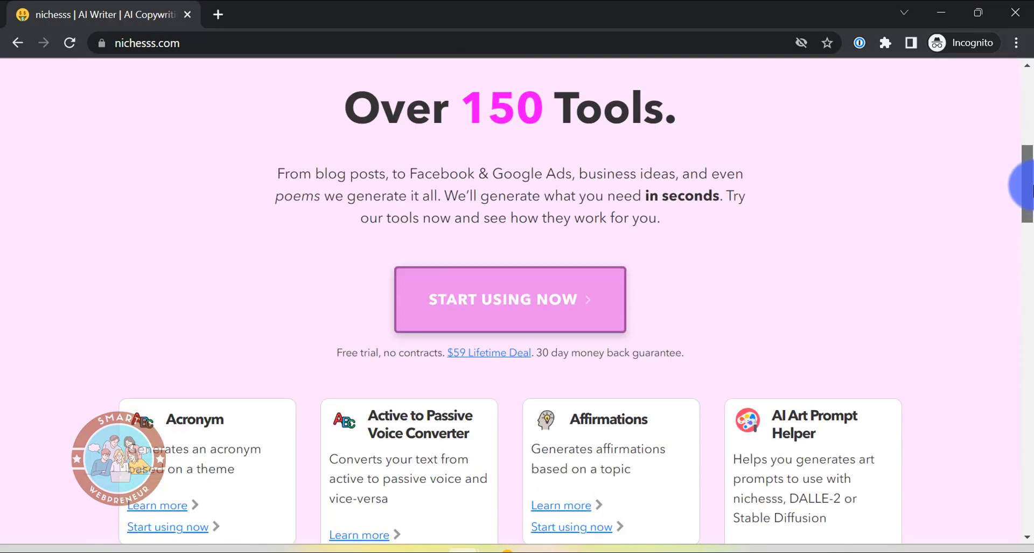
pyautogui.scroll(-3)
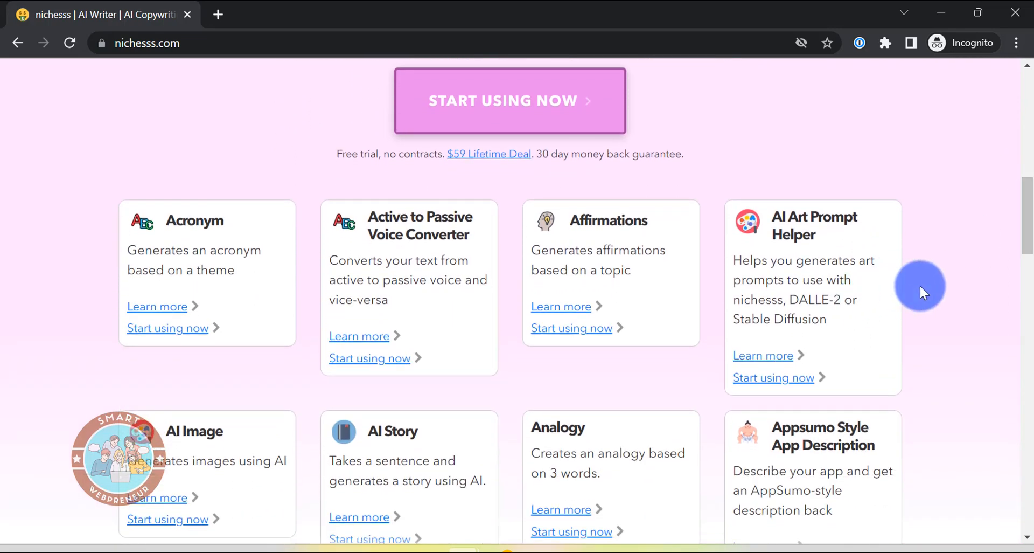
pyautogui.scroll(-3)
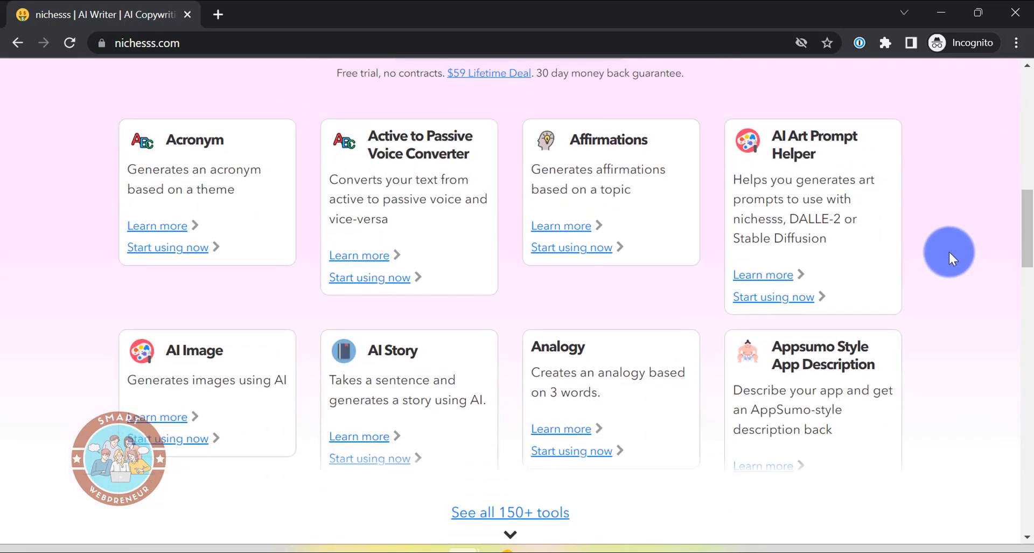
pyautogui.scroll(-3)
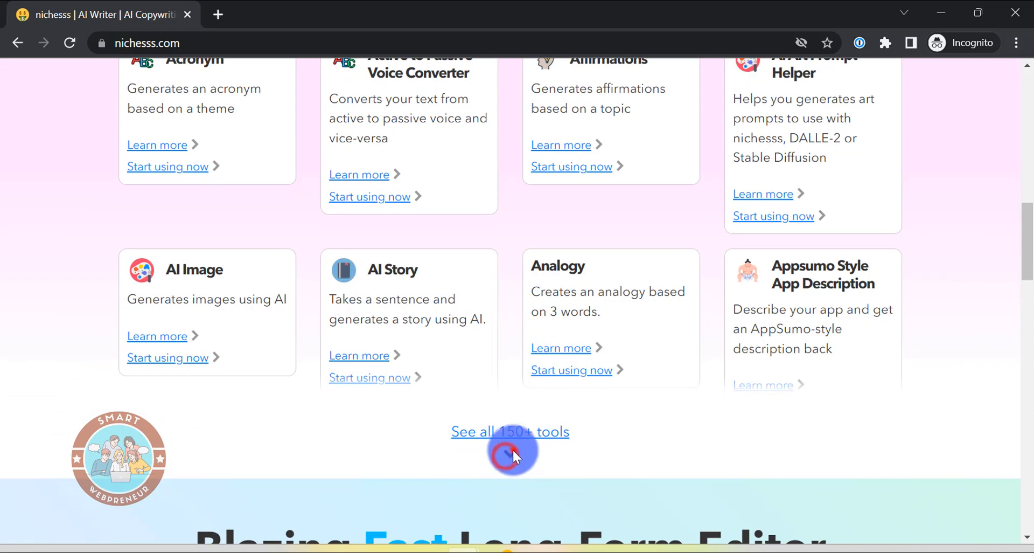
pyautogui.scroll(-3)
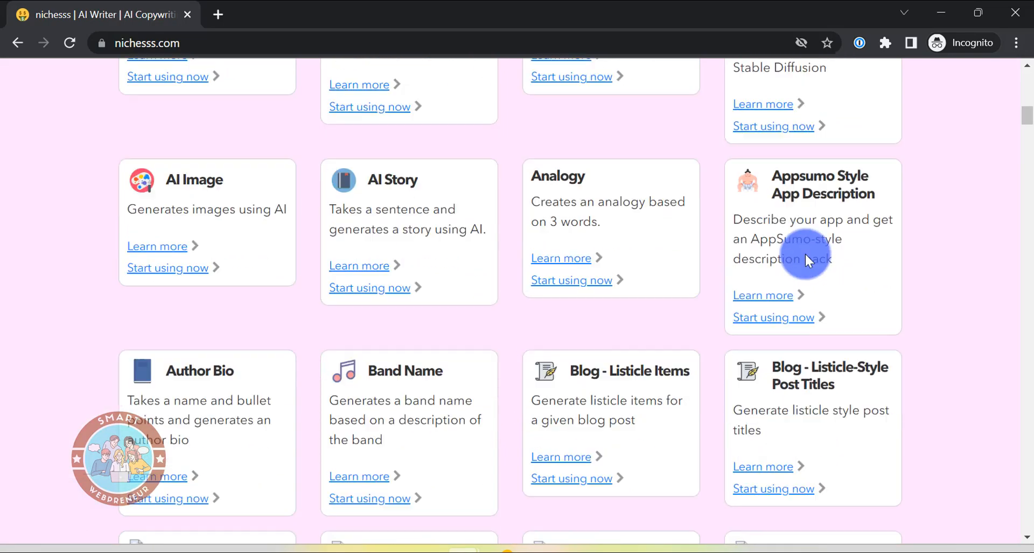
pyautogui.scroll(-3)
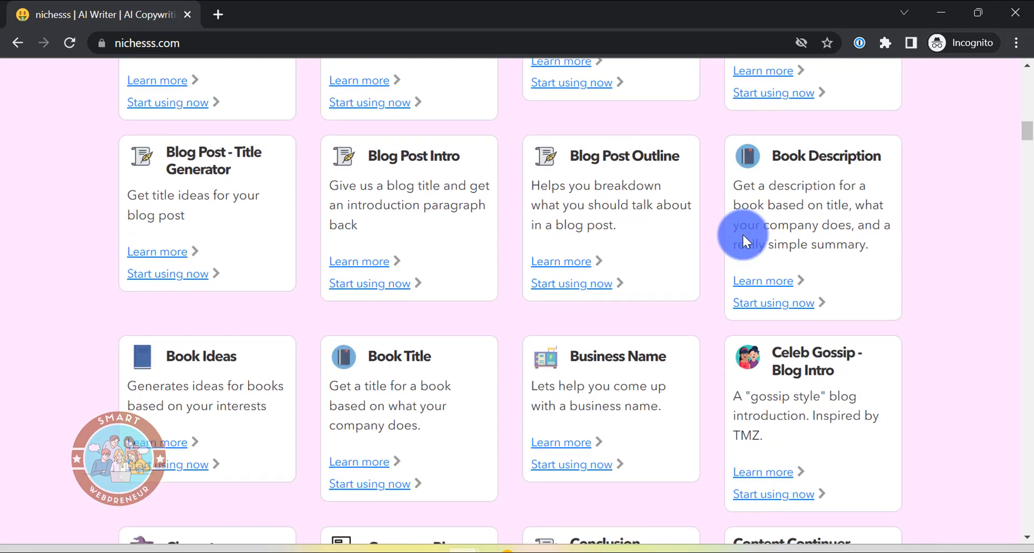
pyautogui.scroll(-3)
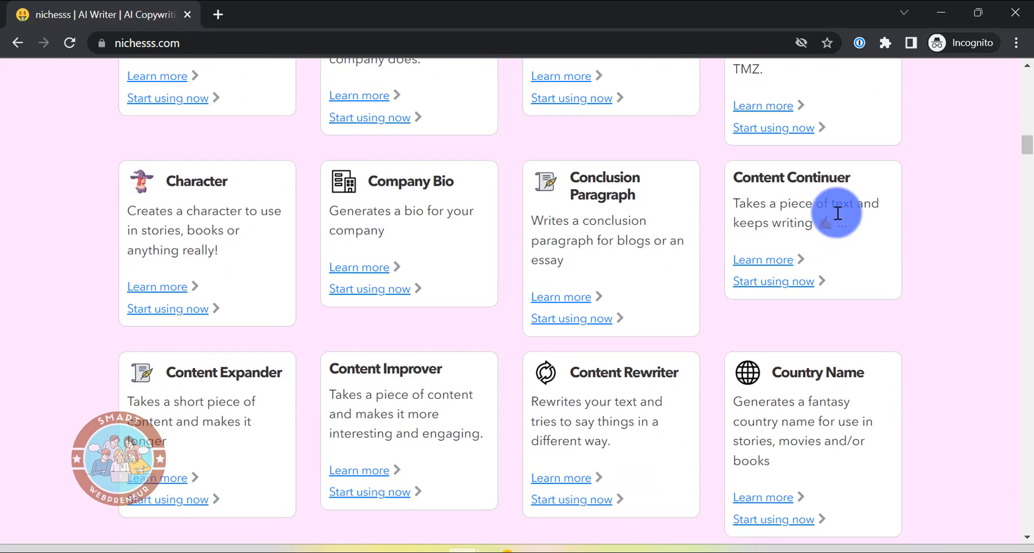
pyautogui.scroll(-3)
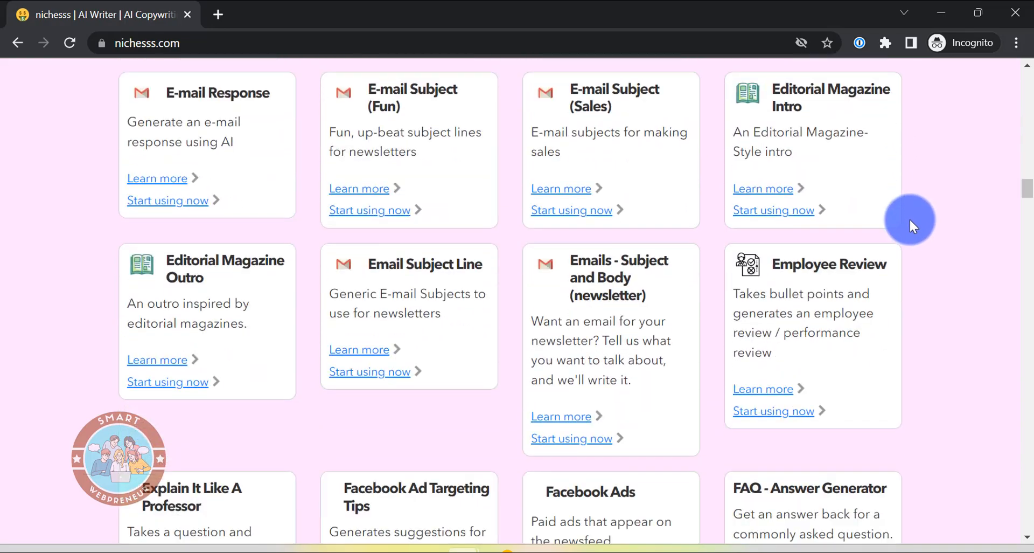
pyautogui.scroll(-3)
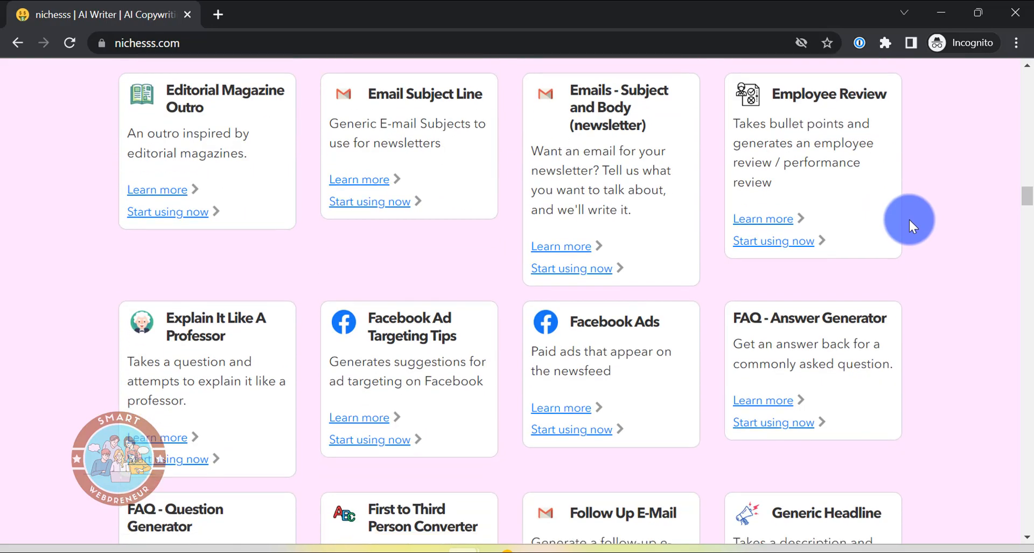
pyautogui.scroll(-3)
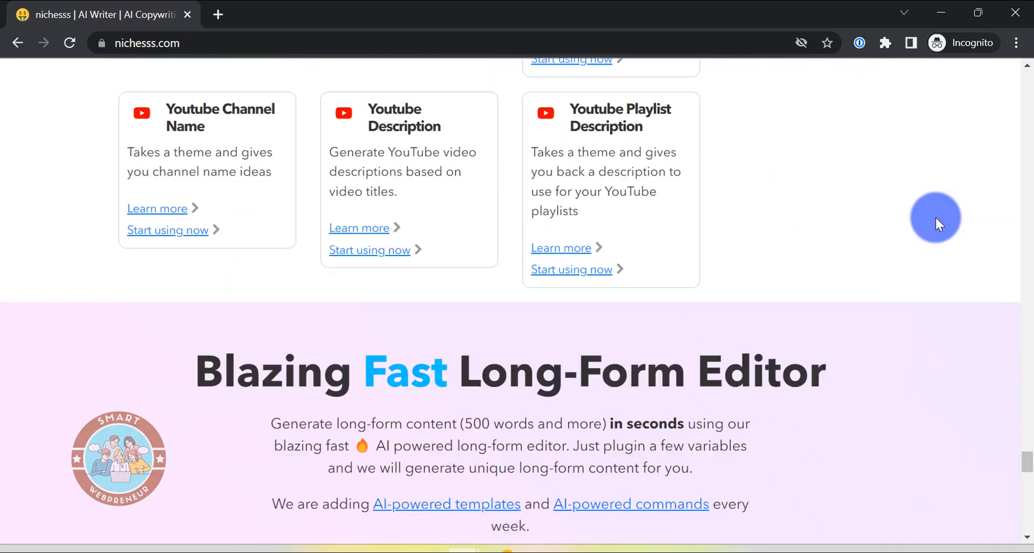
pyautogui.scroll(-3)
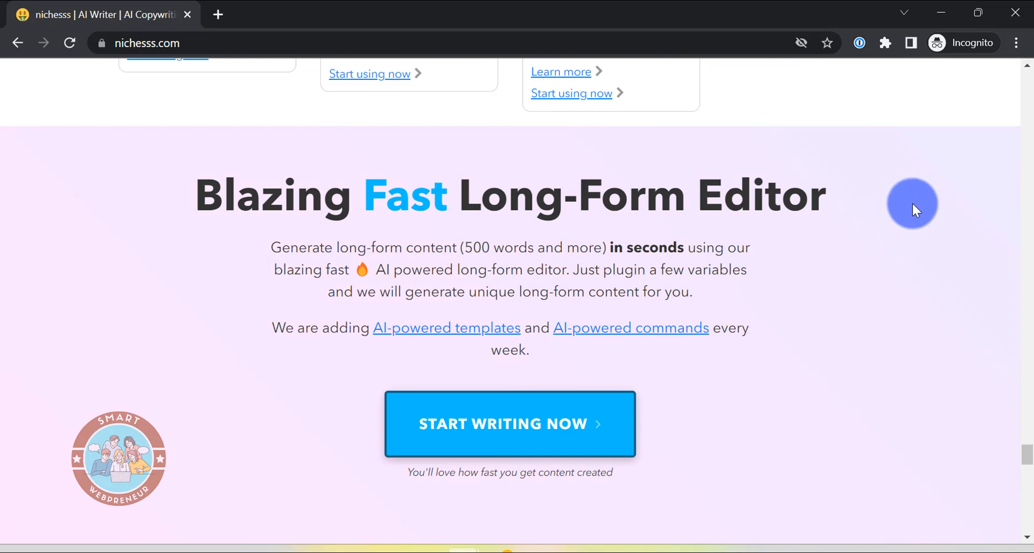
pyautogui.scroll(-3)
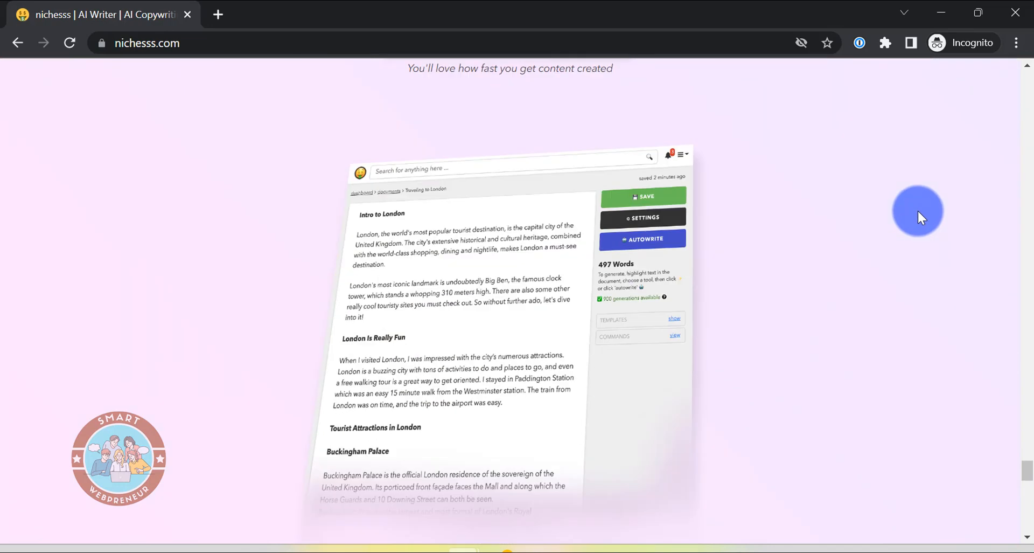
pyautogui.scroll(-3)
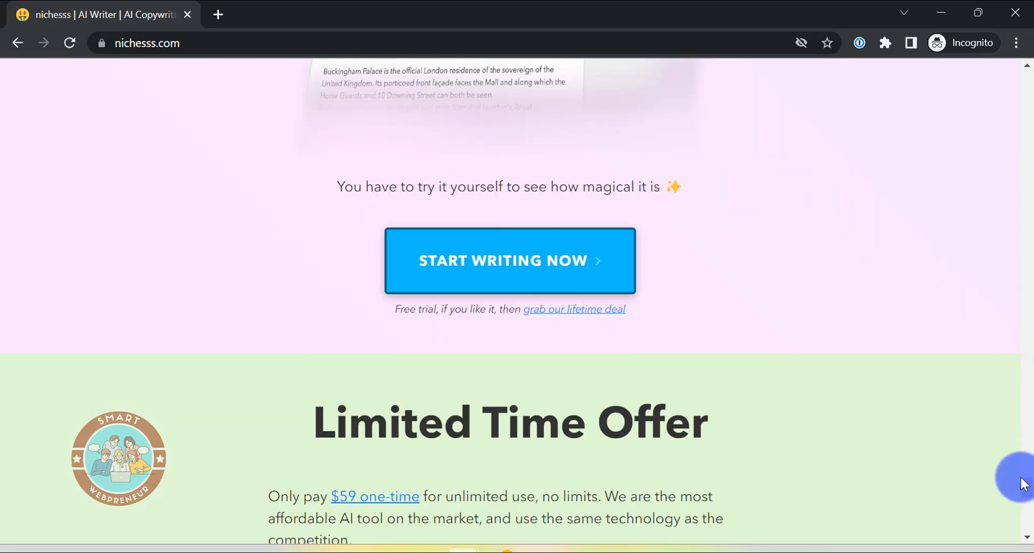
pyautogui.scroll(3)
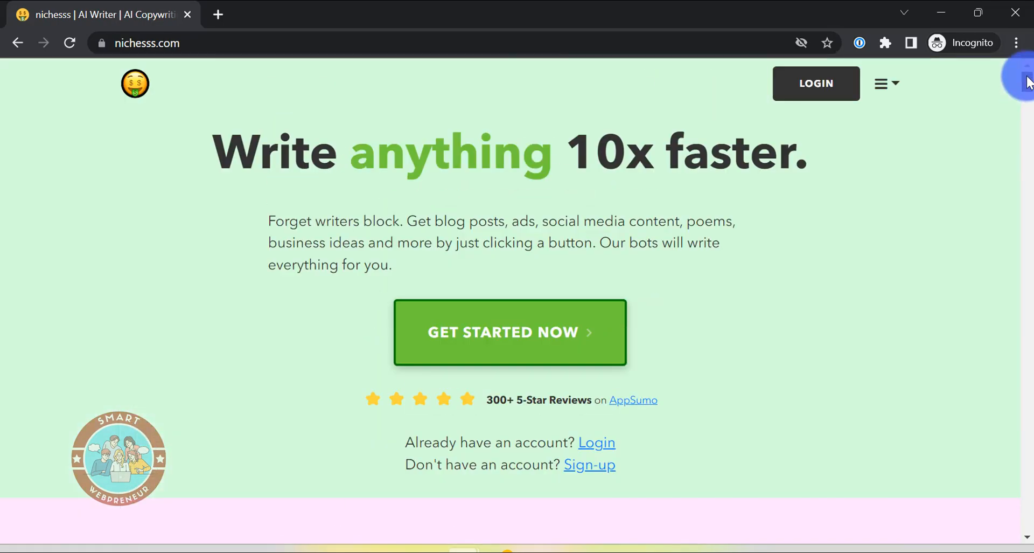
pyautogui.moveTo(816, 262)
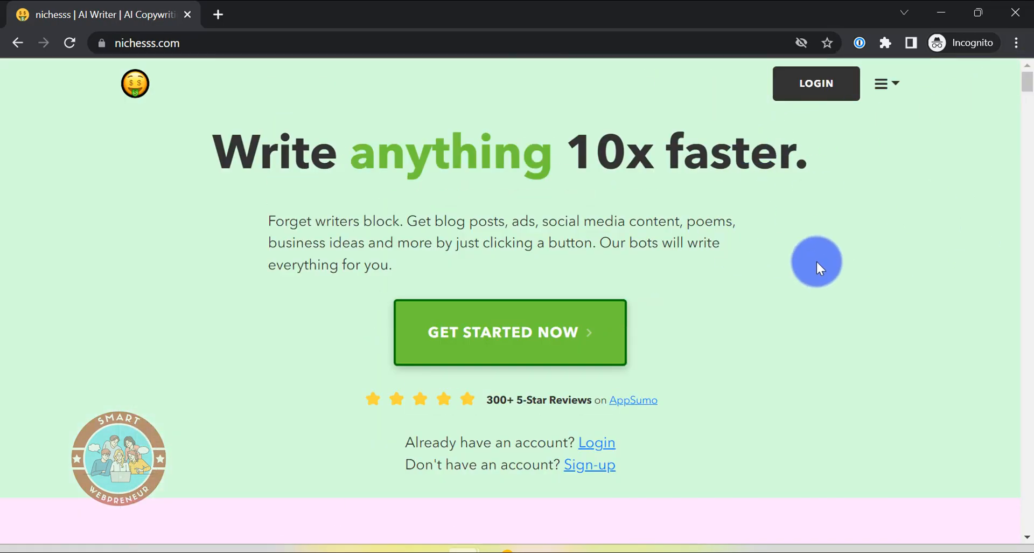
pyautogui.moveTo(749, 126)
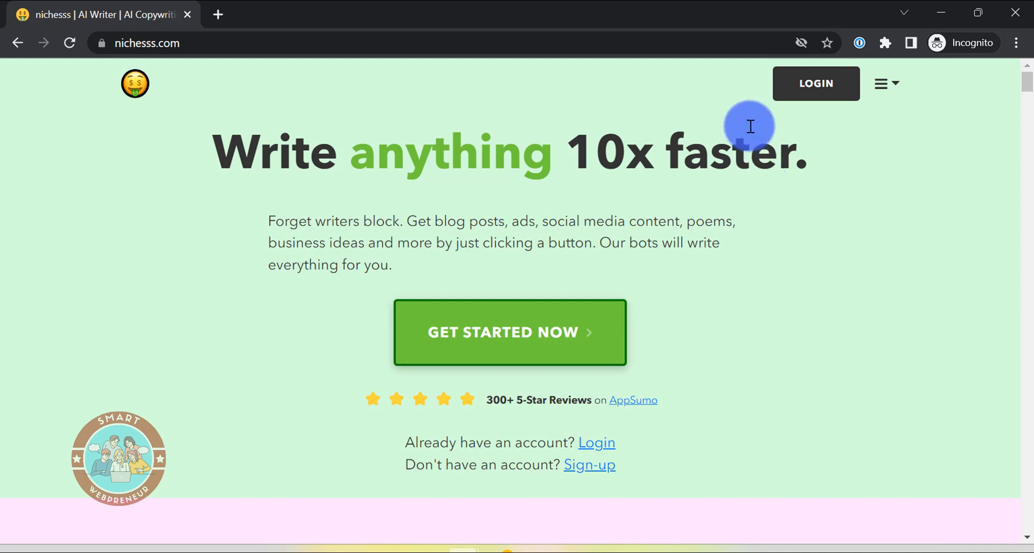
pyautogui.moveTo(1026, 307)
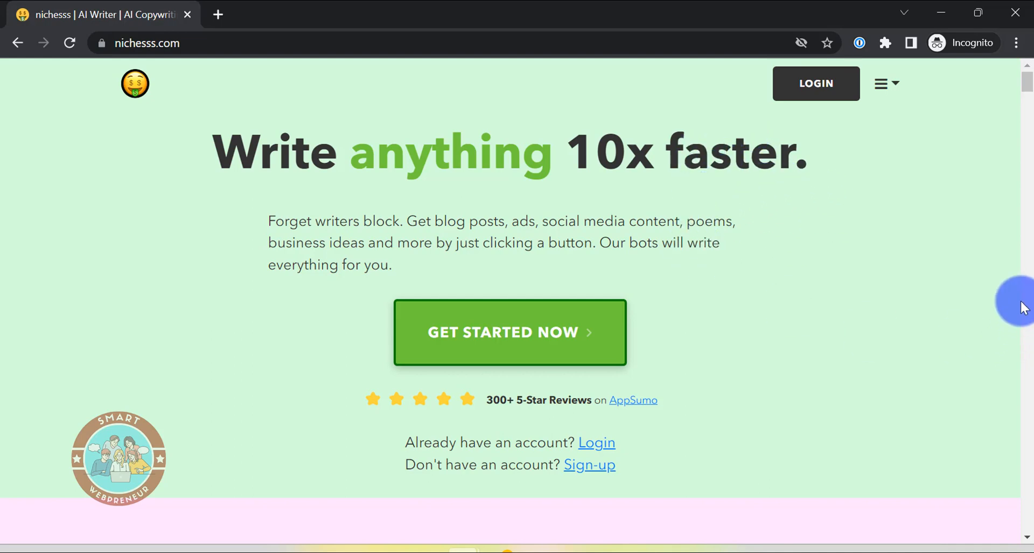
pyautogui.moveTo(942, 271)
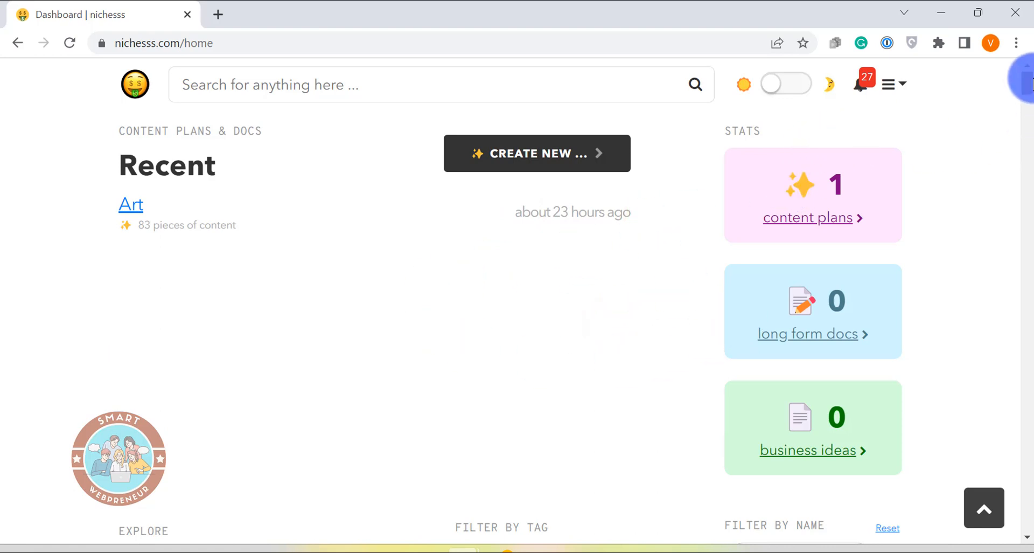
pyautogui.scroll(-3)
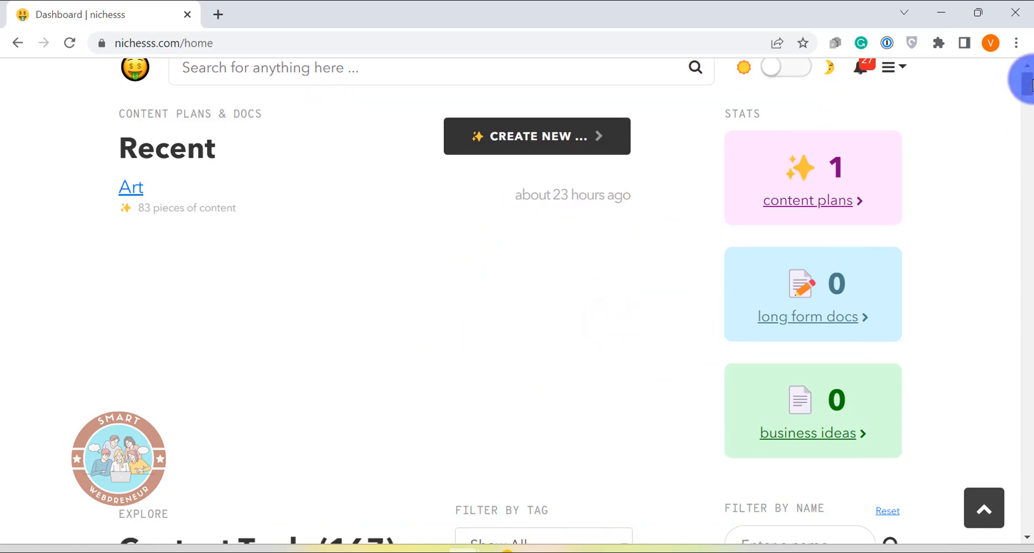
pyautogui.scroll(3)
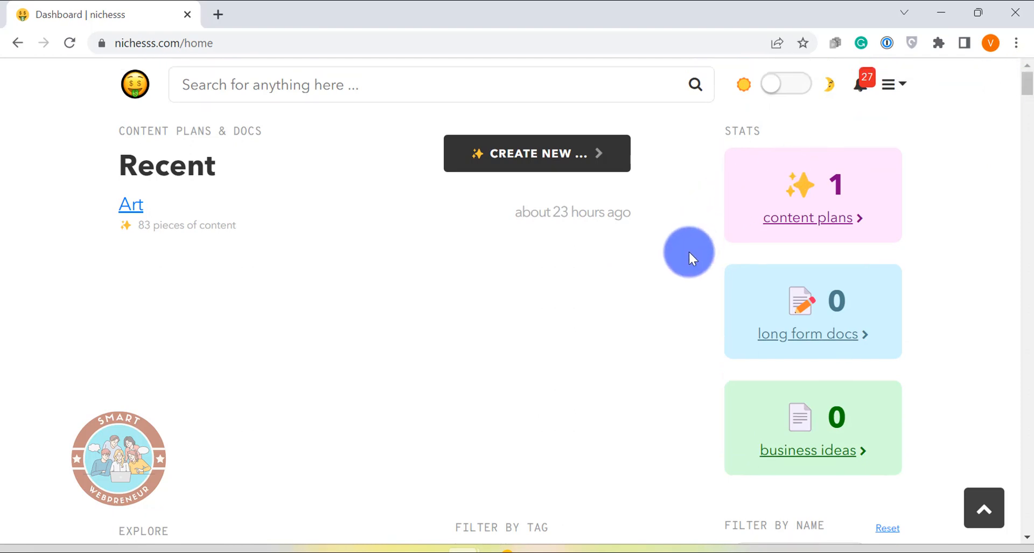
pyautogui.moveTo(497, 289)
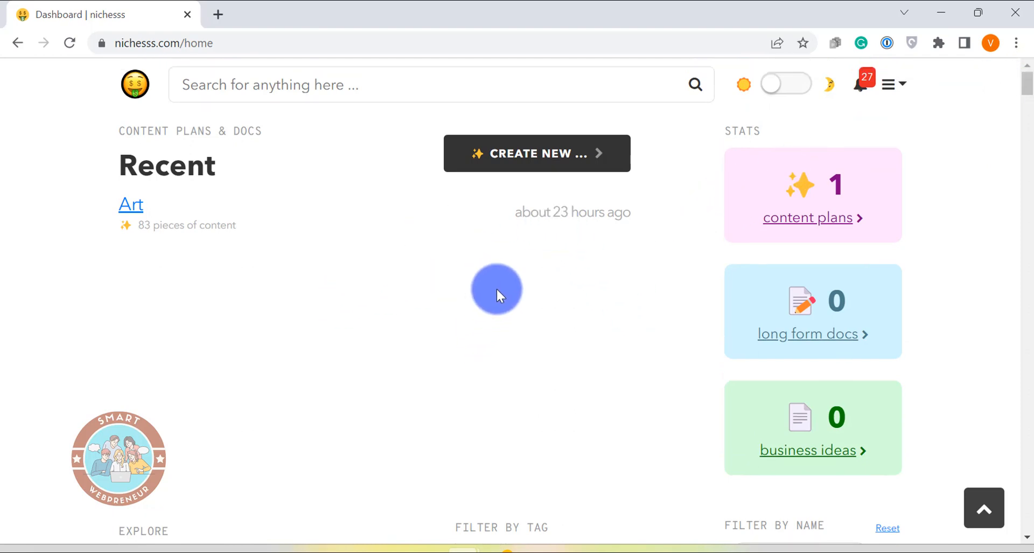
pyautogui.scroll(-3)
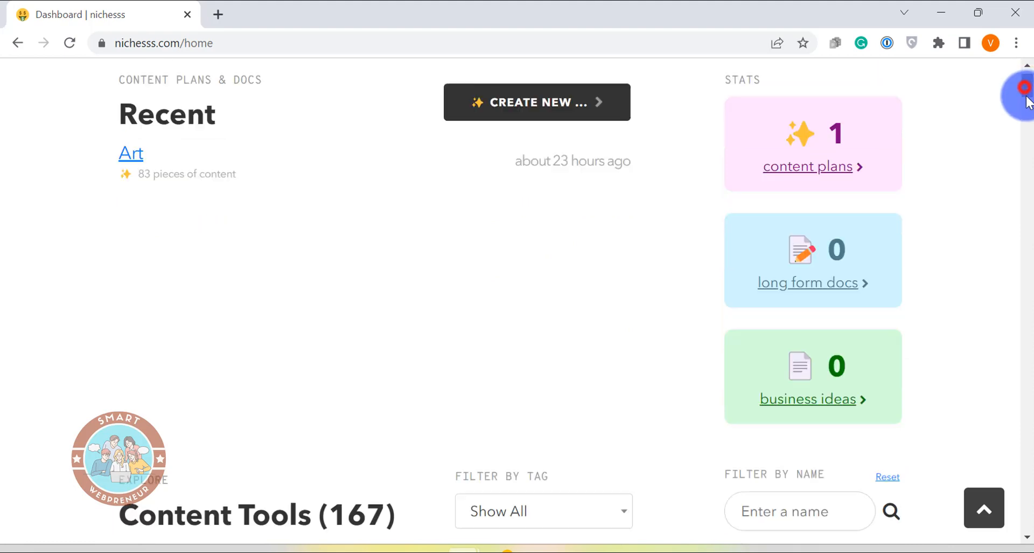
pyautogui.scroll(-3)
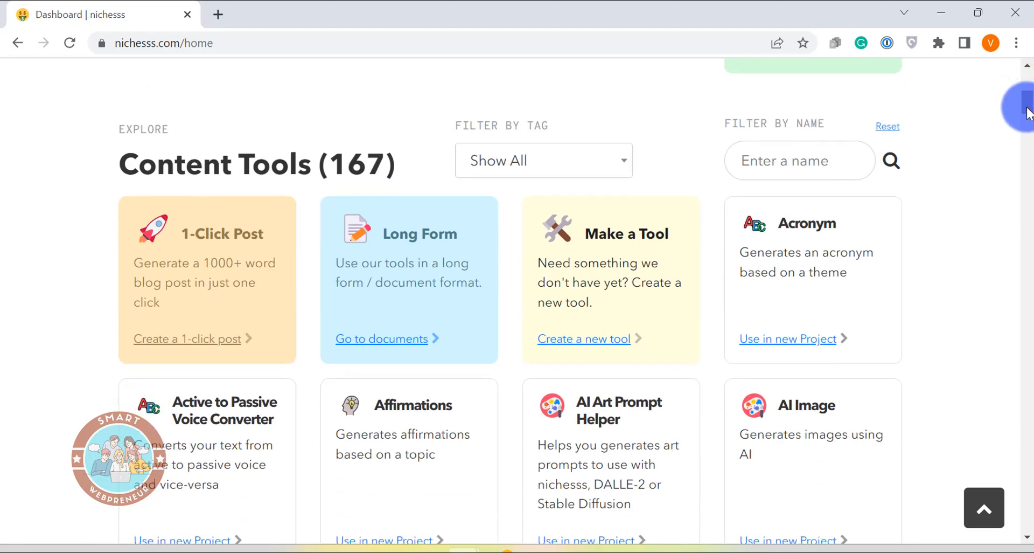
pyautogui.scroll(-3)
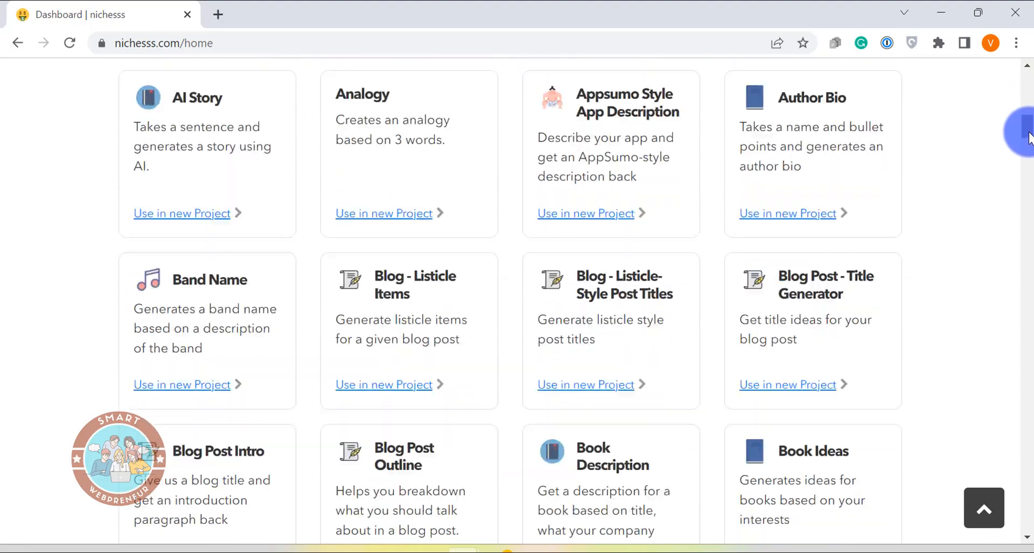
pyautogui.scroll(-3)
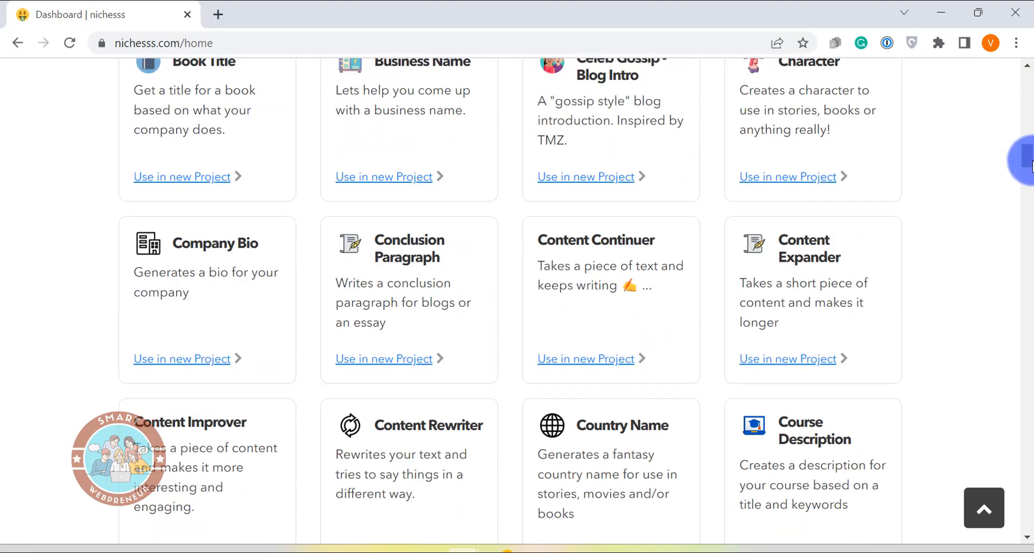
pyautogui.scroll(-3)
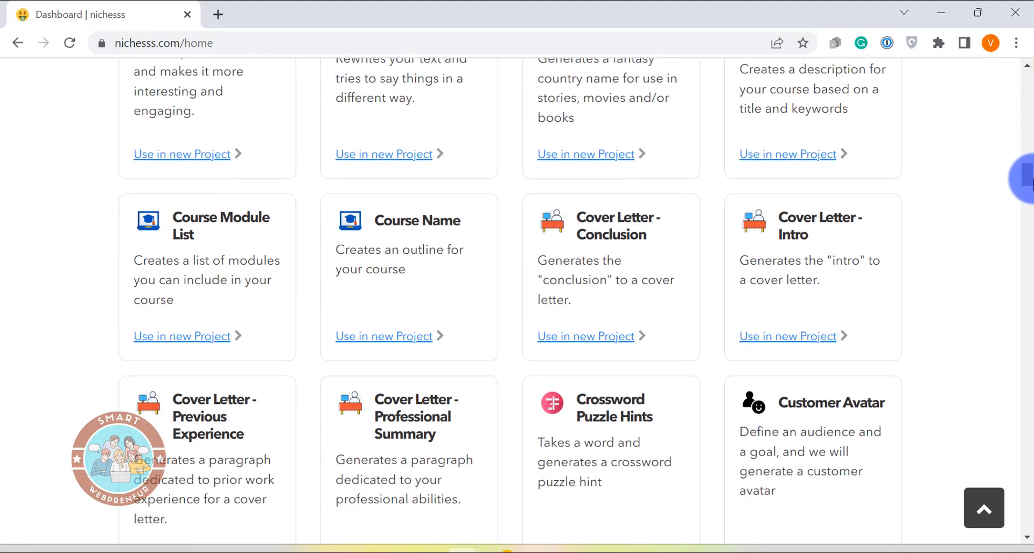
pyautogui.scroll(-3)
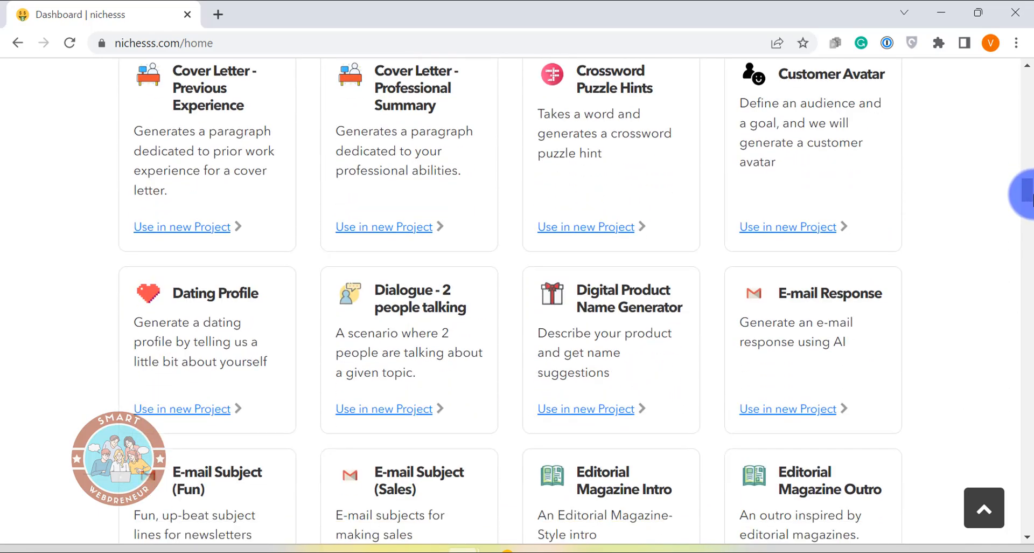
pyautogui.scroll(3)
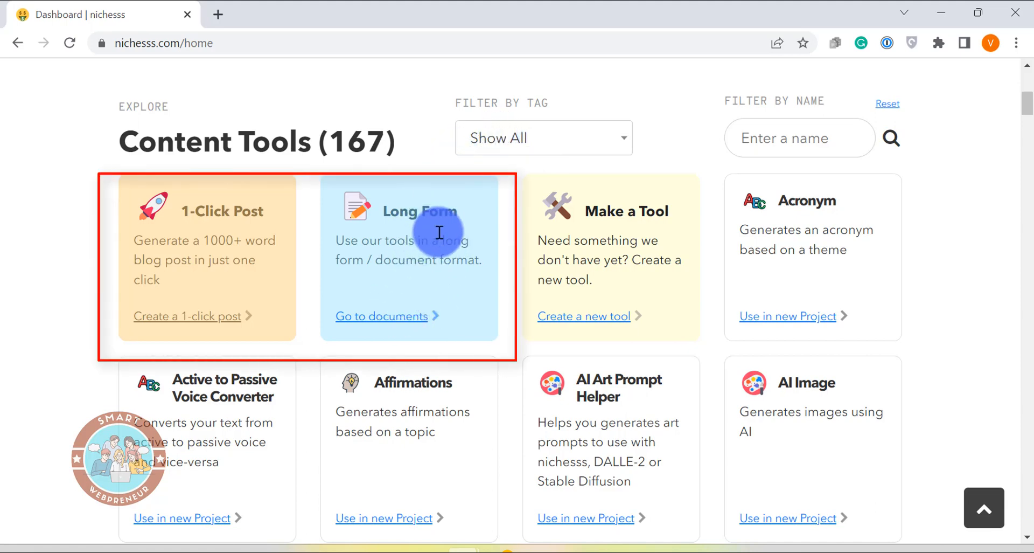
pyautogui.moveTo(422, 257)
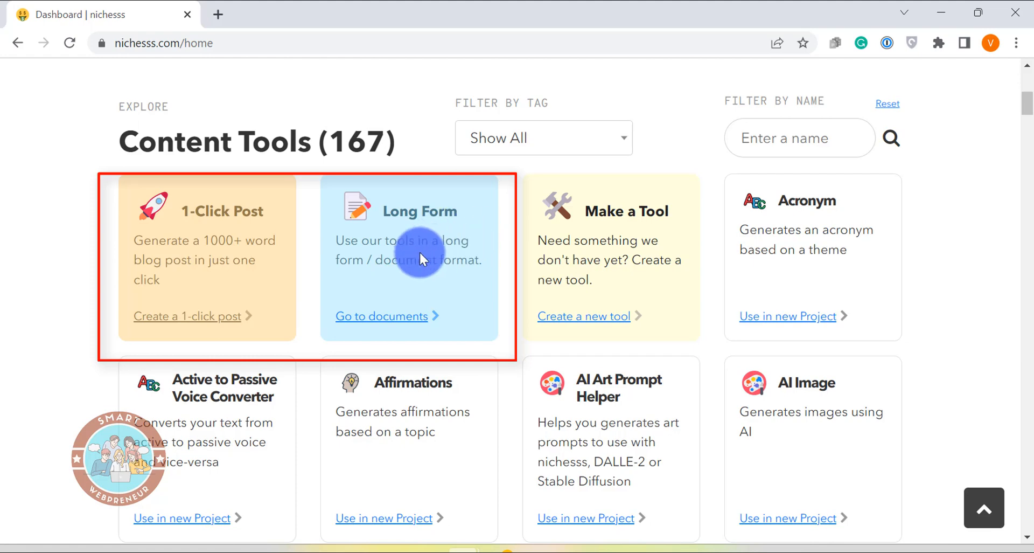
pyautogui.moveTo(231, 274)
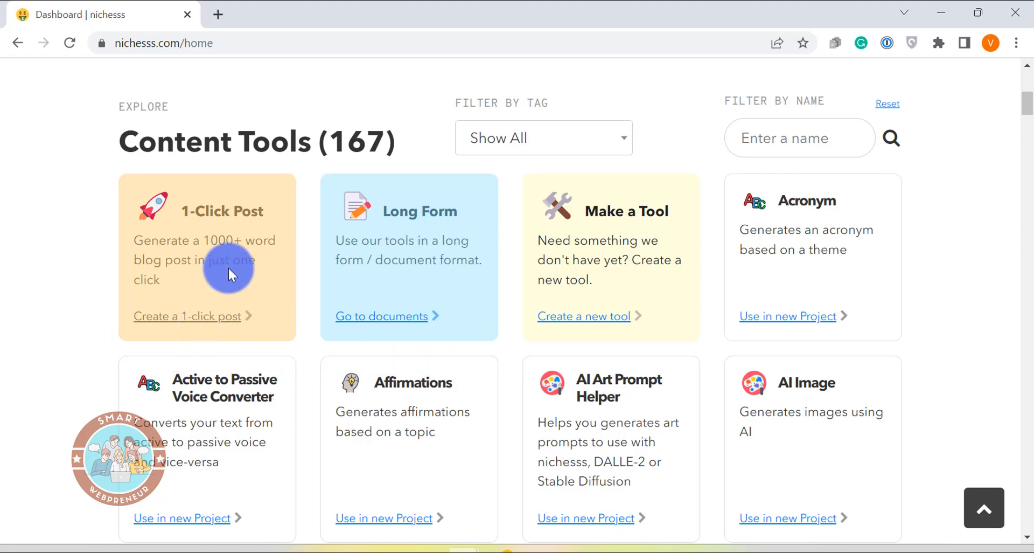
pyautogui.moveTo(249, 259)
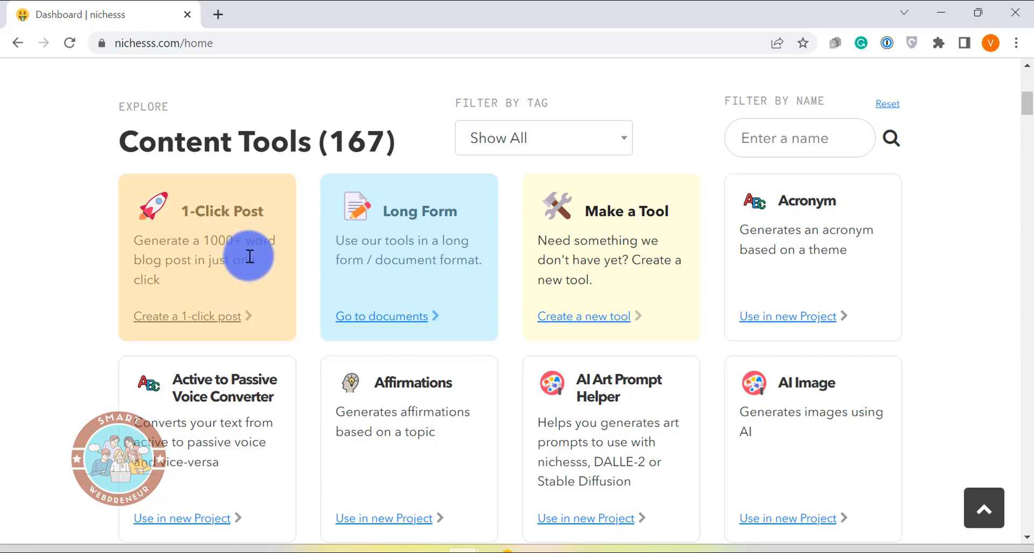
pyautogui.moveTo(257, 256)
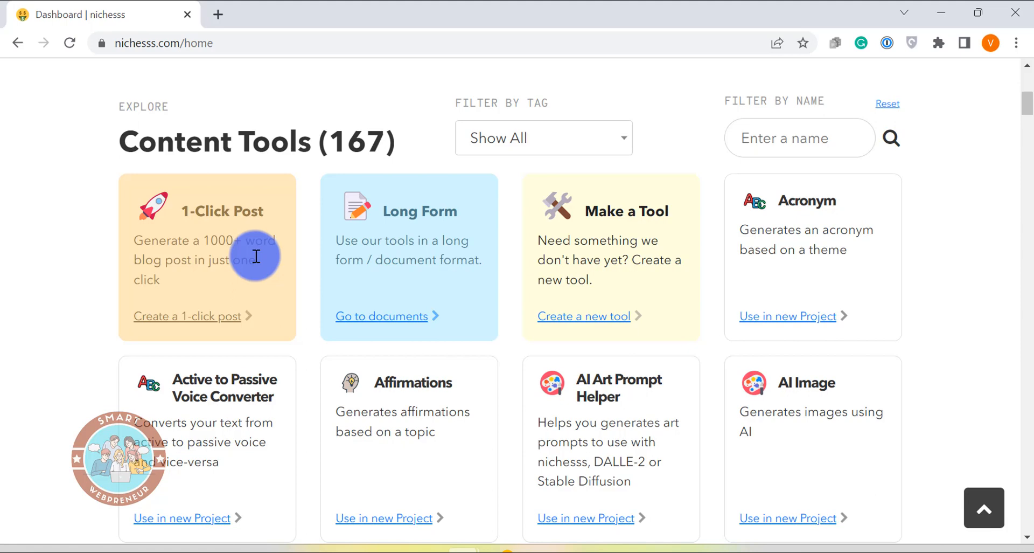
pyautogui.moveTo(199, 301)
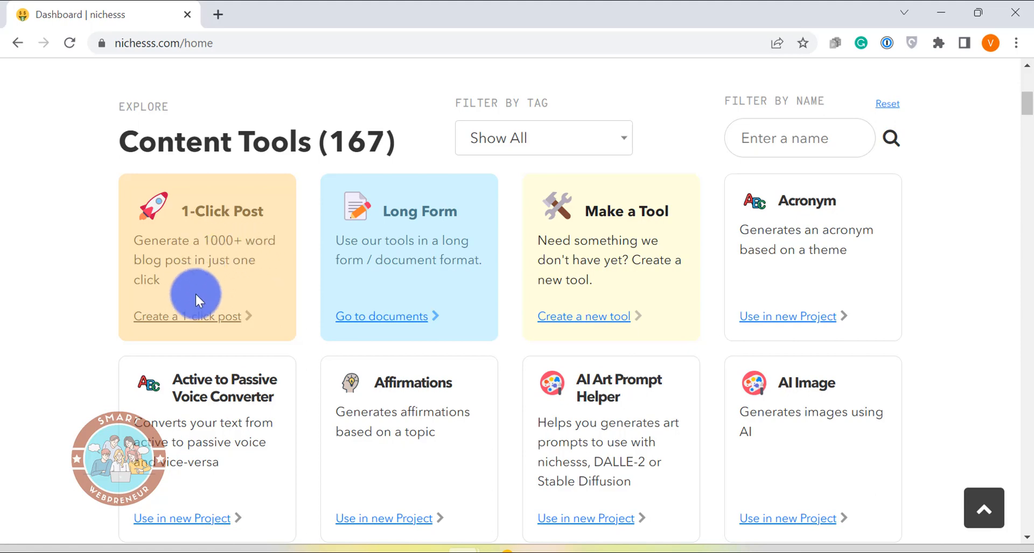
pyautogui.click(191, 316)
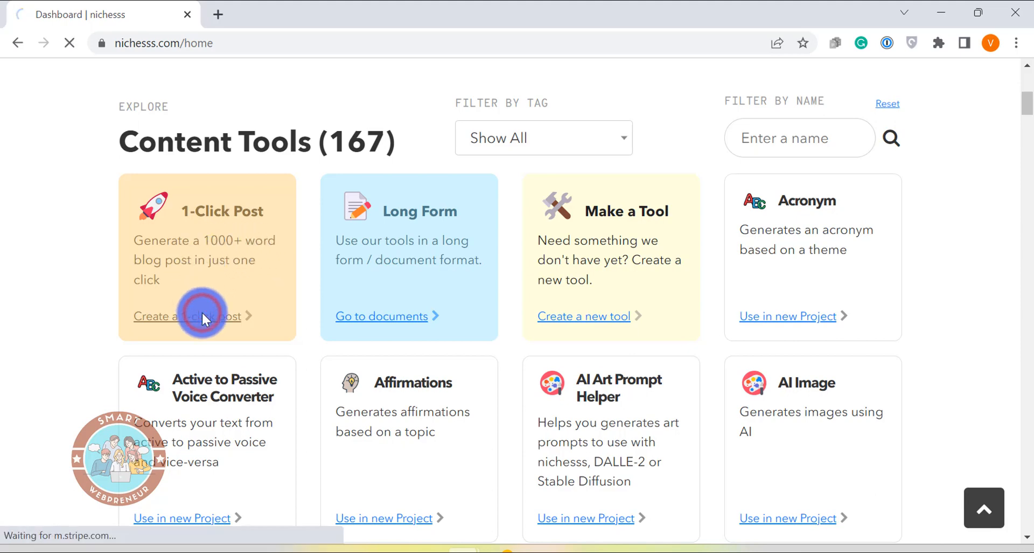
# Title the post 'How to Boost Immunity Naturally', set 8 sections and expand Advanced Settings
pyautogui.click(186, 316)
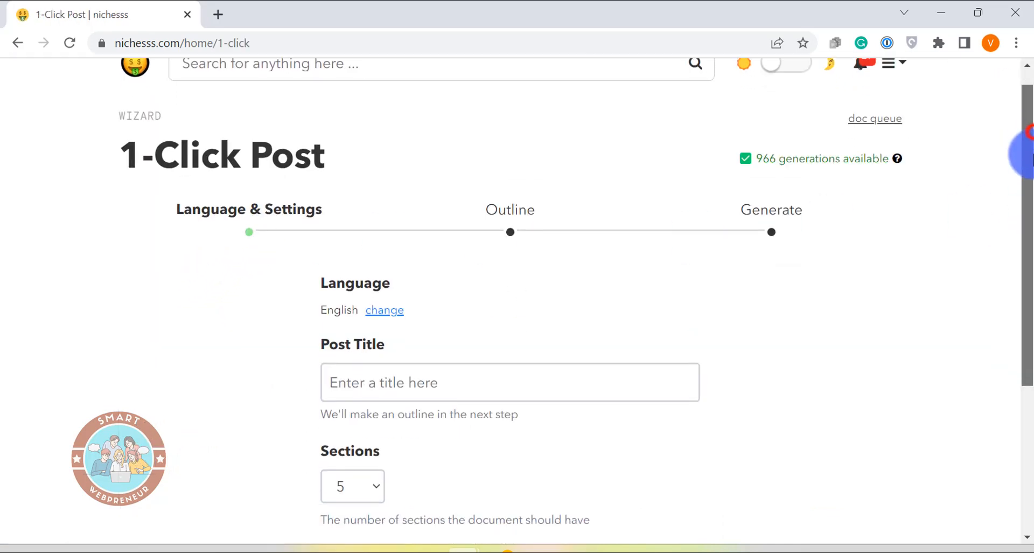
pyautogui.write('How to Boost Immunity')
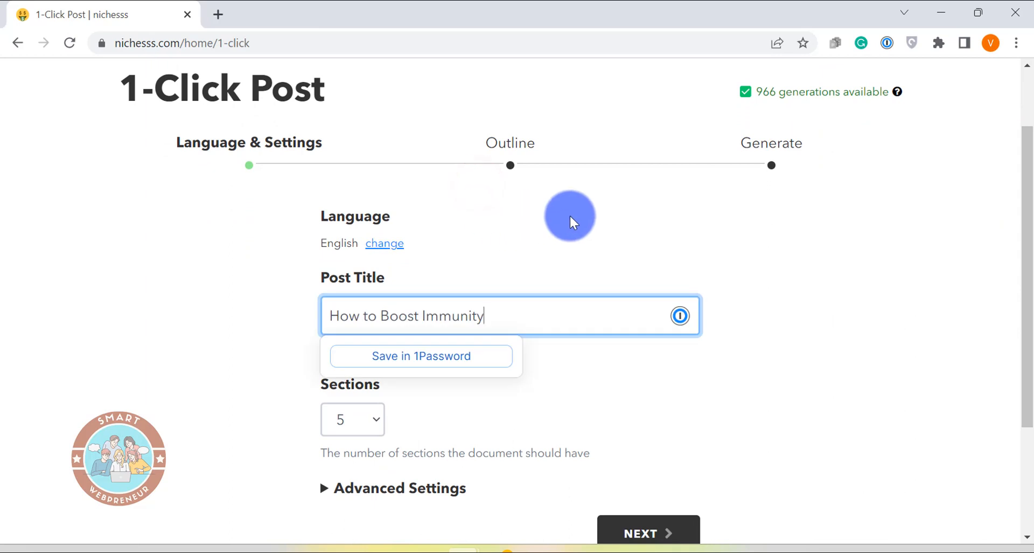
pyautogui.write('Naturally')
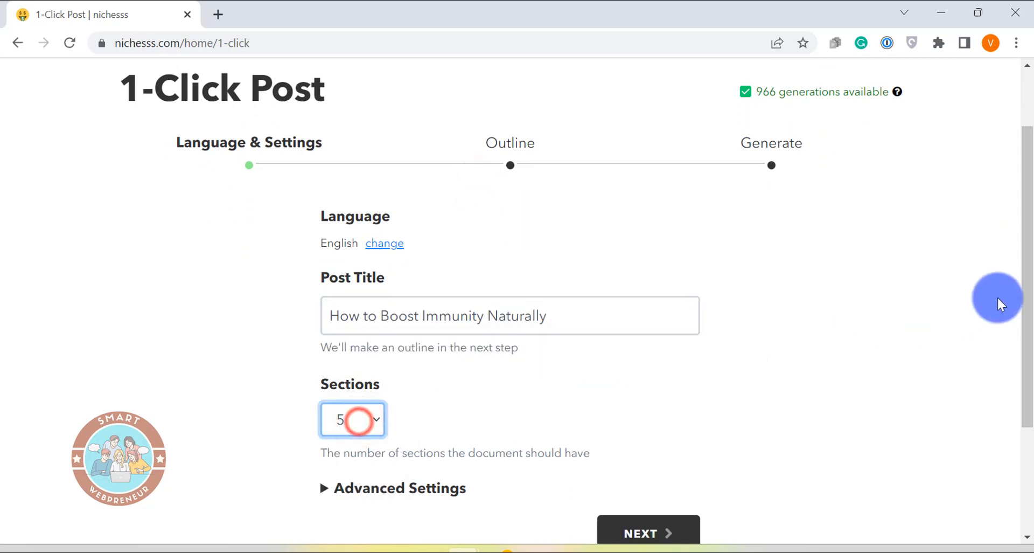
pyautogui.scroll(-3)
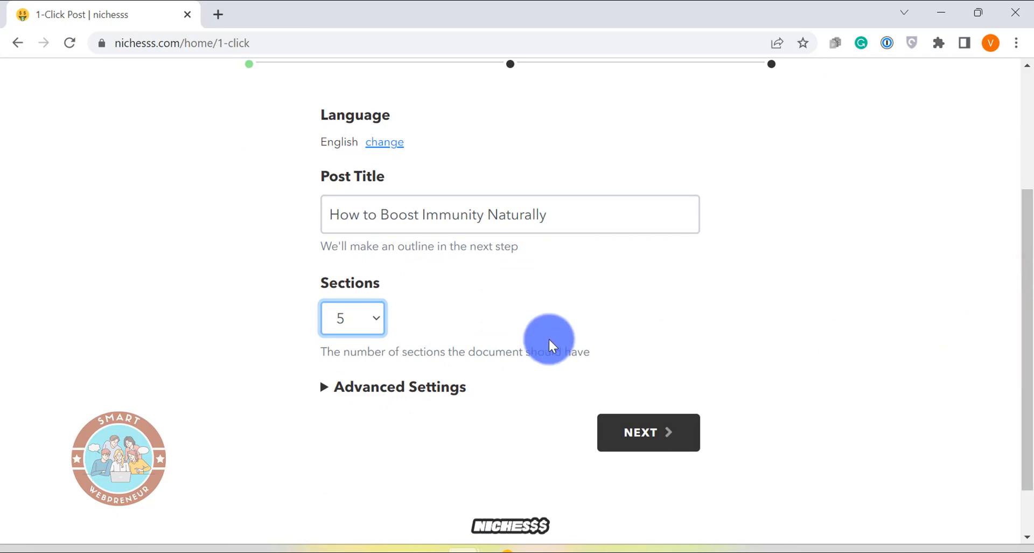
pyautogui.moveTo(310, 353)
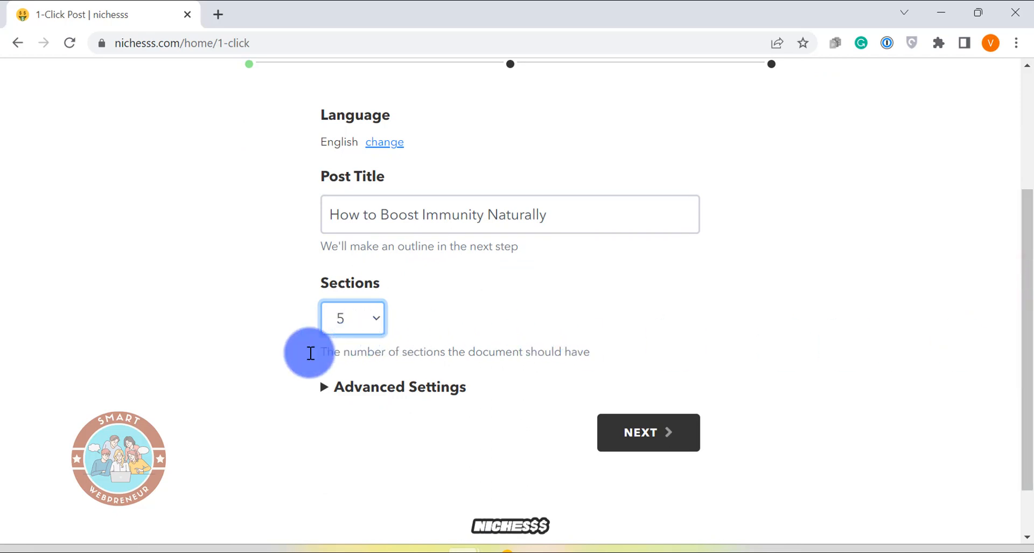
pyautogui.click(352, 317)
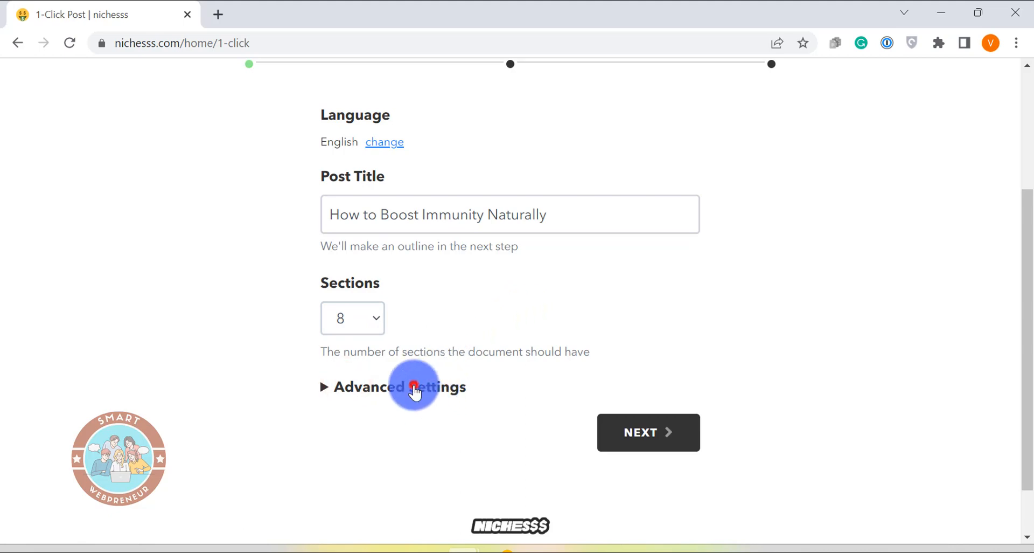
pyautogui.click(393, 387)
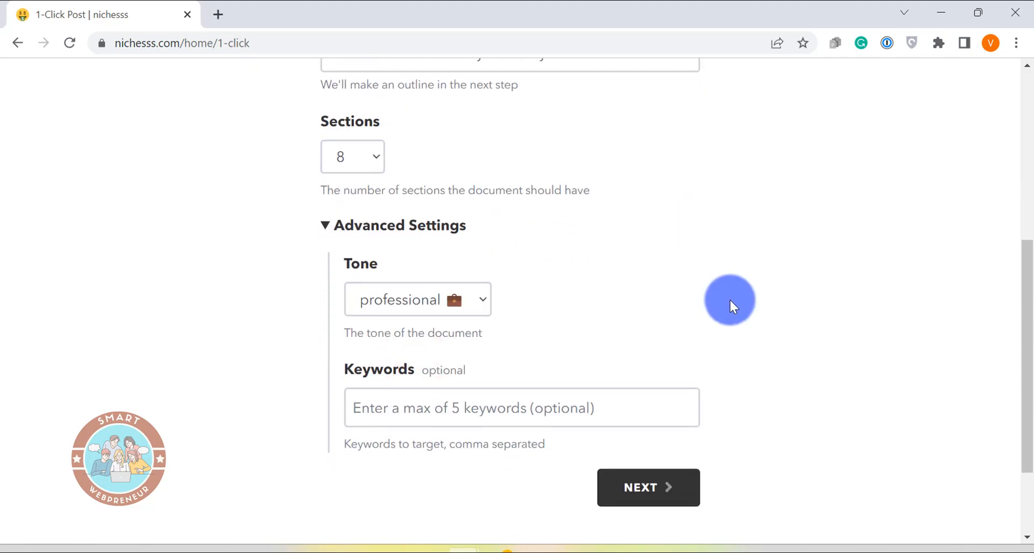
pyautogui.moveTo(462, 305)
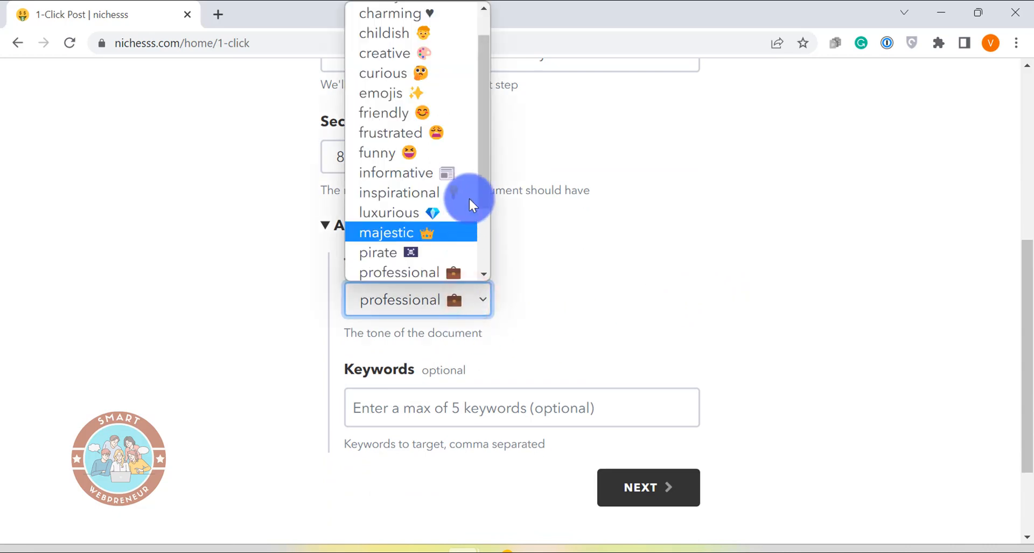
# Set an informative tone, enter immunity keywords and continue to the outline step
pyautogui.scroll(-3)
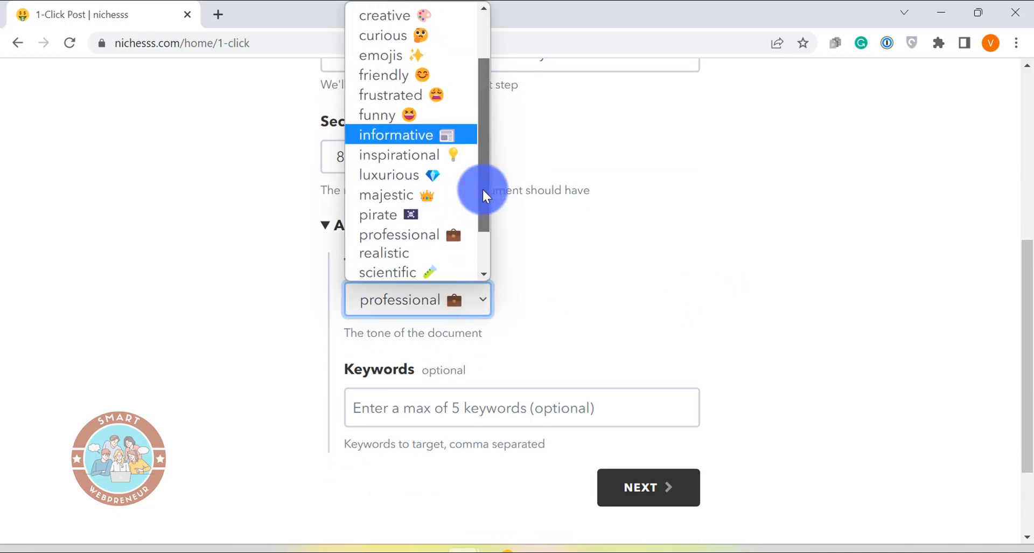
pyautogui.scroll(3)
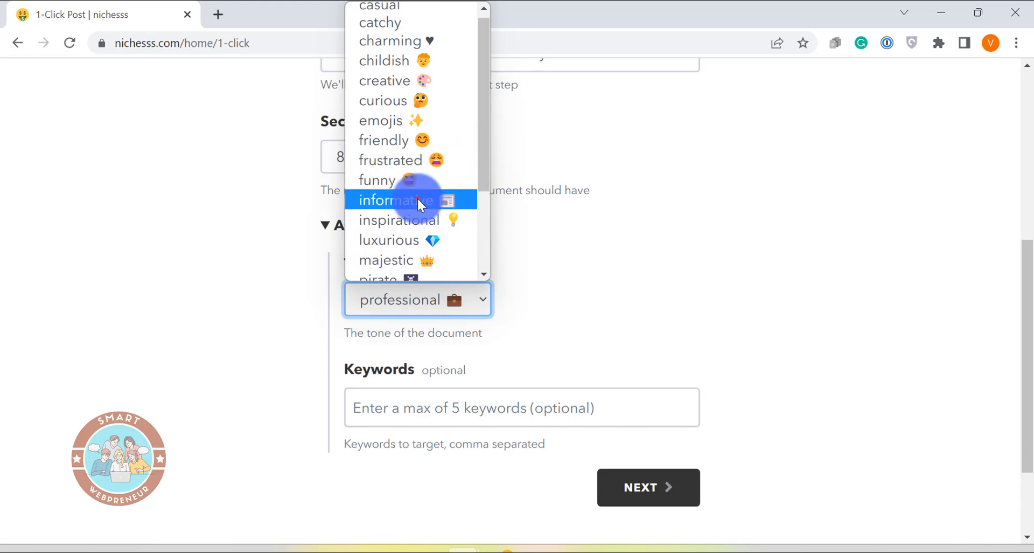
pyautogui.click(389, 199)
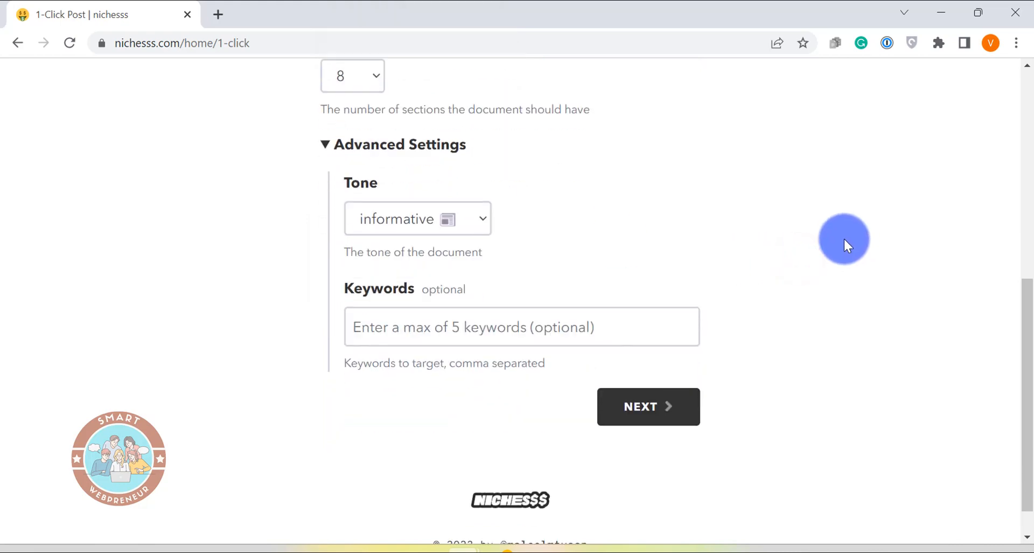
pyautogui.click(507, 327)
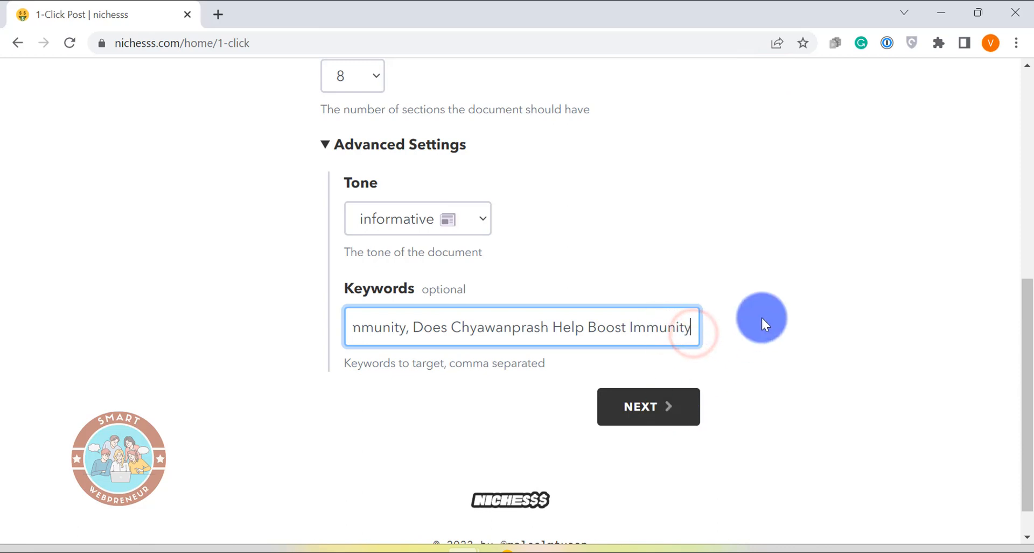
pyautogui.moveTo(784, 289)
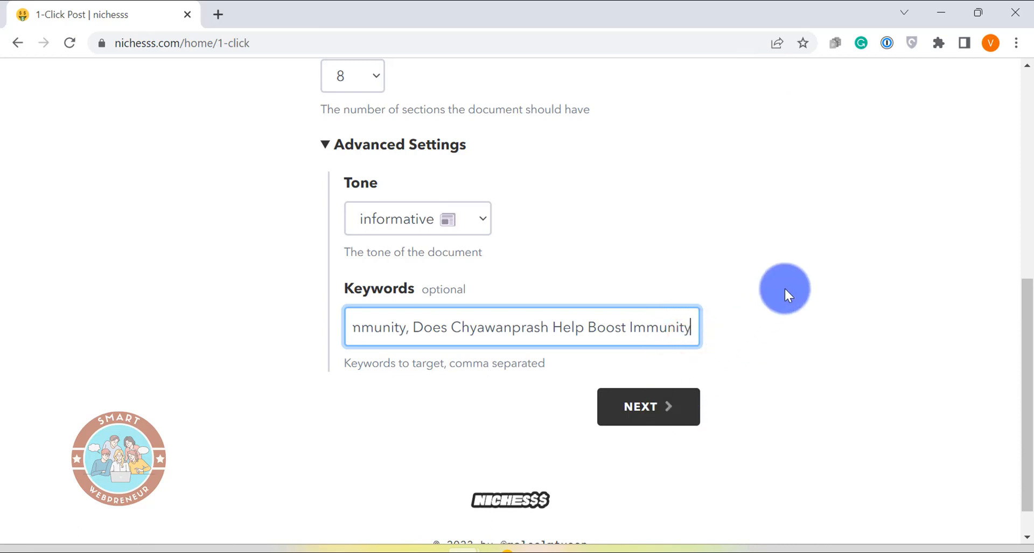
pyautogui.click(648, 405)
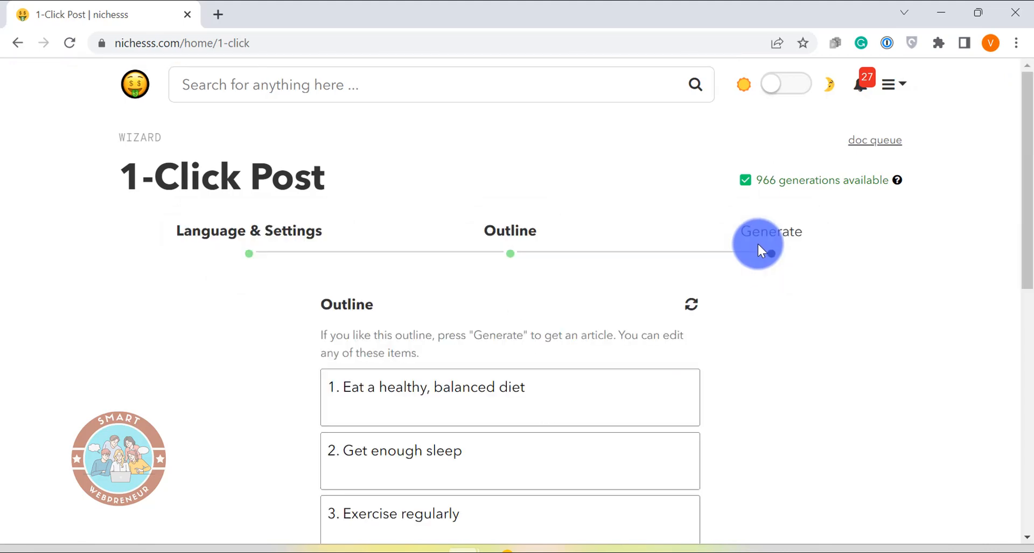
# Review the generated eight-point immunity outline and reach the Generate button
pyautogui.scroll(-3)
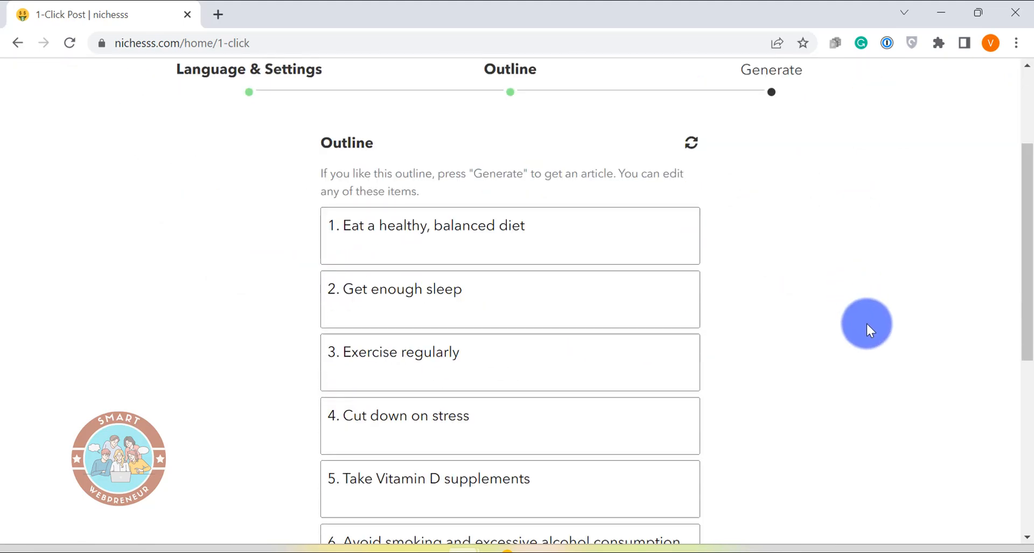
pyautogui.scroll(-3)
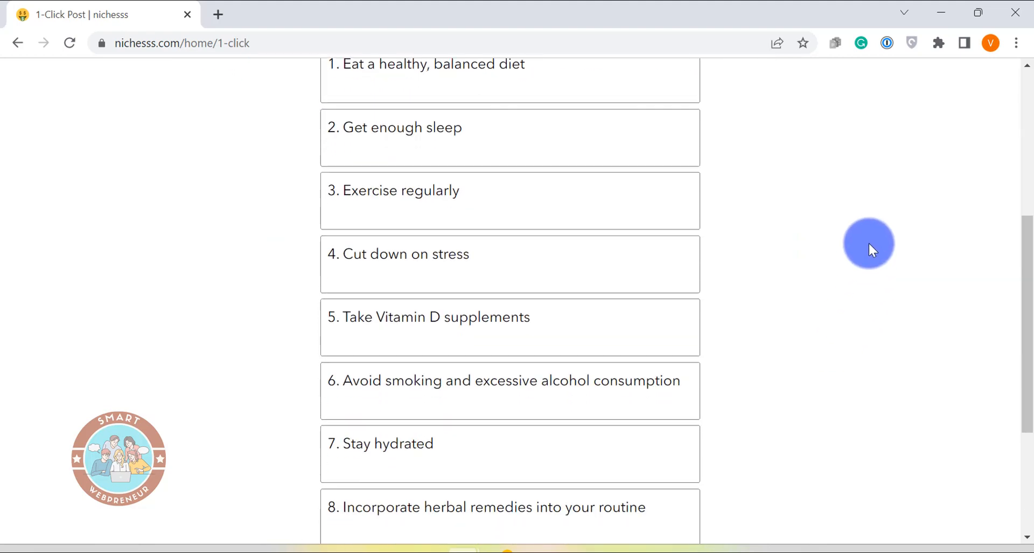
pyautogui.scroll(3)
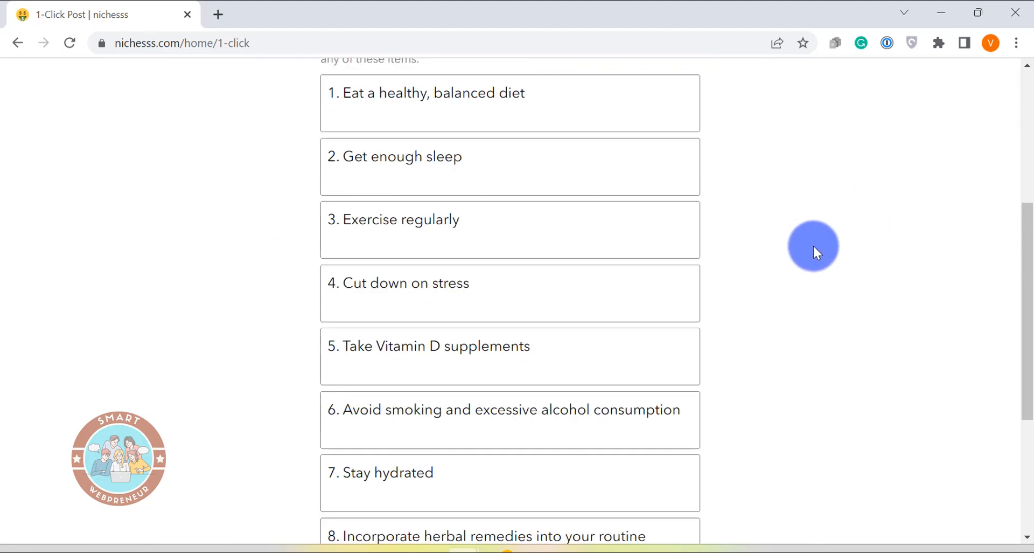
pyautogui.scroll(3)
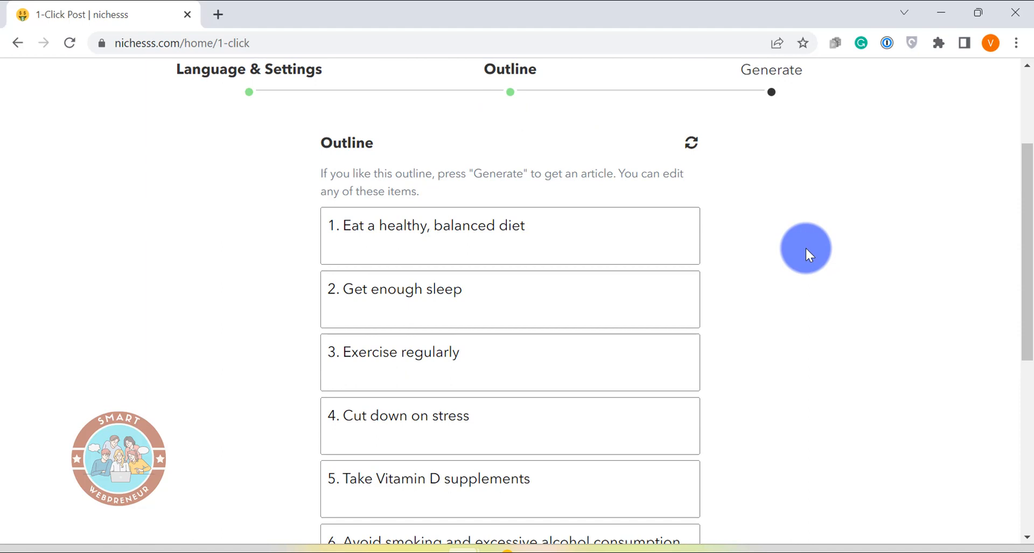
pyautogui.moveTo(632, 335)
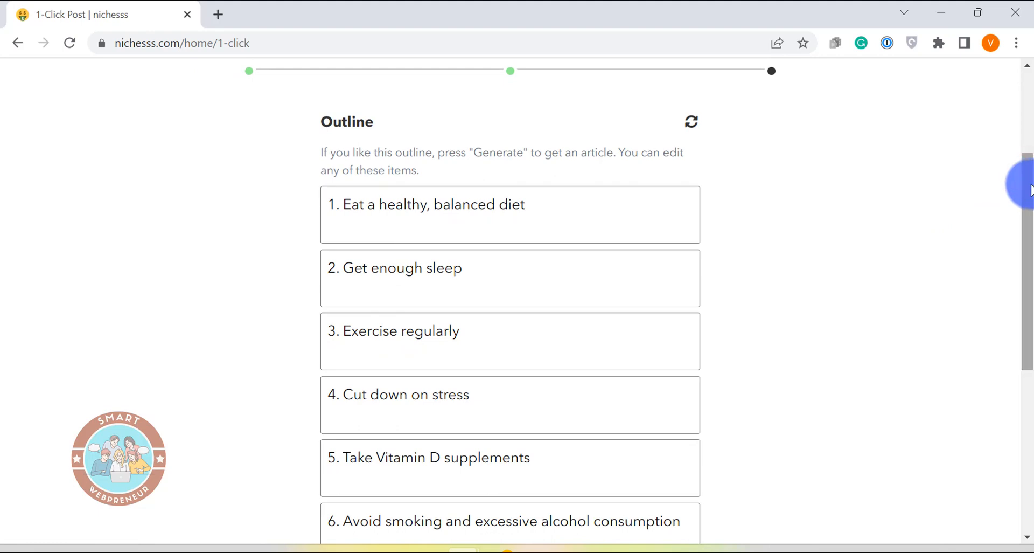
pyautogui.scroll(-3)
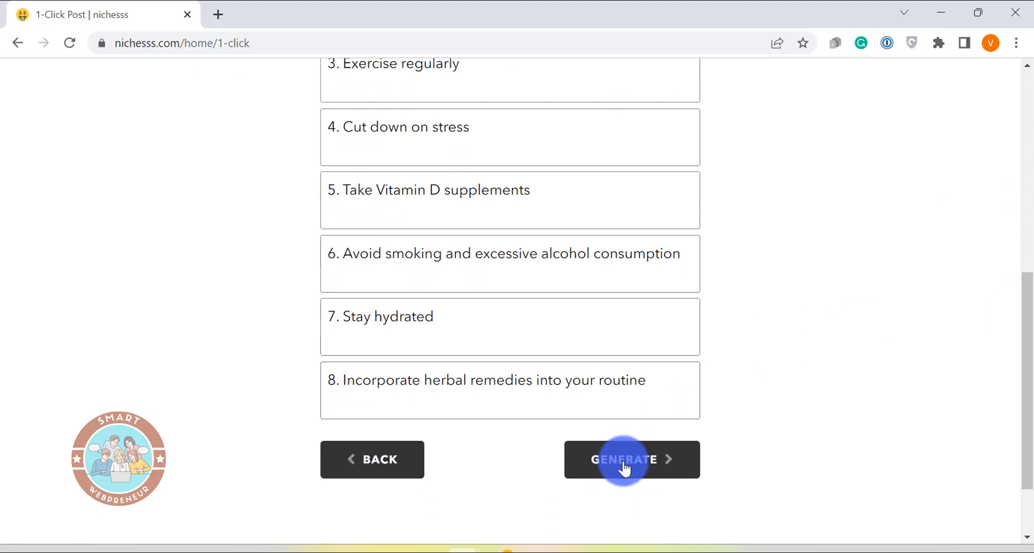
# Generate the full article, check the document queue, and return to see Generation Complete
pyautogui.click(632, 459)
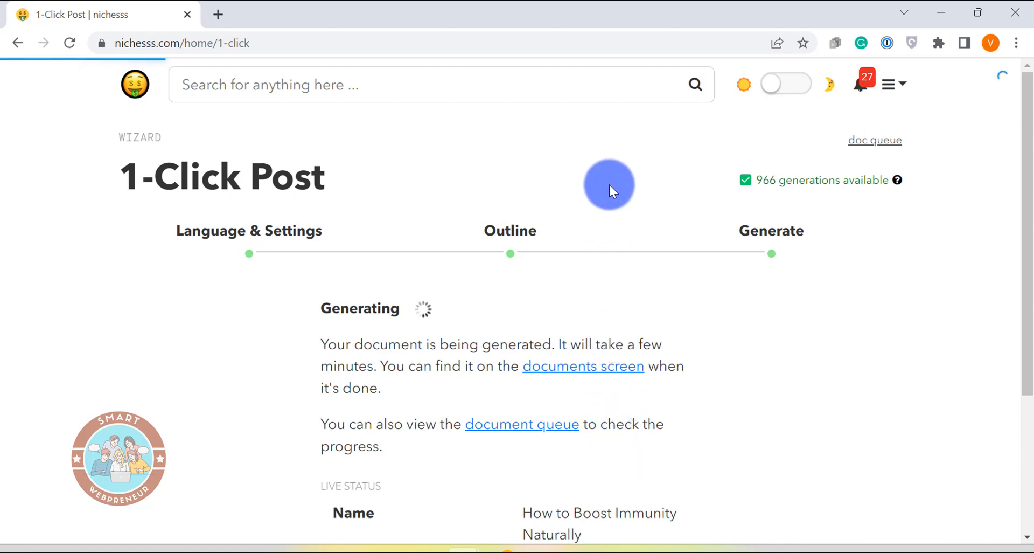
pyautogui.moveTo(704, 181)
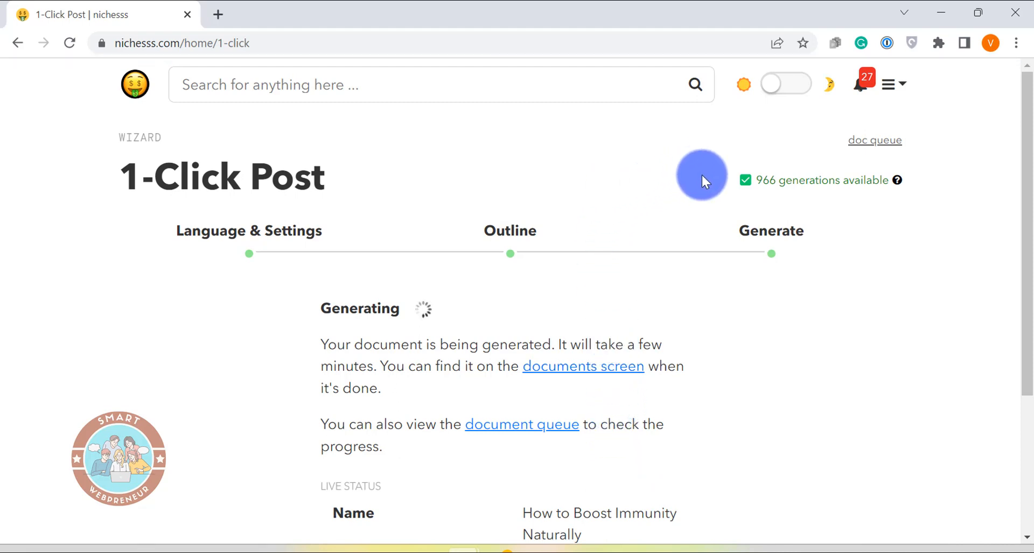
pyautogui.scroll(-3)
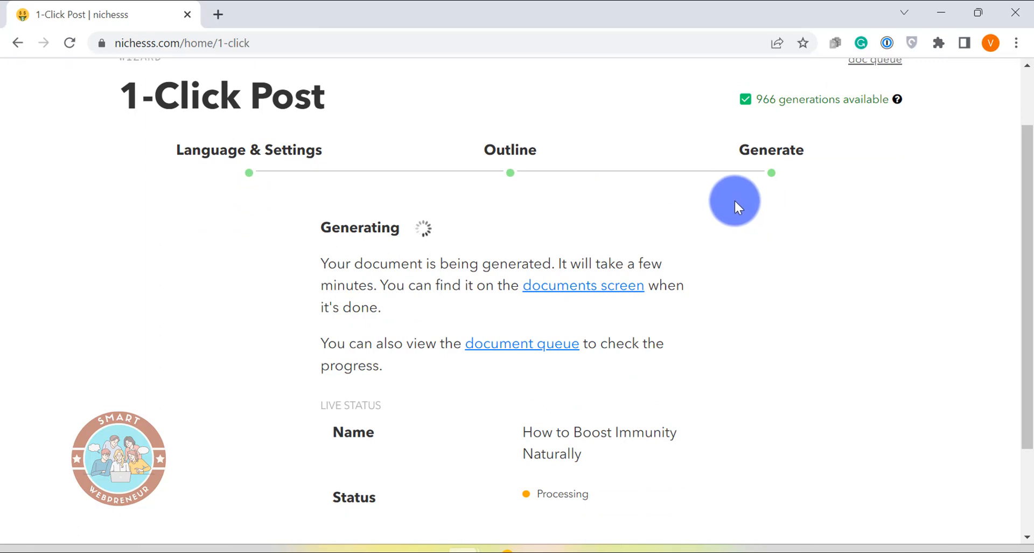
pyautogui.click(522, 343)
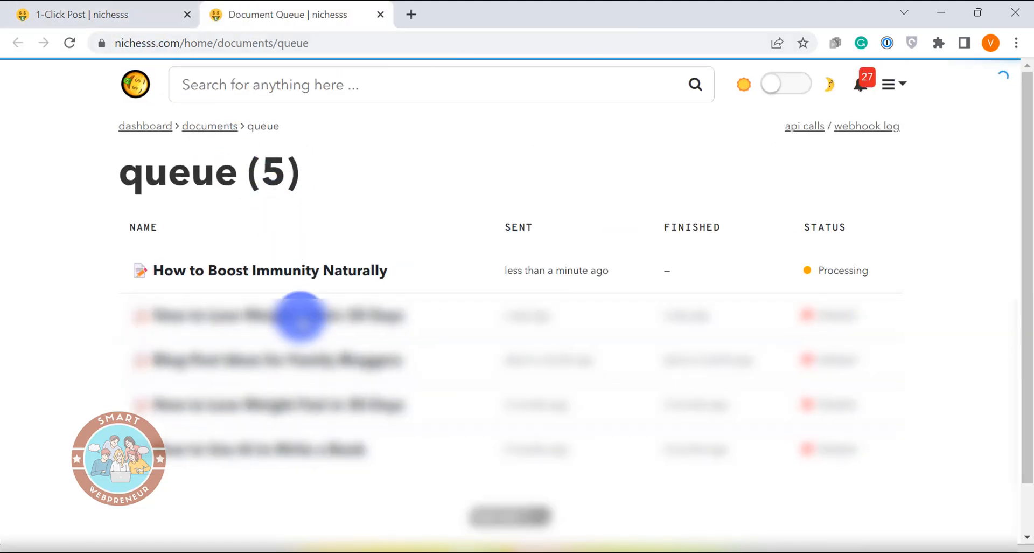
pyautogui.moveTo(373, 261)
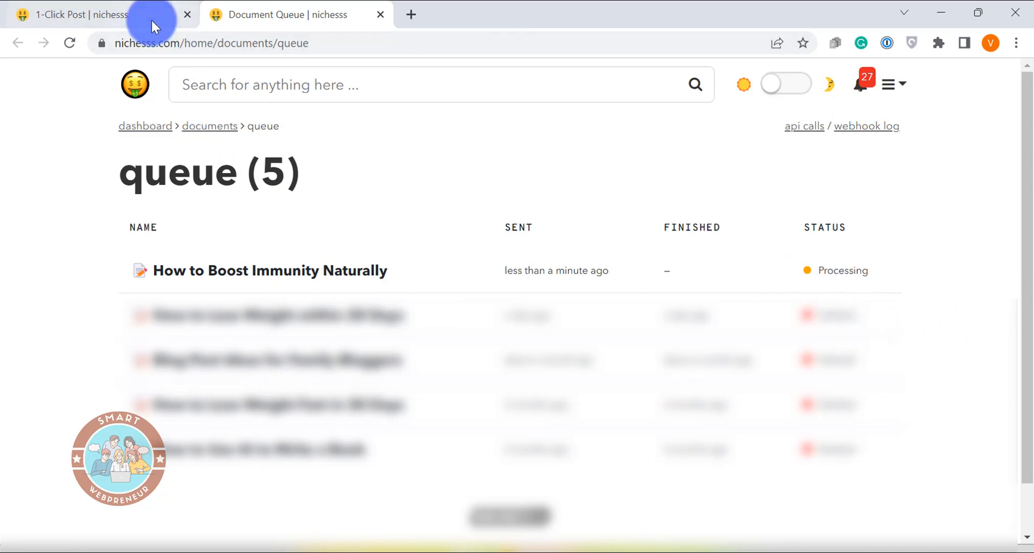
pyautogui.click(86, 14)
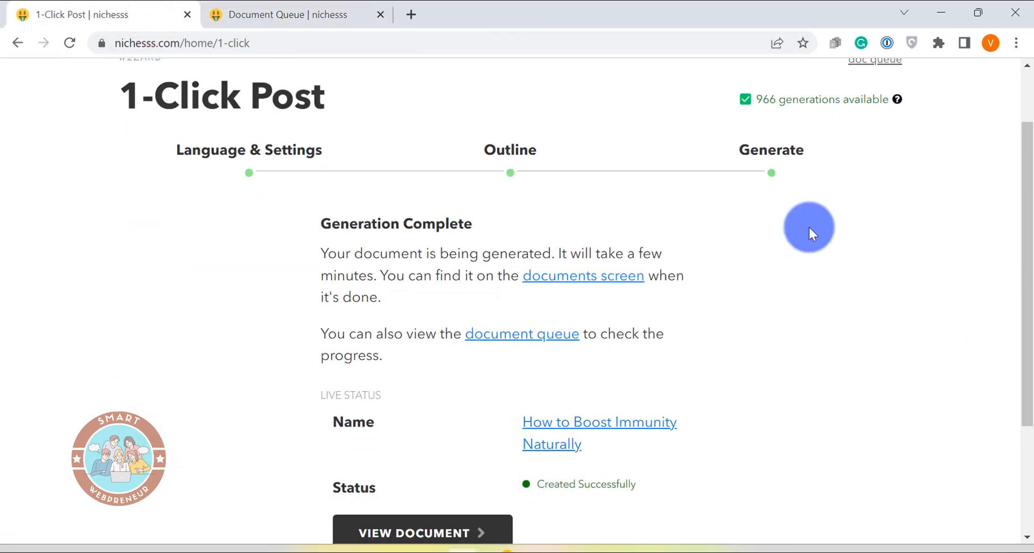
pyautogui.scroll(-3)
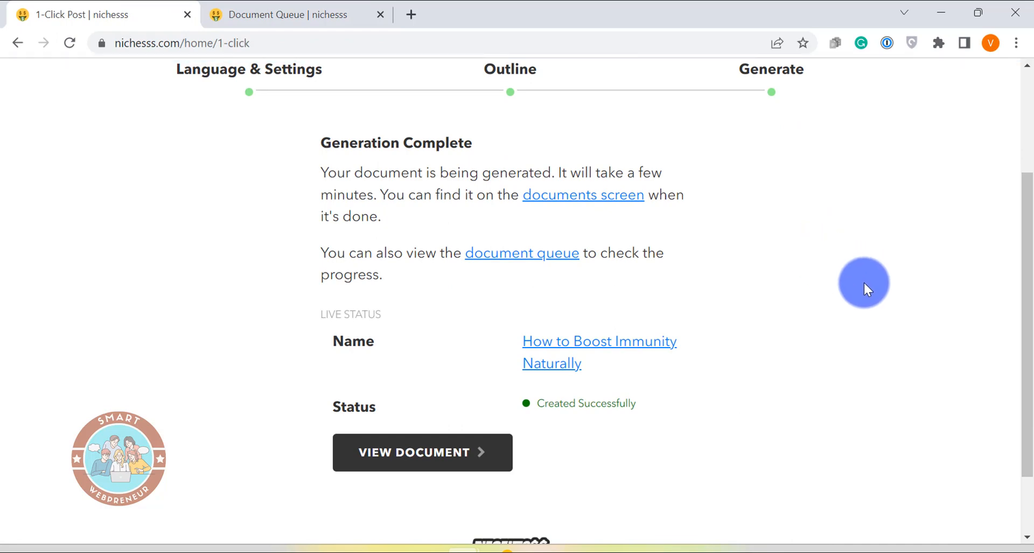
pyautogui.moveTo(528, 474)
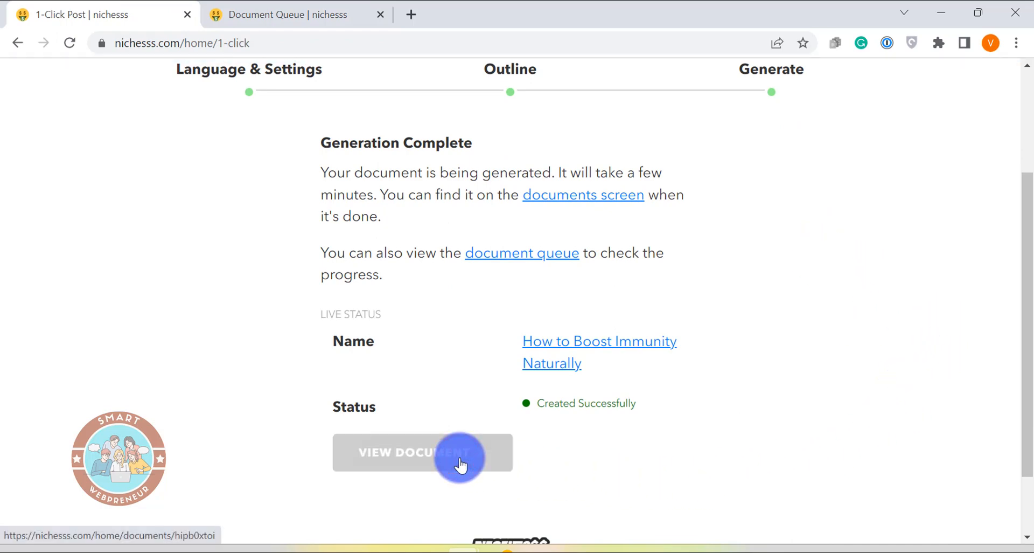
# View the finished 1105-word immunity article and read through it in the editor
pyautogui.click(422, 452)
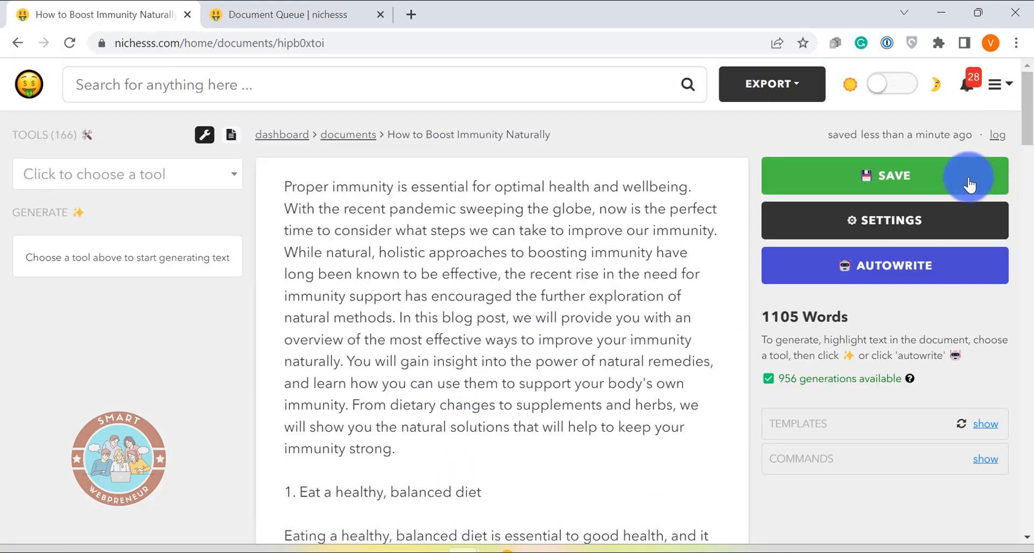
pyautogui.moveTo(795, 316)
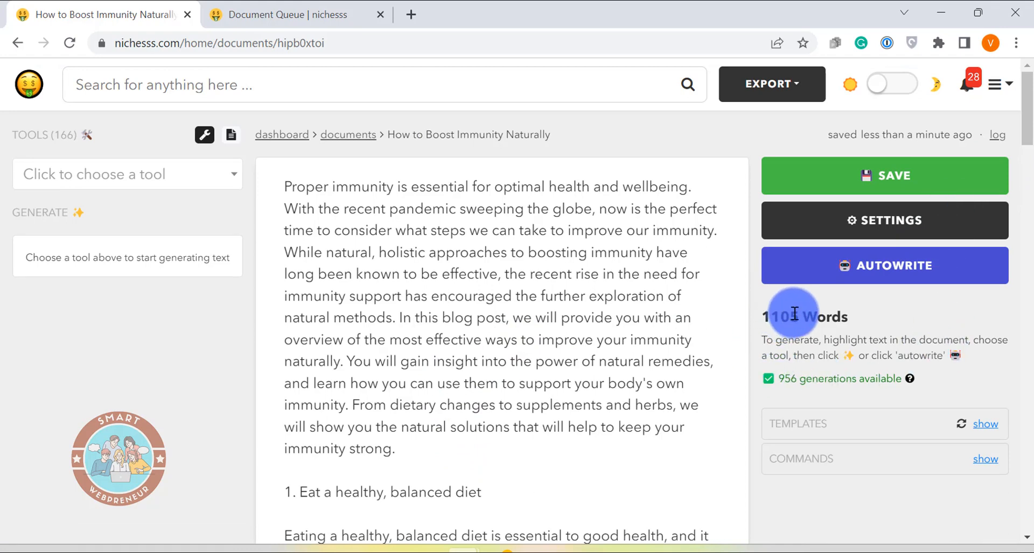
pyautogui.moveTo(611, 325)
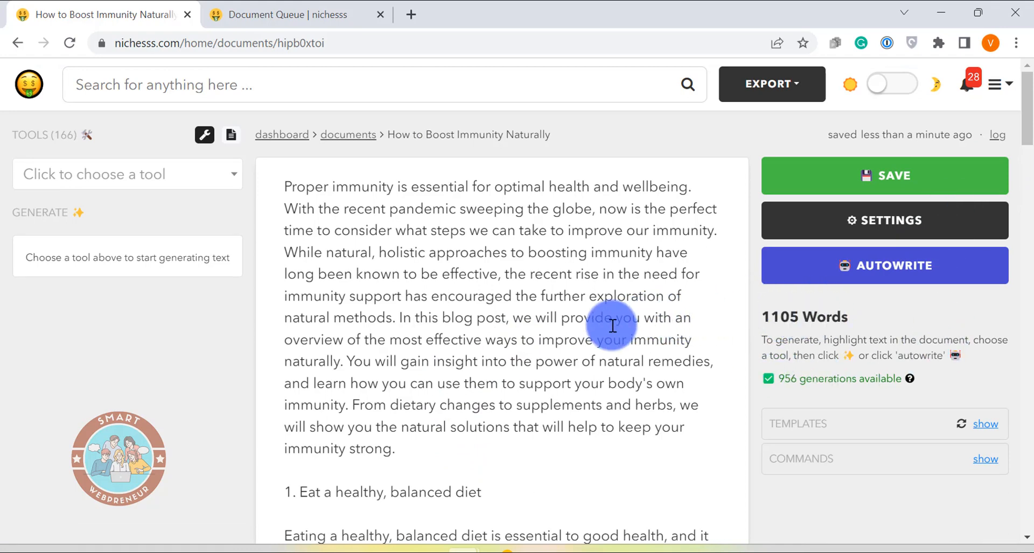
pyautogui.scroll(-3)
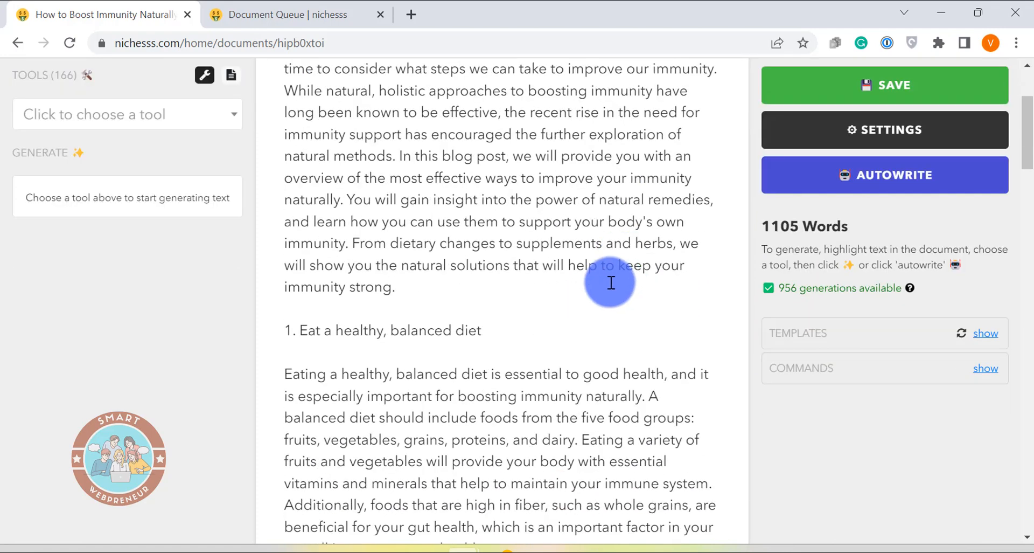
pyautogui.scroll(-3)
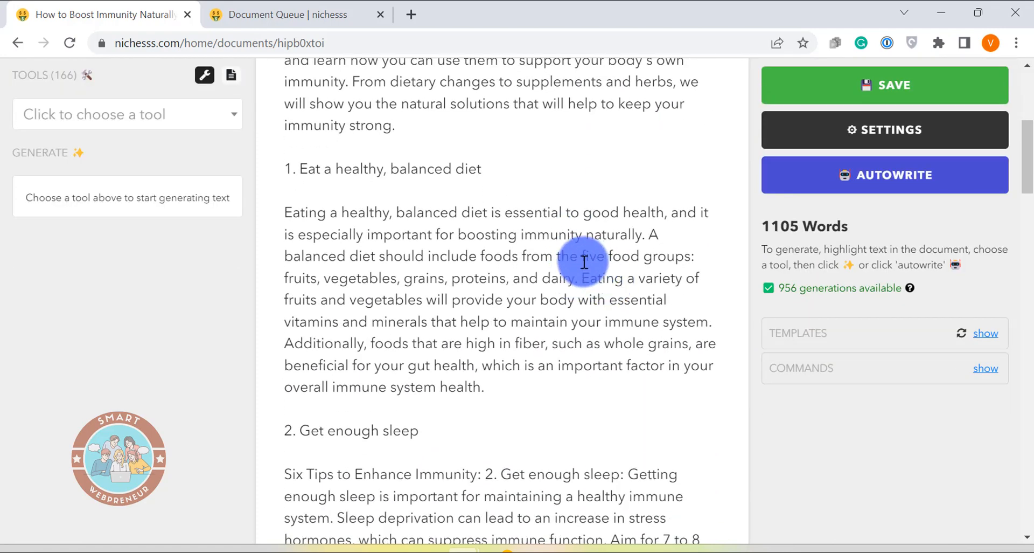
pyautogui.scroll(-3)
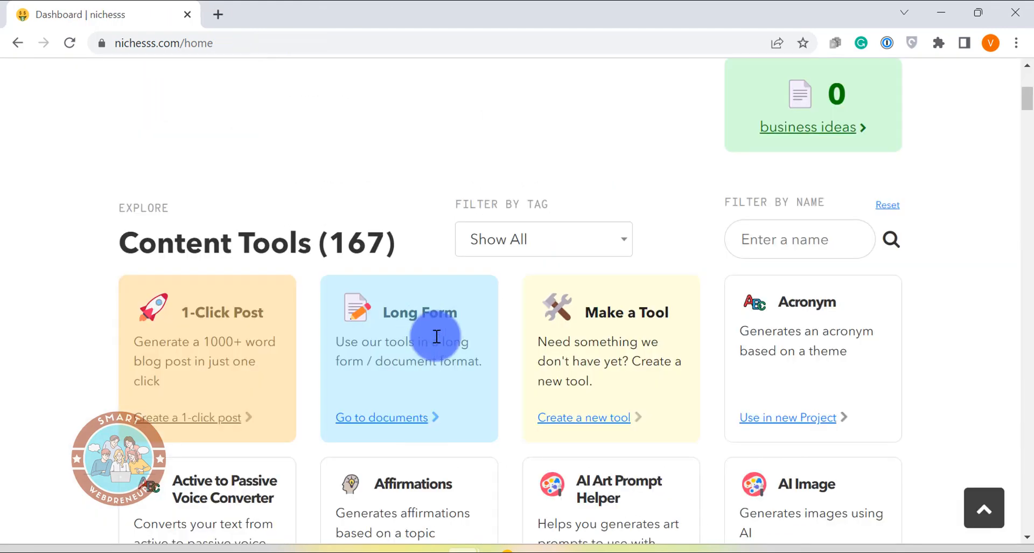
pyautogui.moveTo(278, 289)
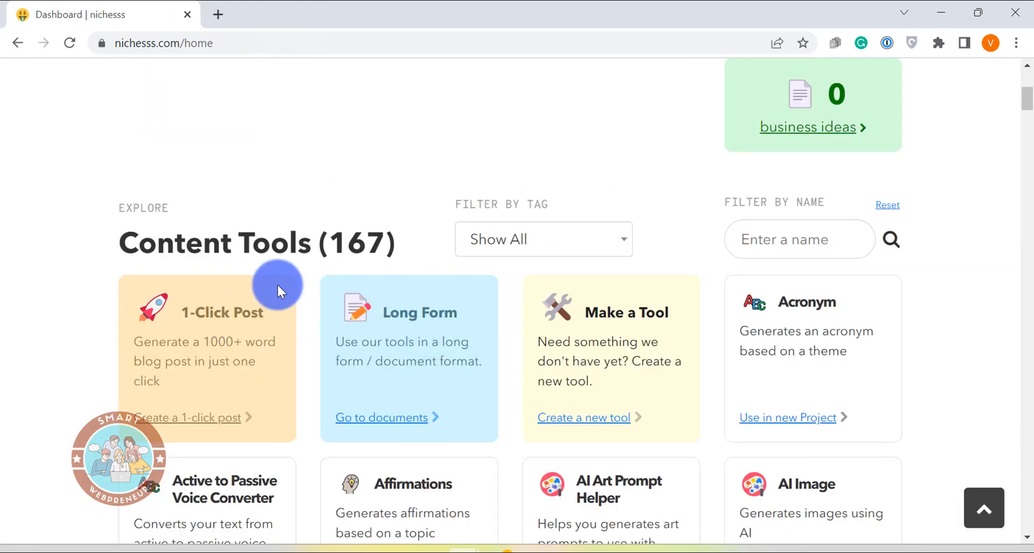
pyautogui.moveTo(317, 329)
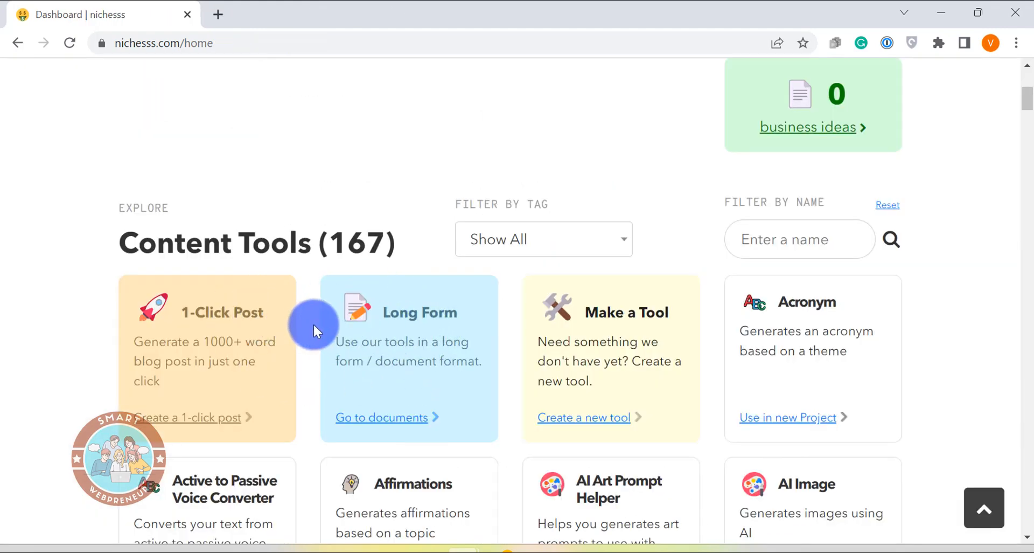
pyautogui.moveTo(328, 427)
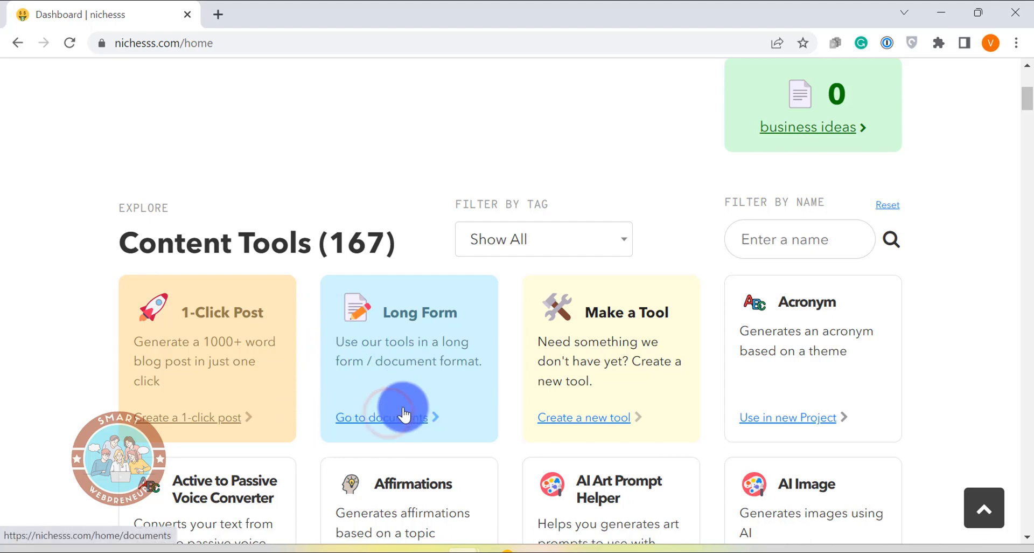
# Go to the documents page from the Long Form card on the dashboard
pyautogui.click(381, 417)
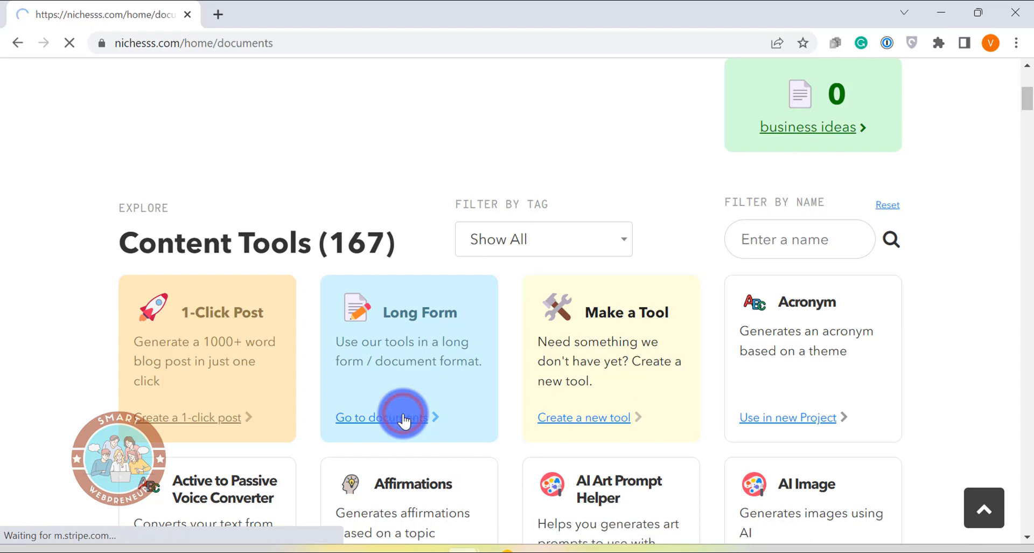
pyautogui.click(381, 417)
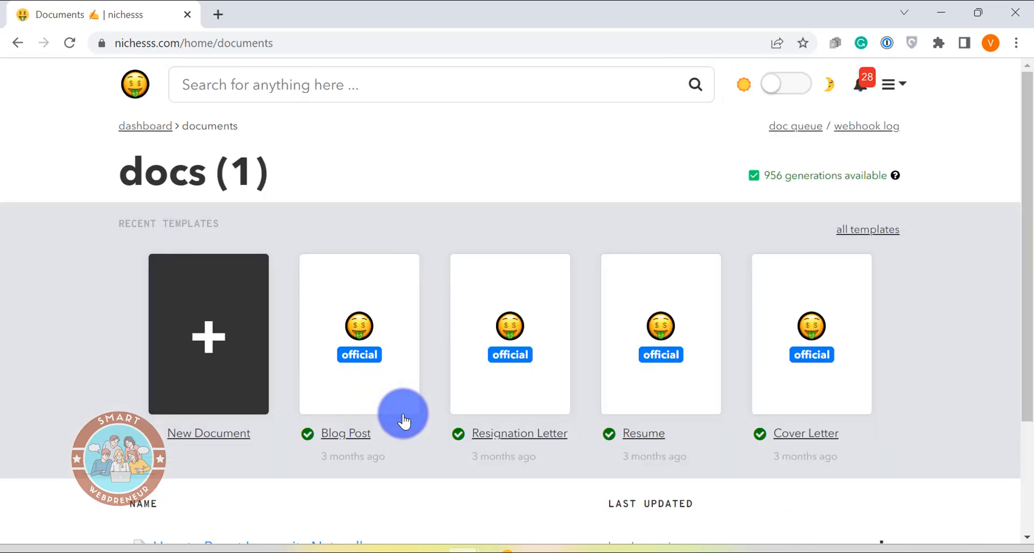
pyautogui.moveTo(404, 410)
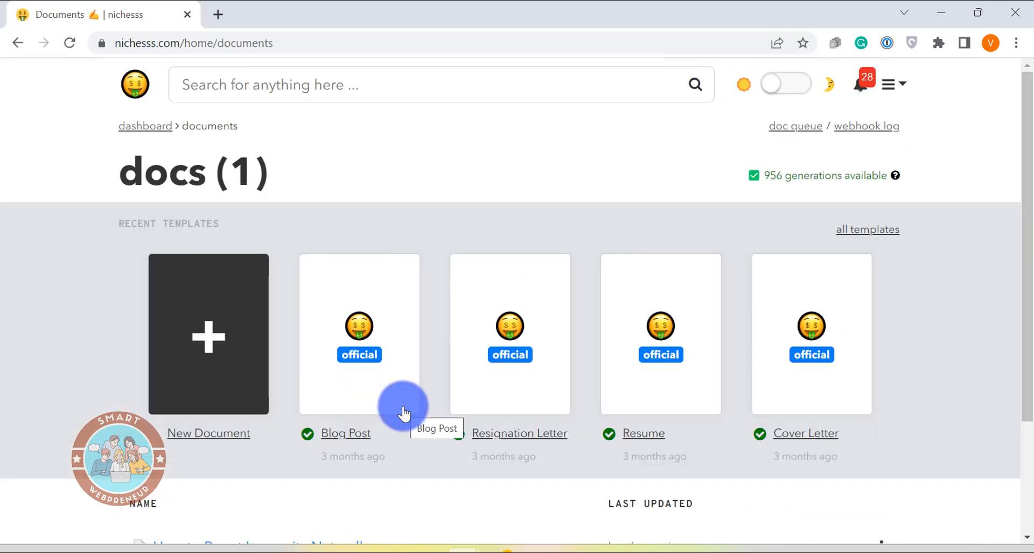
pyautogui.moveTo(387, 470)
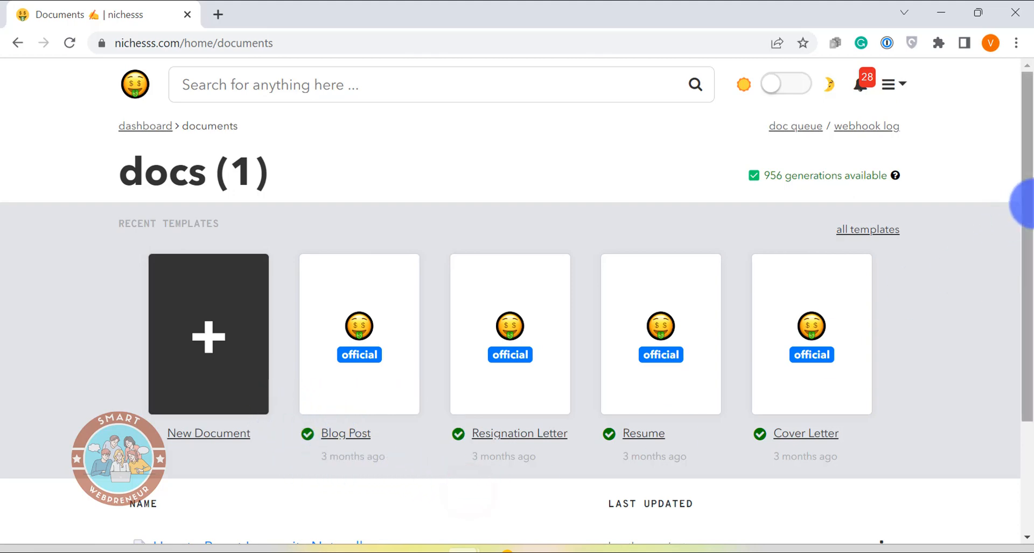
# Start a new document 'Healthy foods for weight loss' and choose the Blog Post template
pyautogui.click(208, 334)
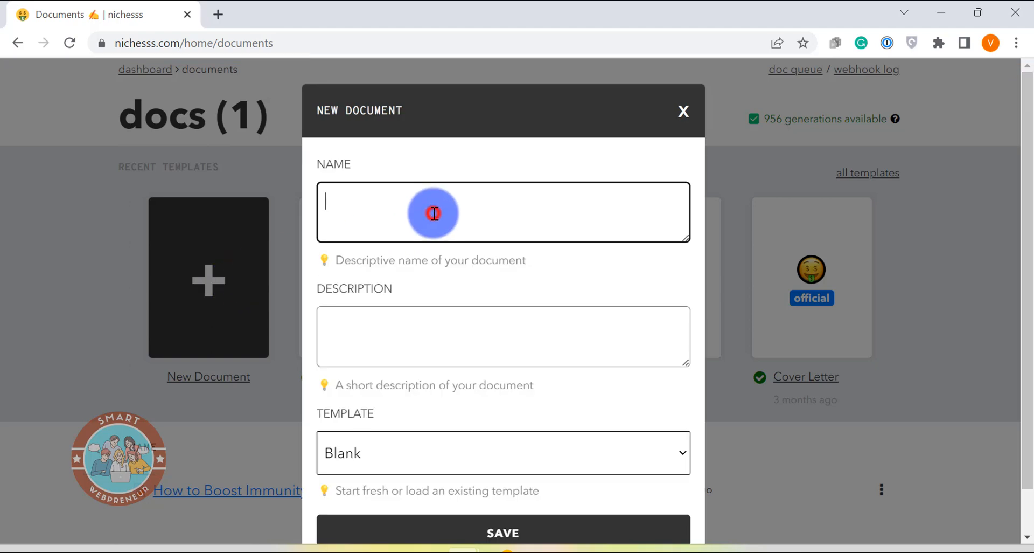
pyautogui.moveTo(545, 202)
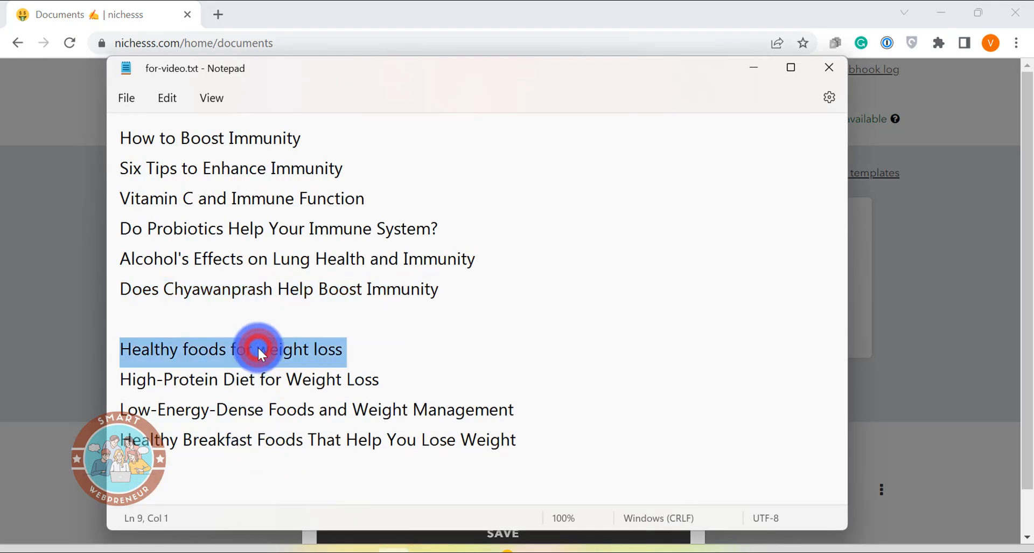
pyautogui.moveTo(744, 68)
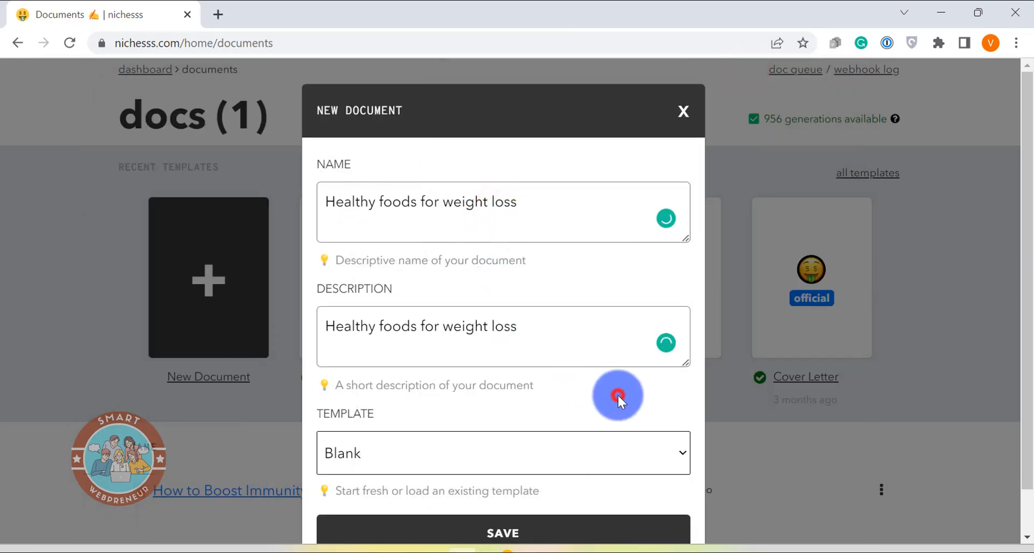
pyautogui.moveTo(587, 388)
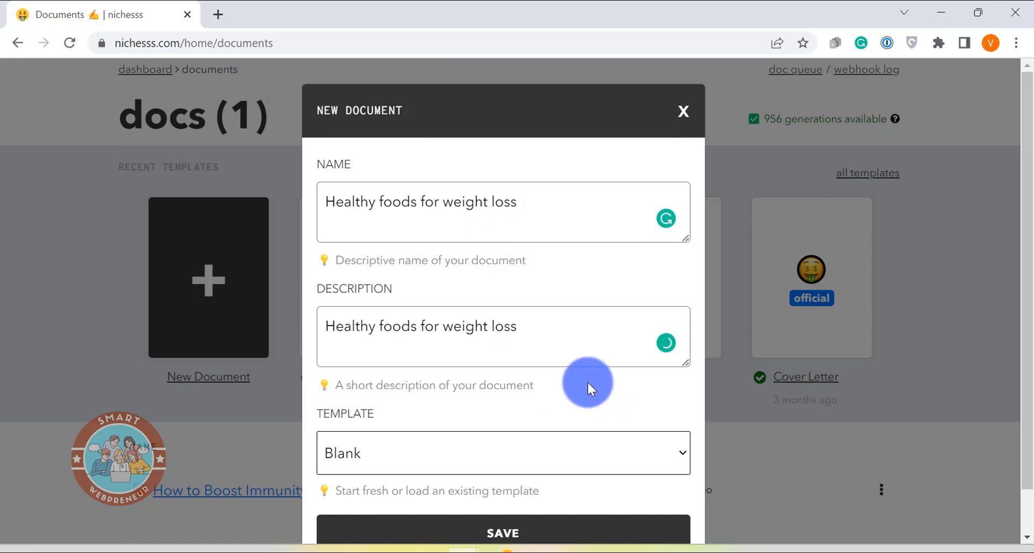
pyautogui.moveTo(664, 473)
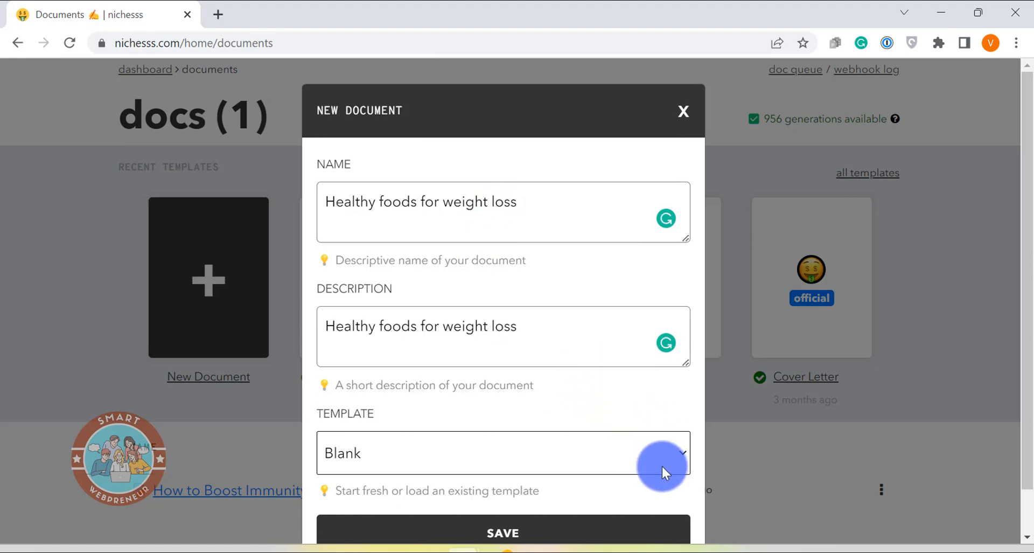
pyautogui.click(663, 452)
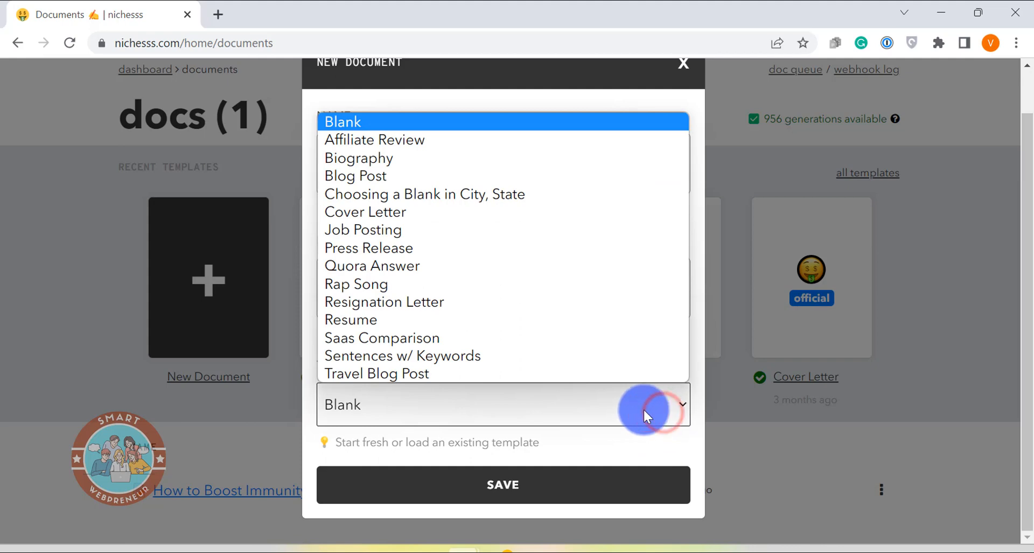
pyautogui.moveTo(571, 139)
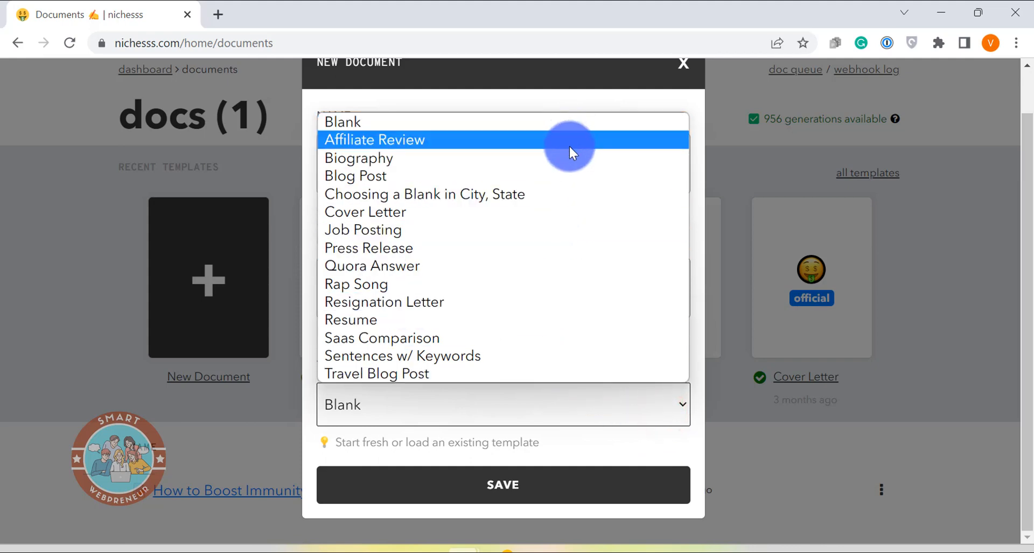
pyautogui.click(355, 175)
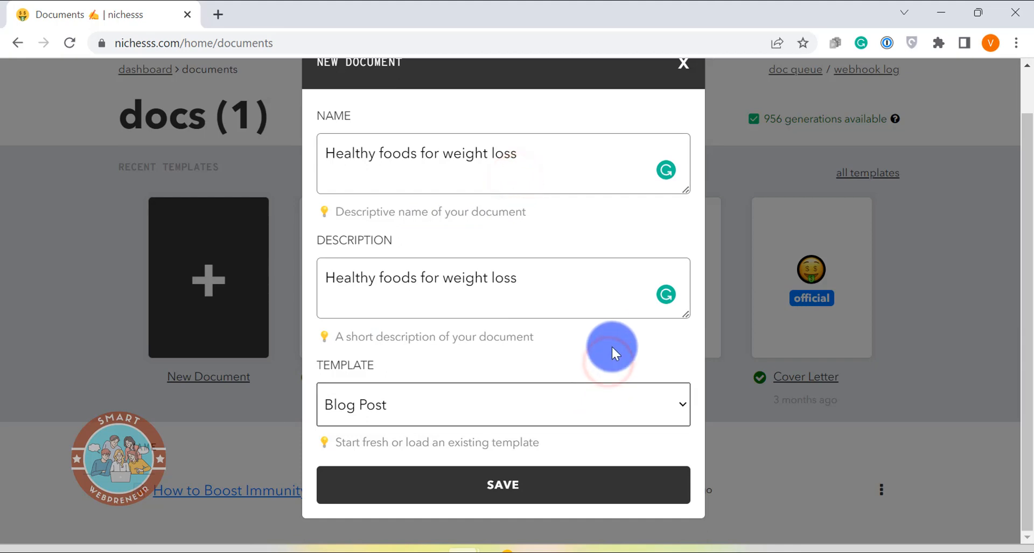
pyautogui.moveTo(547, 483)
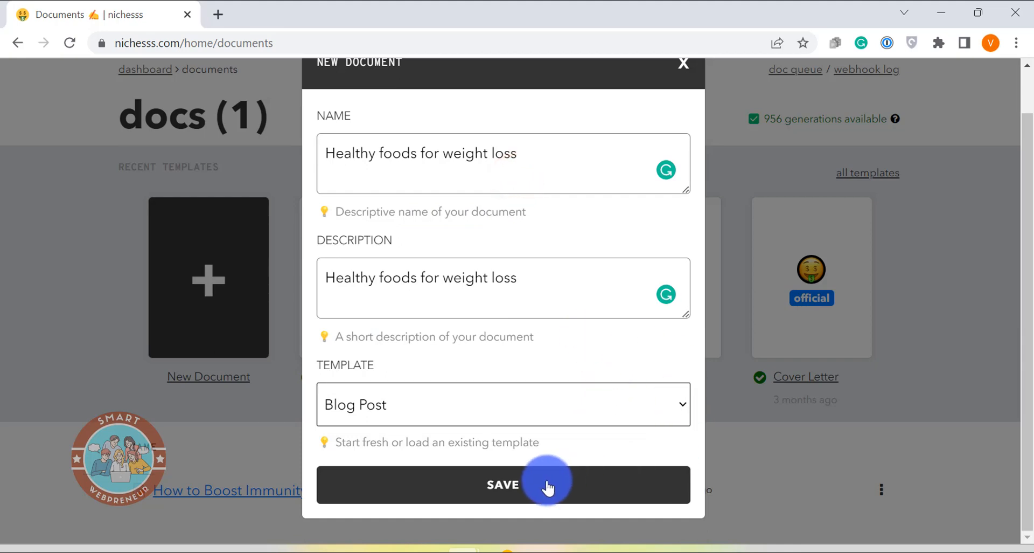
# Save the New Document dialog so the weight-loss document opens with the template outline
pyautogui.click(503, 484)
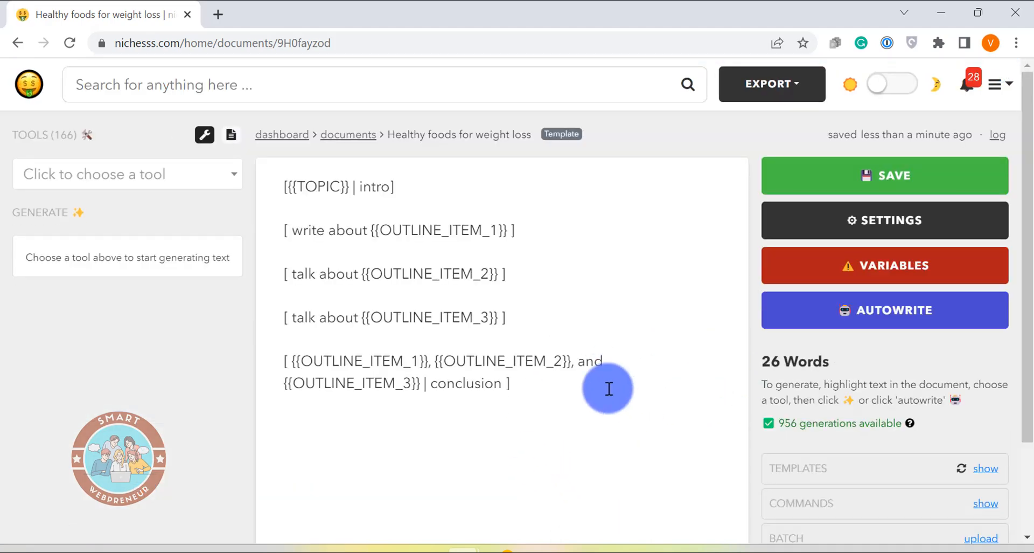
pyautogui.moveTo(660, 268)
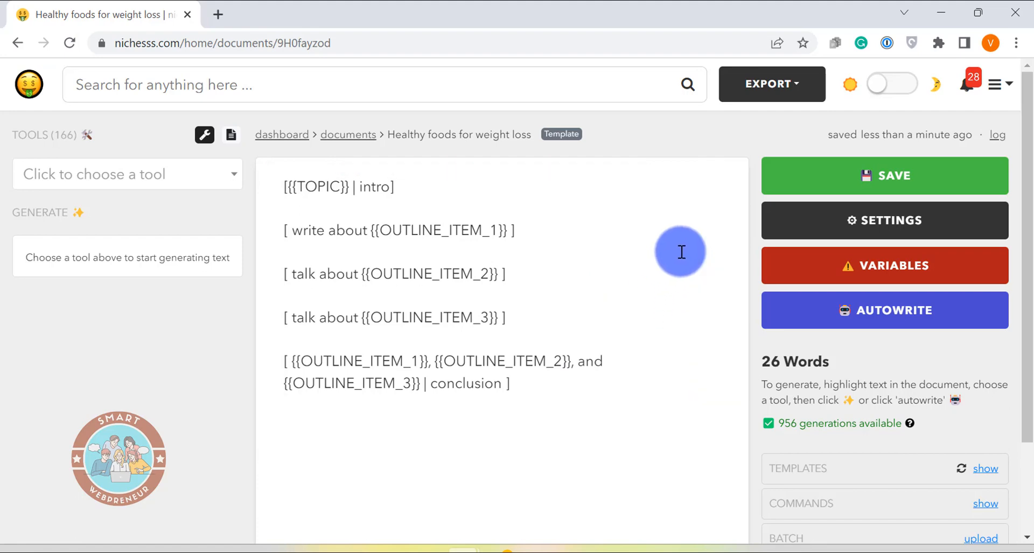
pyautogui.moveTo(885, 265)
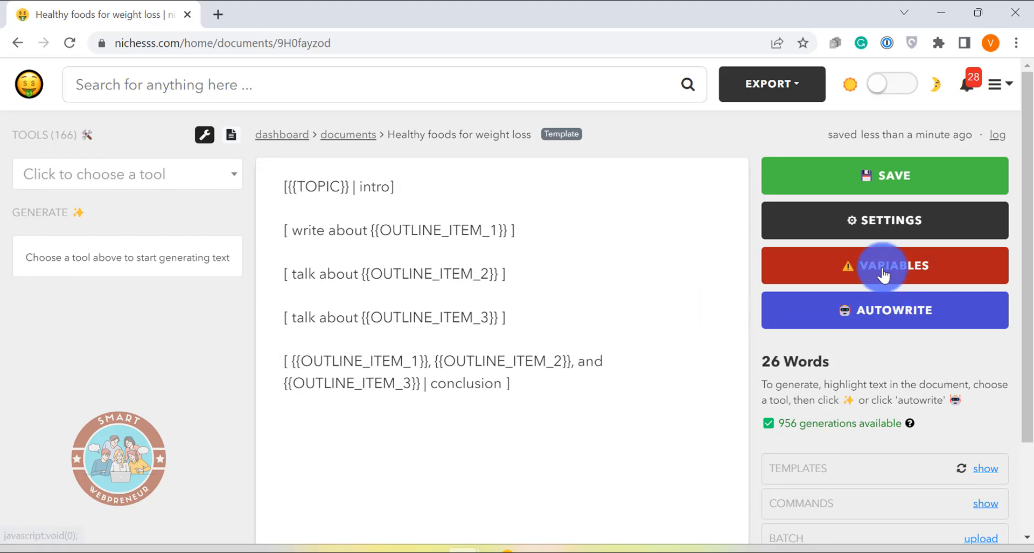
# Apply the three weight-loss outline topics through the template's Variables dialog
pyautogui.click(884, 265)
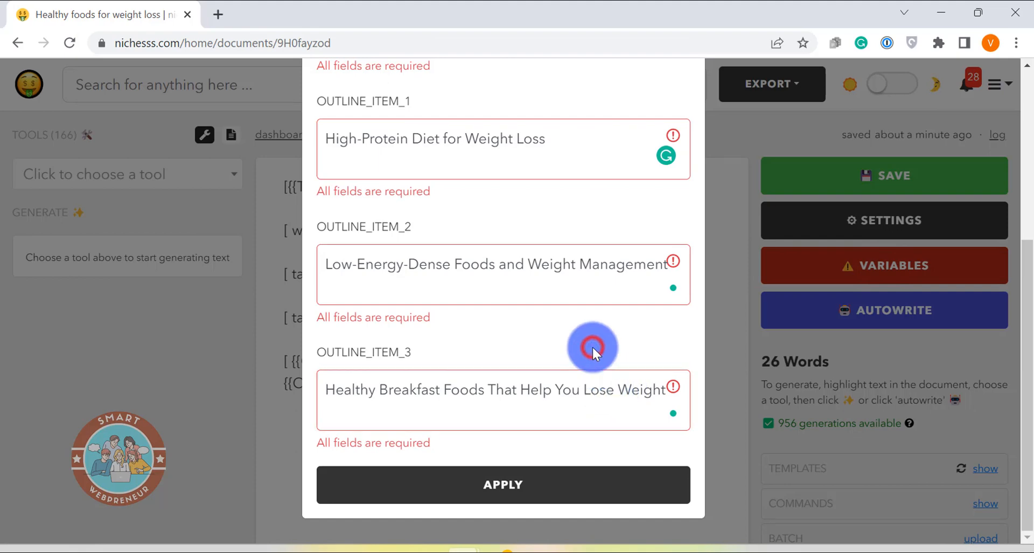
pyautogui.click(503, 483)
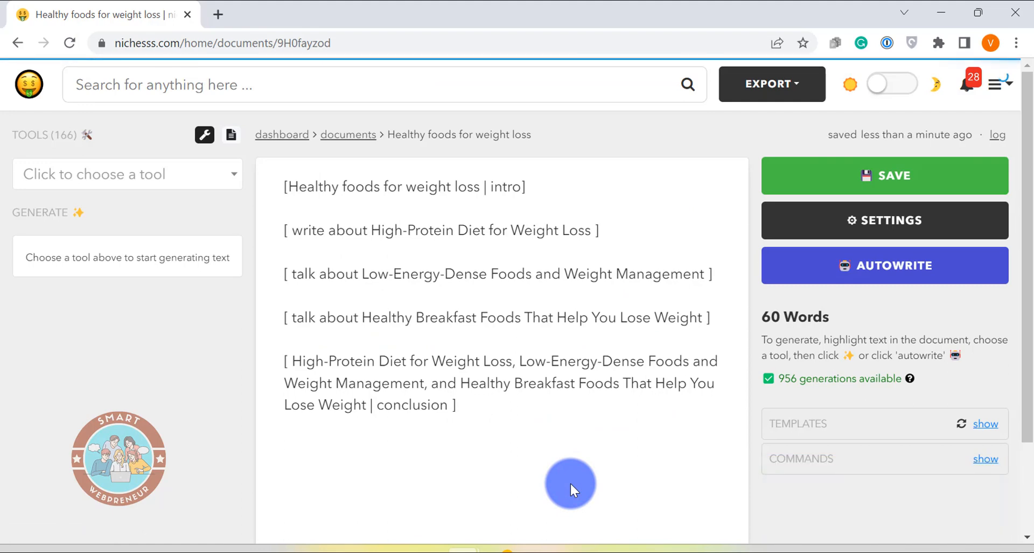
pyautogui.moveTo(592, 285)
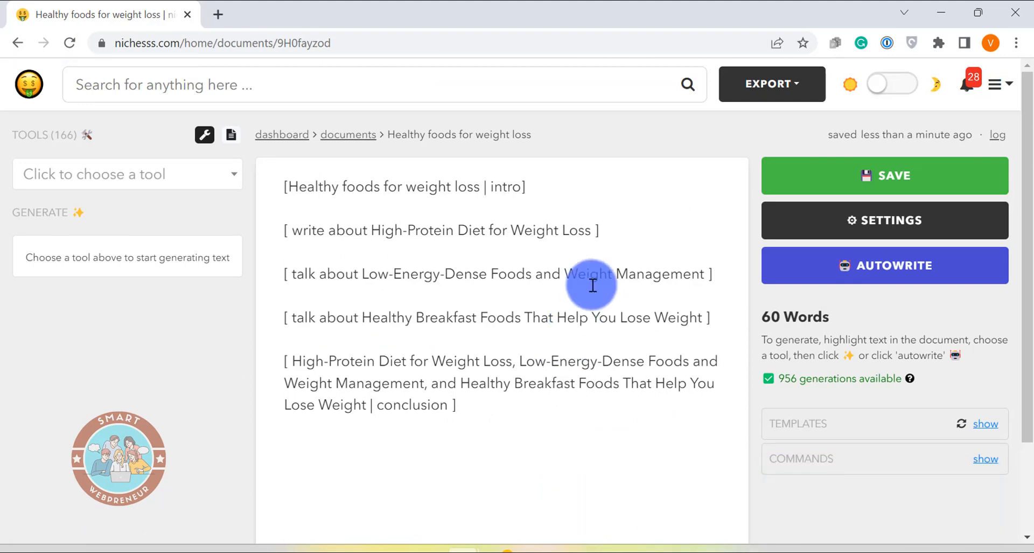
pyautogui.moveTo(492, 310)
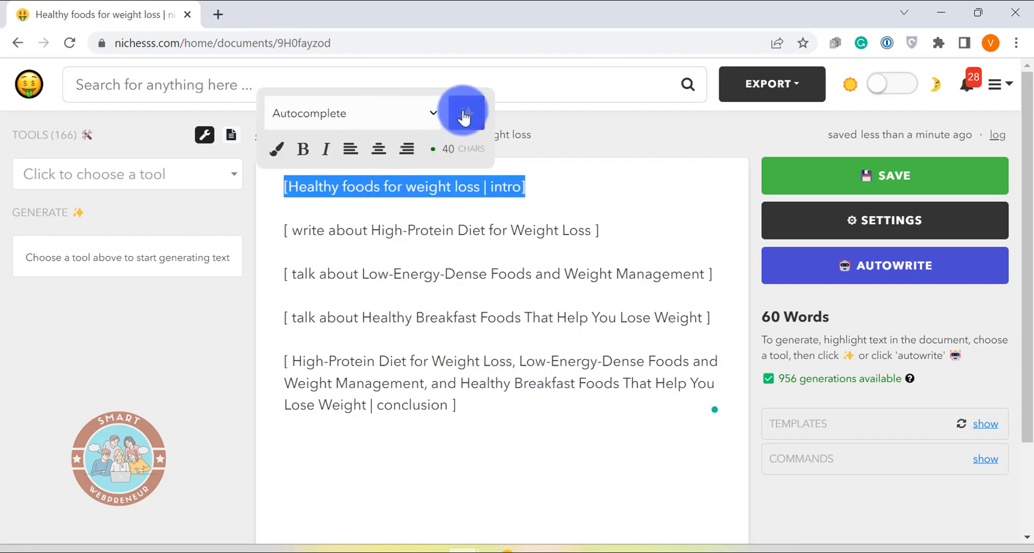
# Autocomplete an intro paragraph from the intro prompt and glance through the writing tools
pyautogui.click(464, 113)
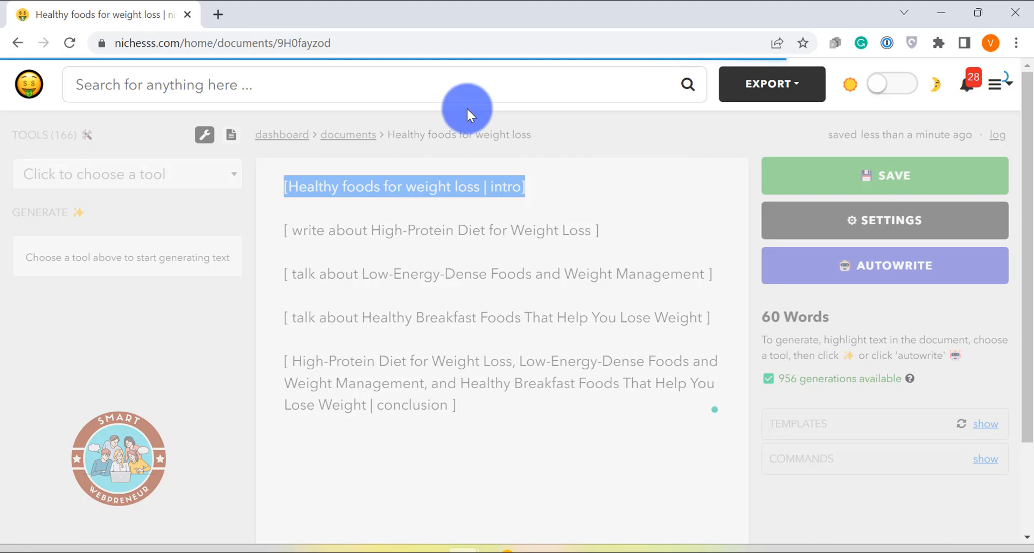
pyautogui.click(466, 107)
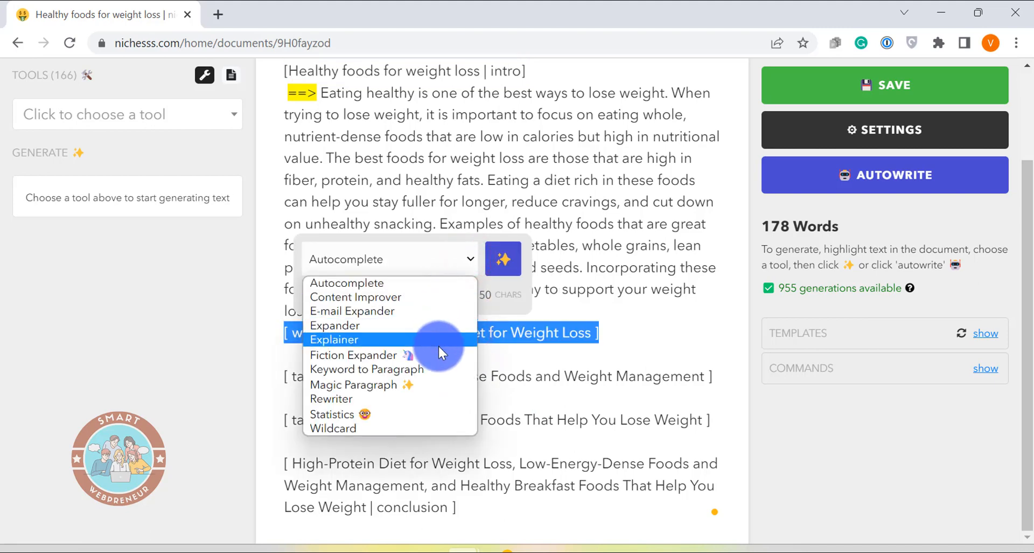
pyautogui.moveTo(427, 333)
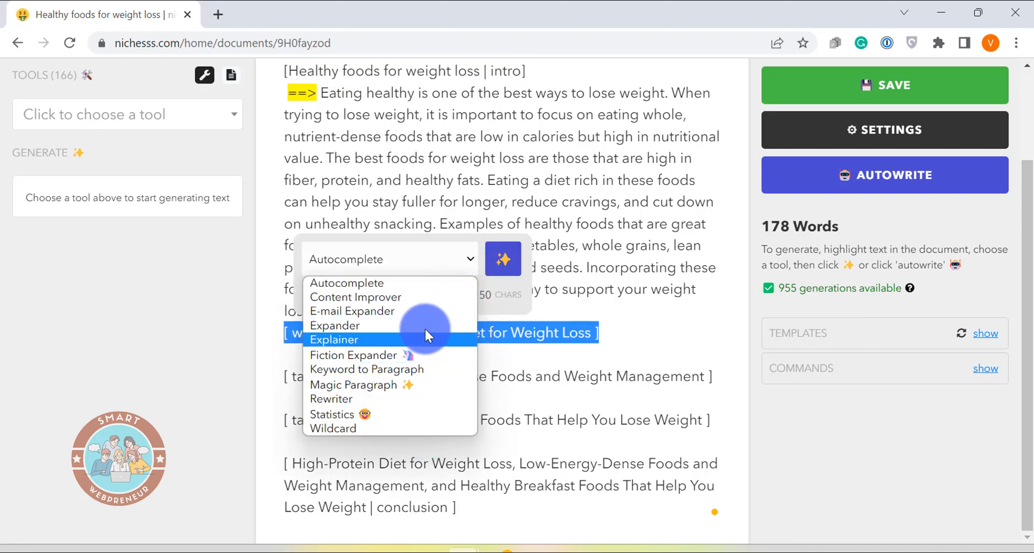
pyautogui.click(127, 113)
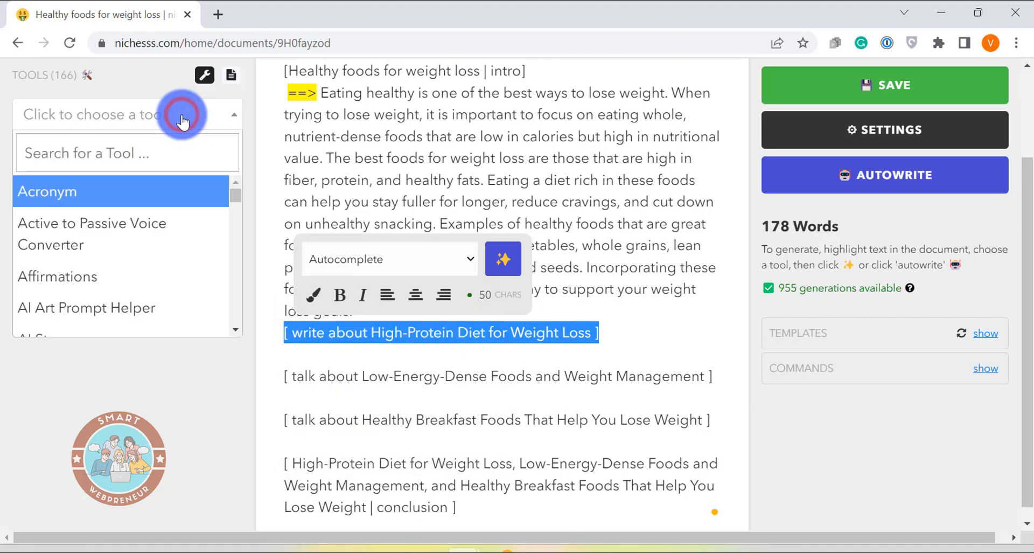
pyautogui.click(127, 152)
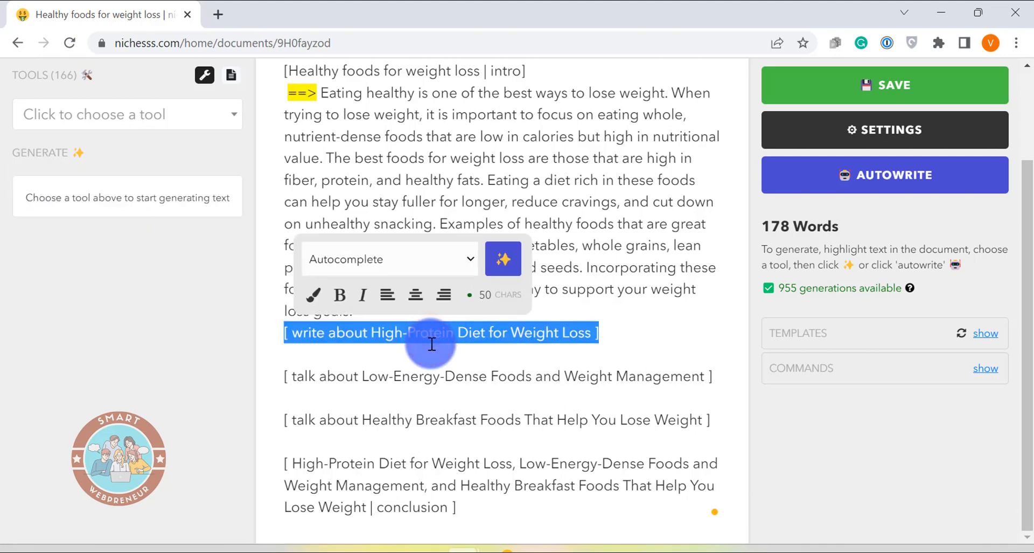
pyautogui.moveTo(706, 336)
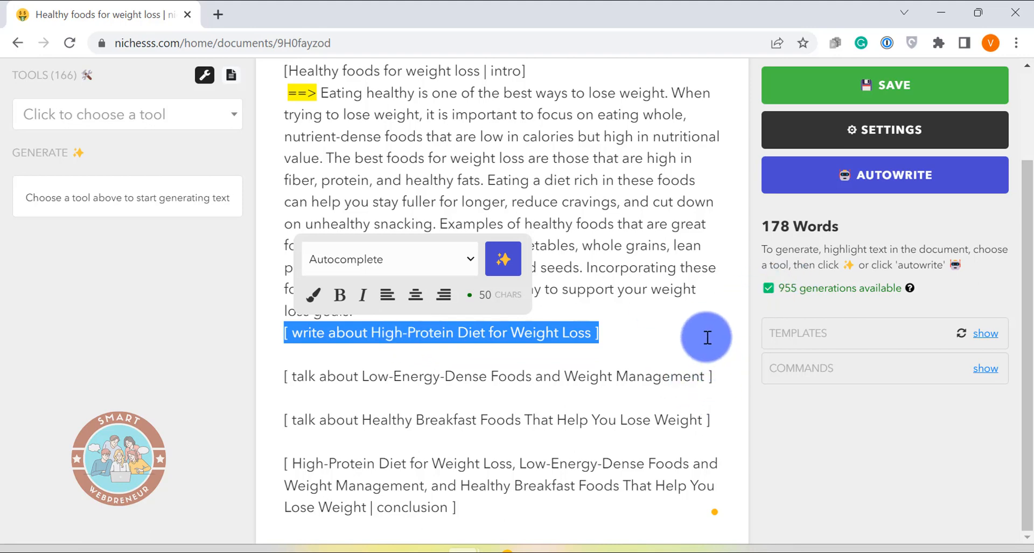
pyautogui.moveTo(479, 292)
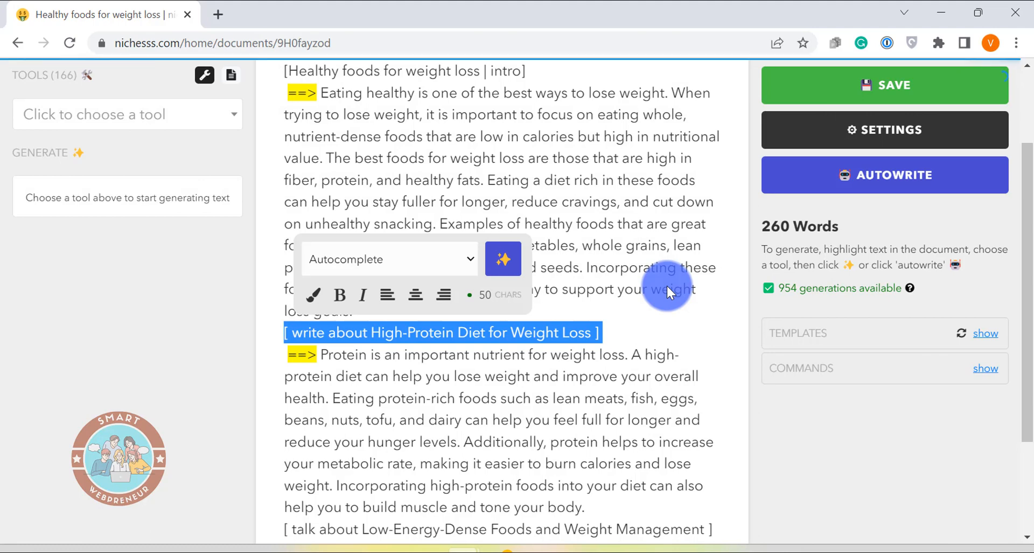
# Split the high-protein diet paragraph and save the document at 364 words
pyautogui.scroll(-3)
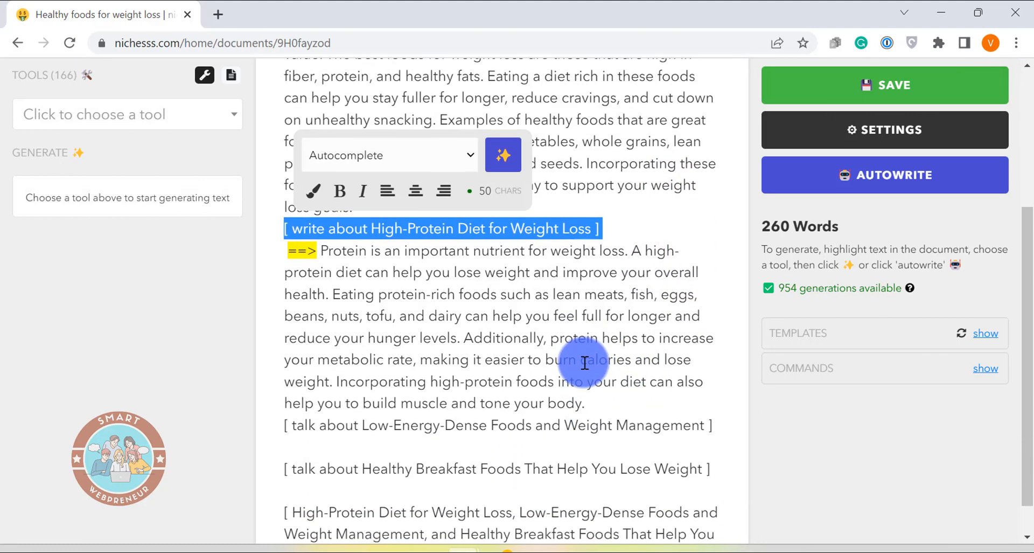
pyautogui.click(484, 333)
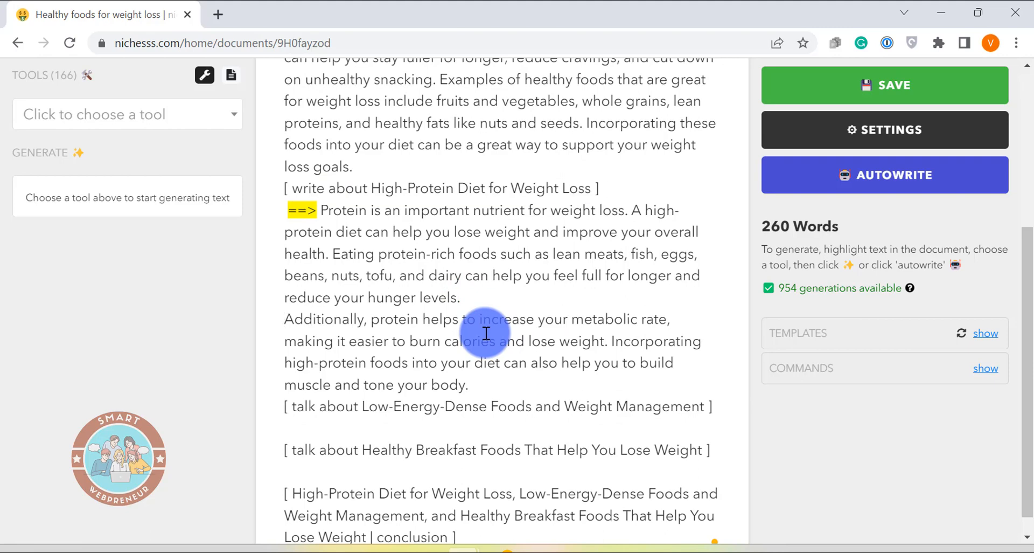
pyautogui.click(883, 84)
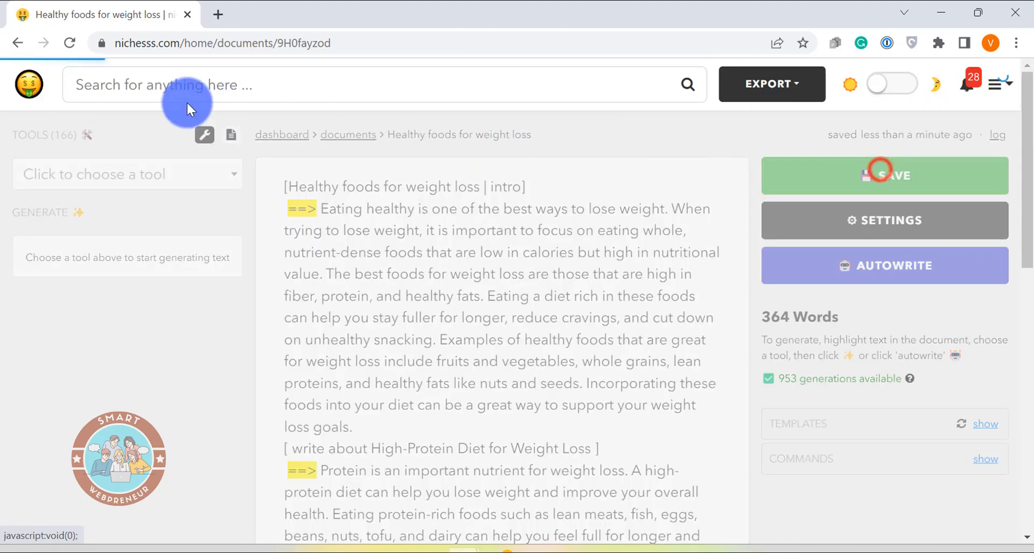
# Return to the Nichesss dashboard and browse the Content Tools grid
pyautogui.click(883, 176)
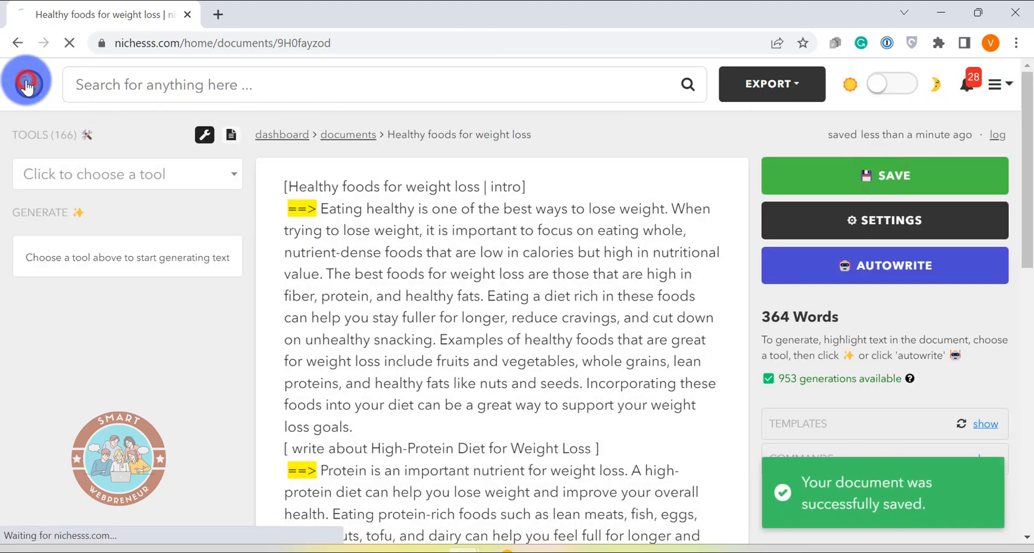
pyautogui.click(26, 84)
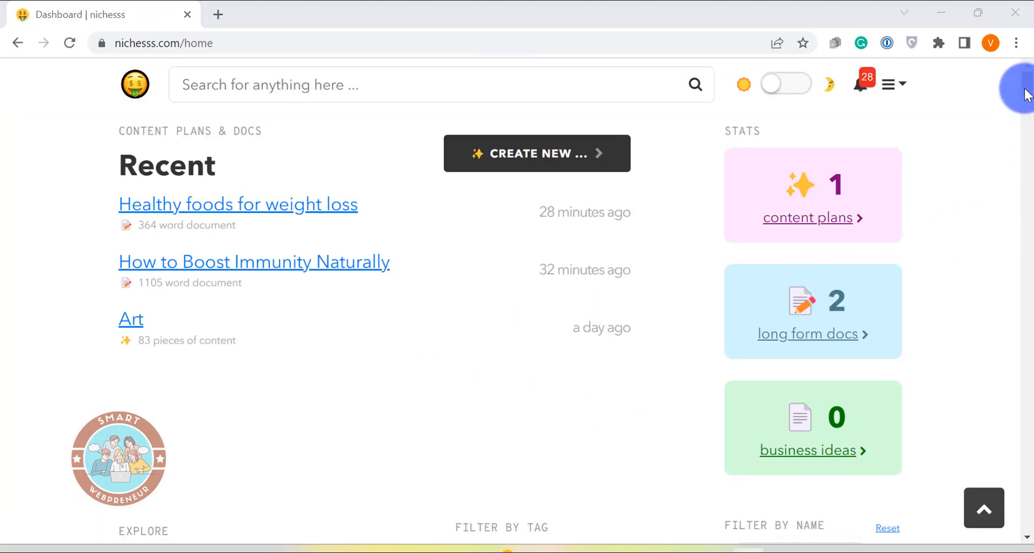
pyautogui.scroll(-3)
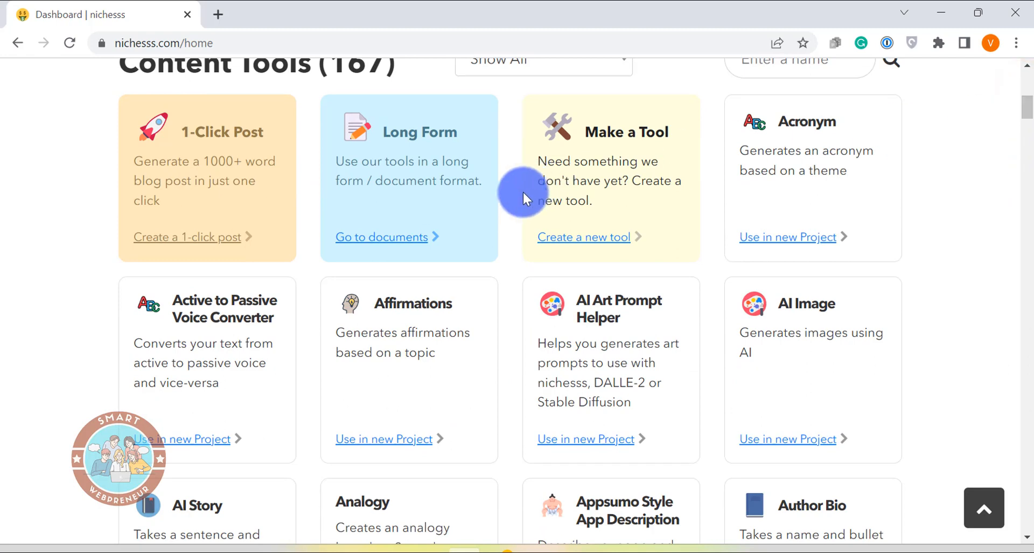
pyautogui.moveTo(451, 183)
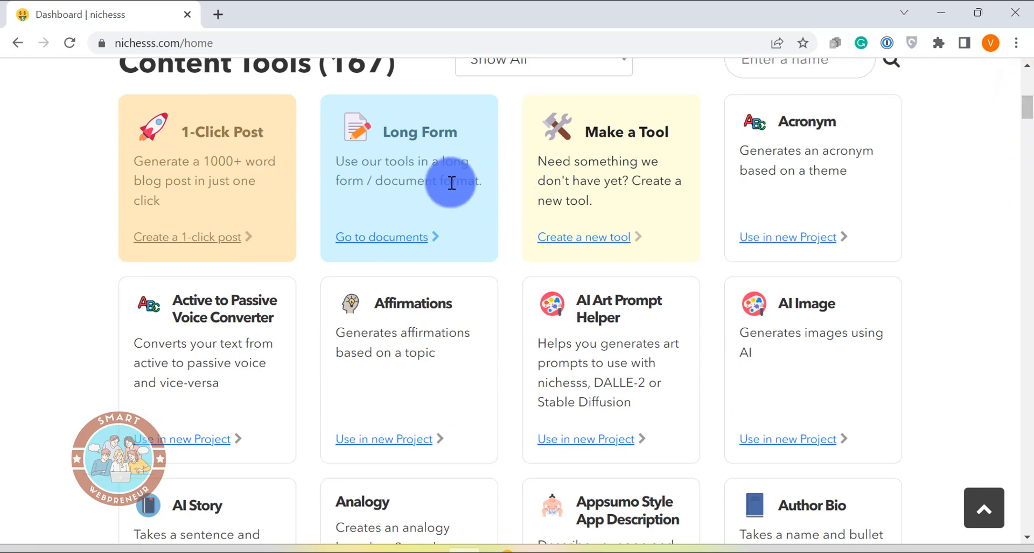
pyautogui.moveTo(516, 314)
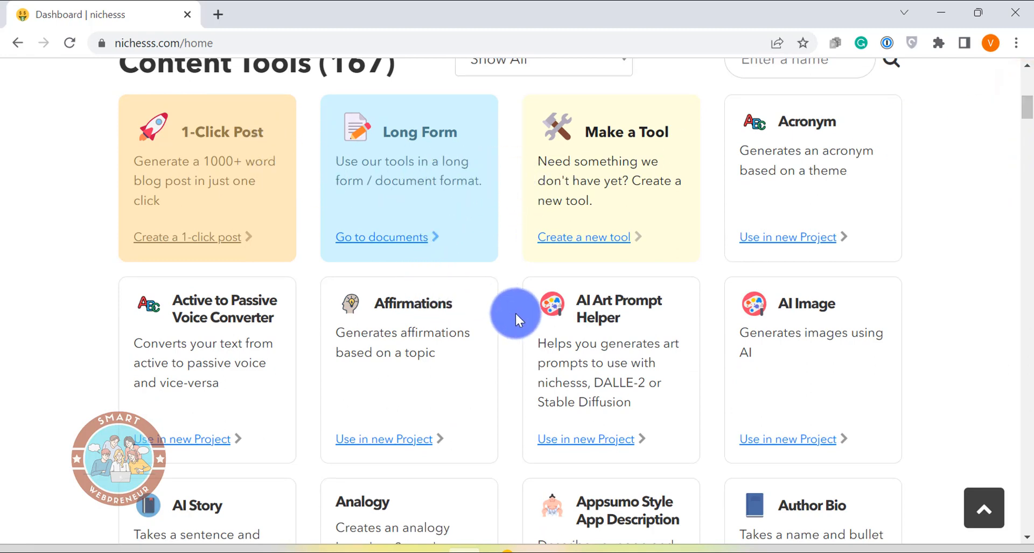
pyautogui.scroll(-3)
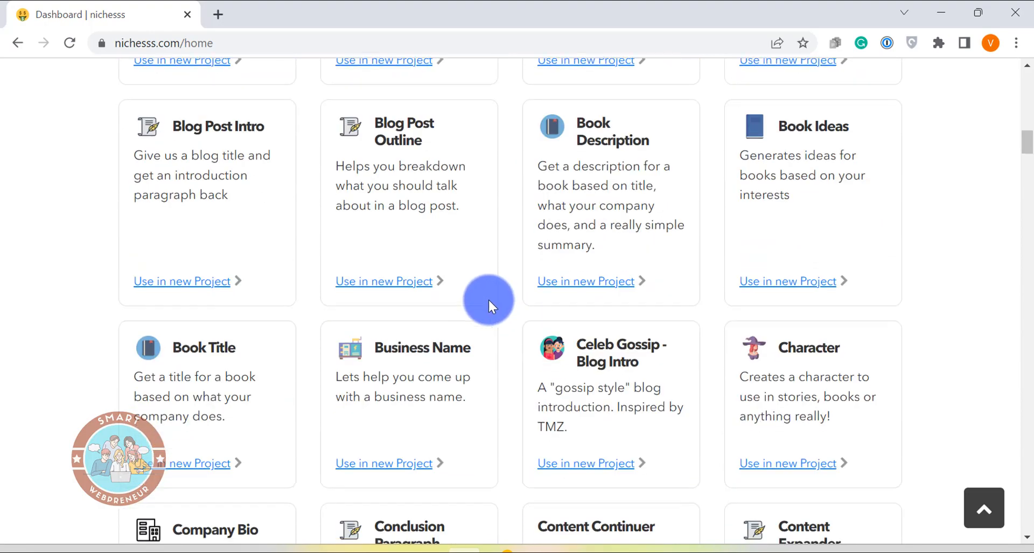
pyautogui.scroll(3)
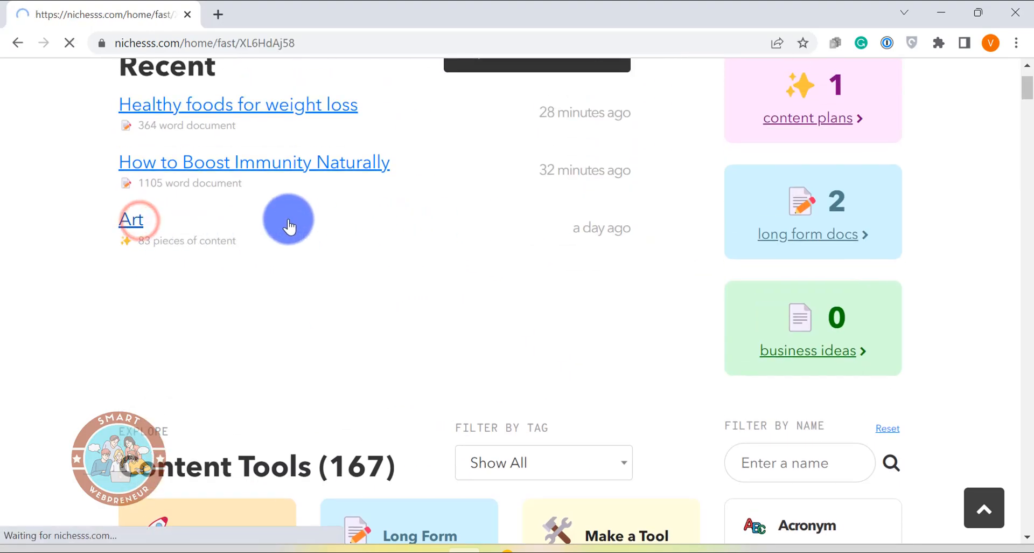
# Open the Art project, peek at ArtSpace, and enter 'flower painting' as the art idea
pyautogui.click(130, 218)
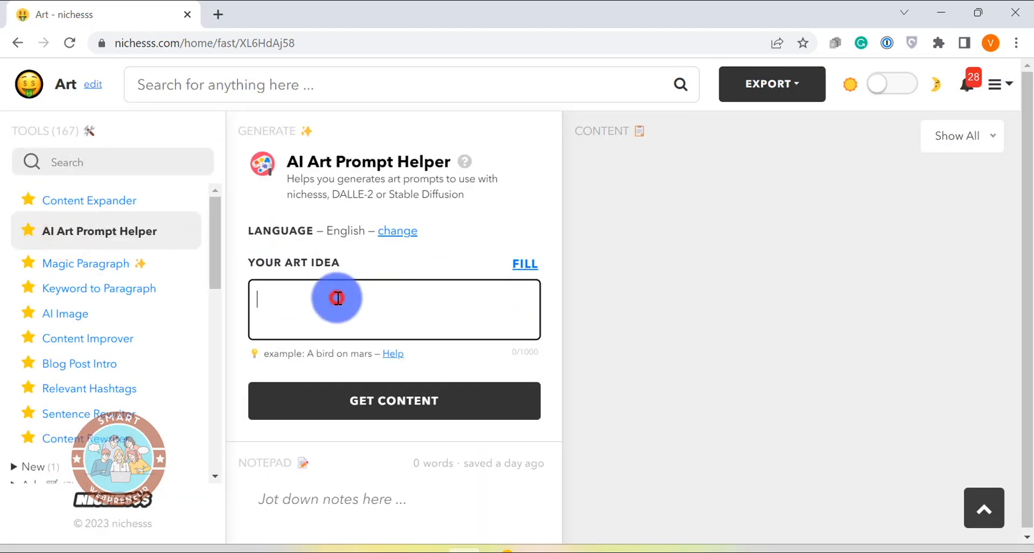
pyautogui.moveTo(620, 255)
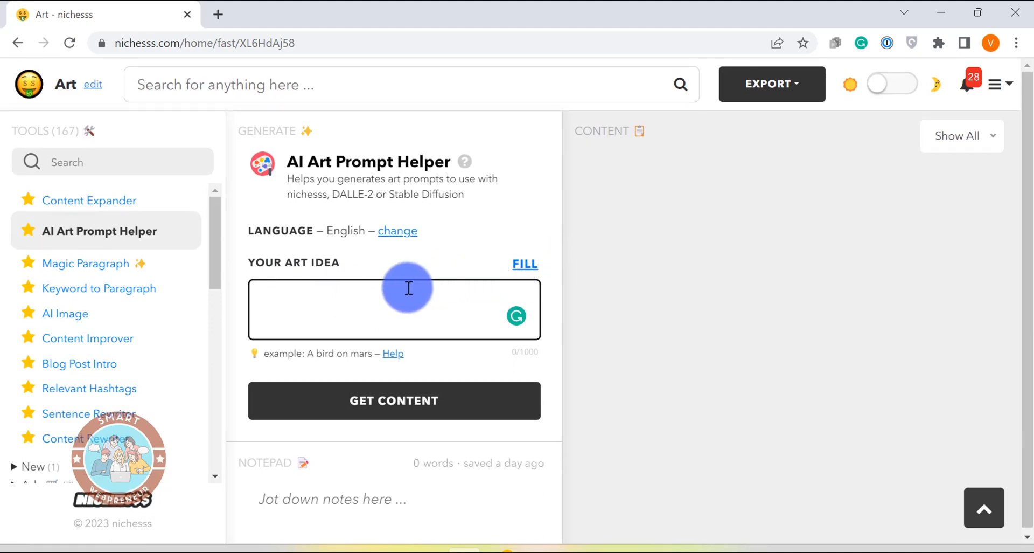
pyautogui.moveTo(436, 237)
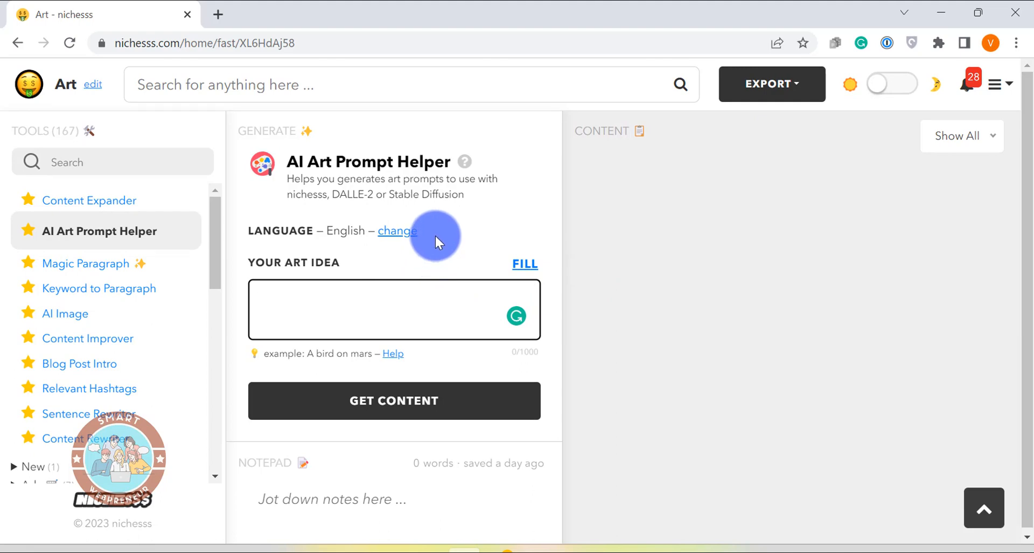
pyautogui.click(298, 14)
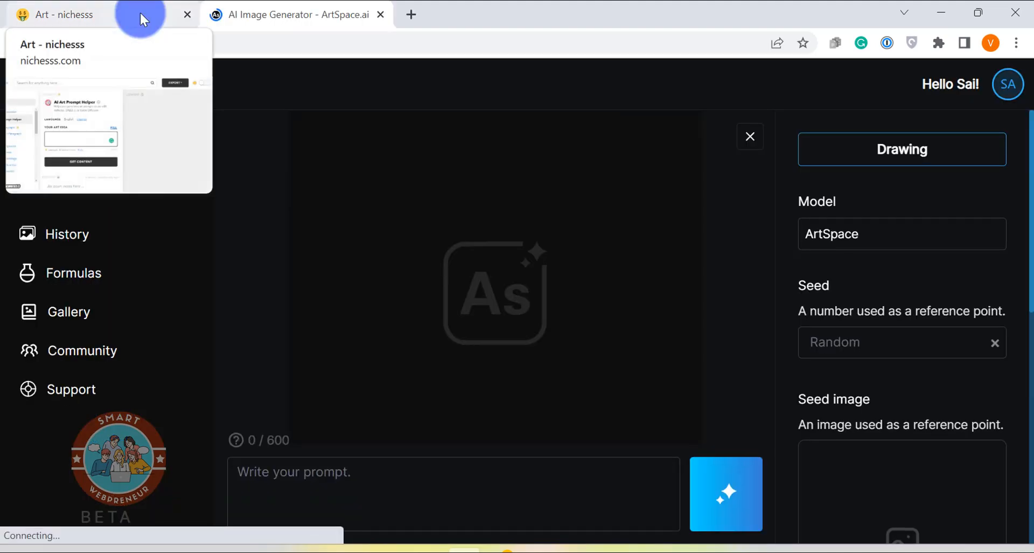
pyautogui.click(62, 14)
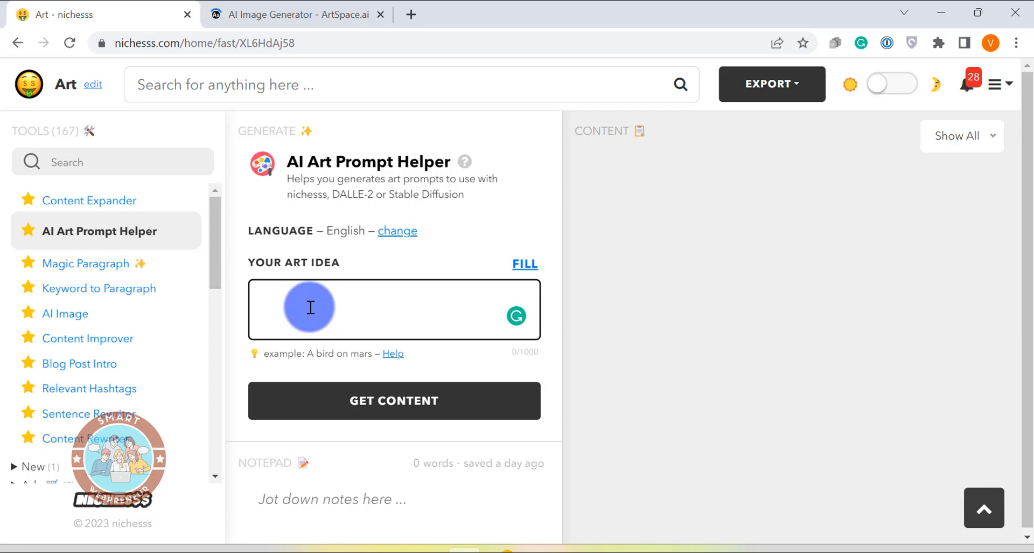
pyautogui.write('flower painting')
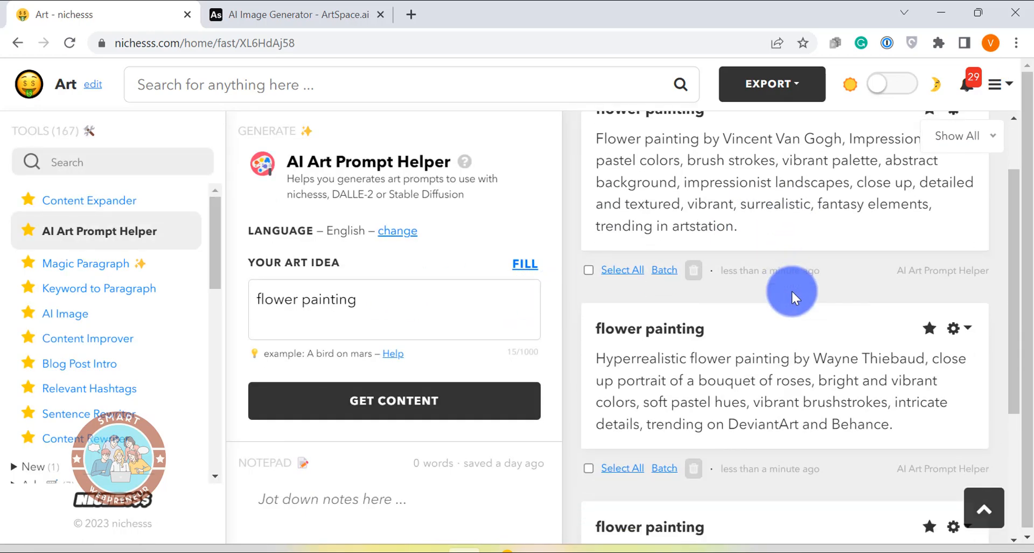
# Generate a rose bouquet image in ArtSpace from the Wayne Thiebaud flower prompt, then return to Nichesss
pyautogui.scroll(-3)
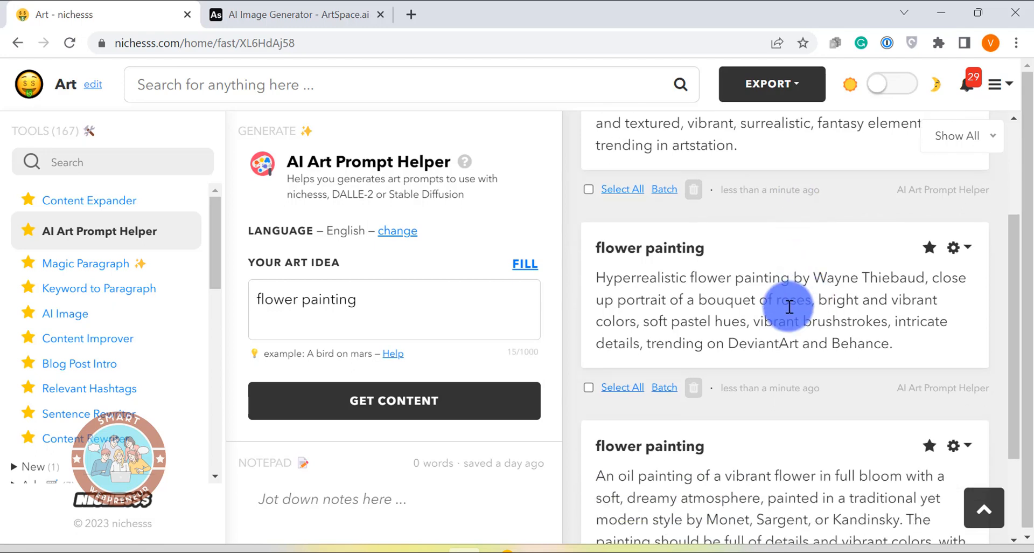
pyautogui.tripleClick(789, 307)
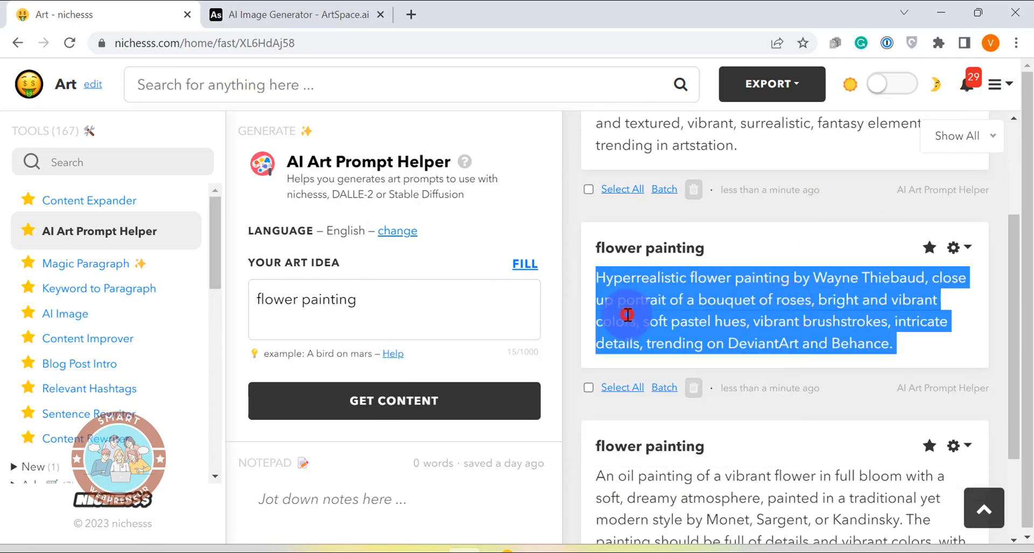
pyautogui.click(295, 14)
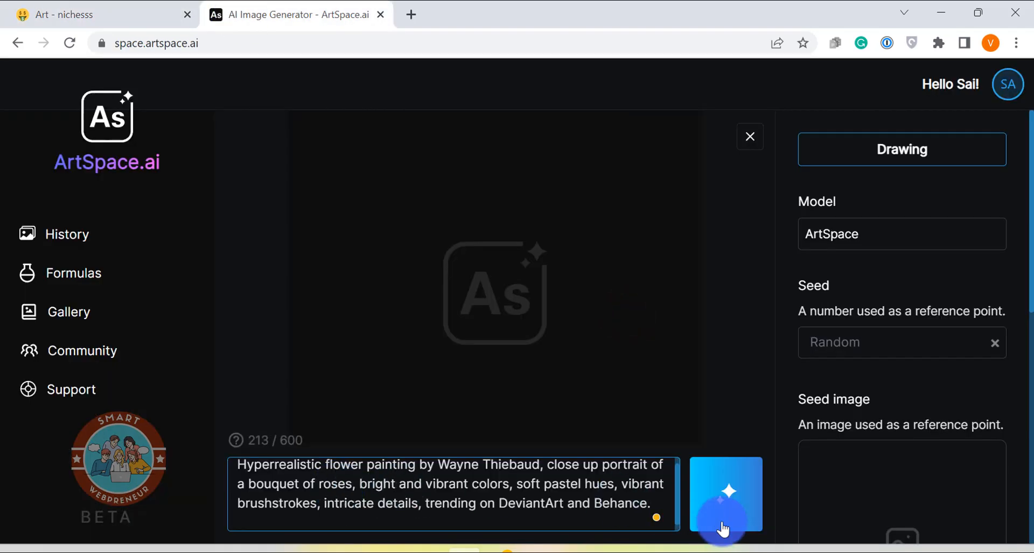
pyautogui.click(725, 493)
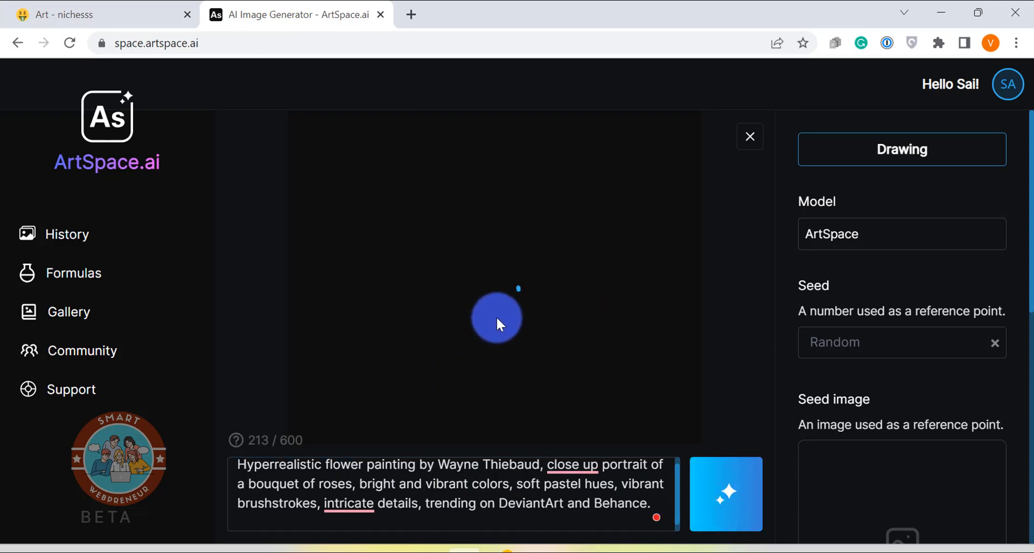
pyautogui.click(725, 494)
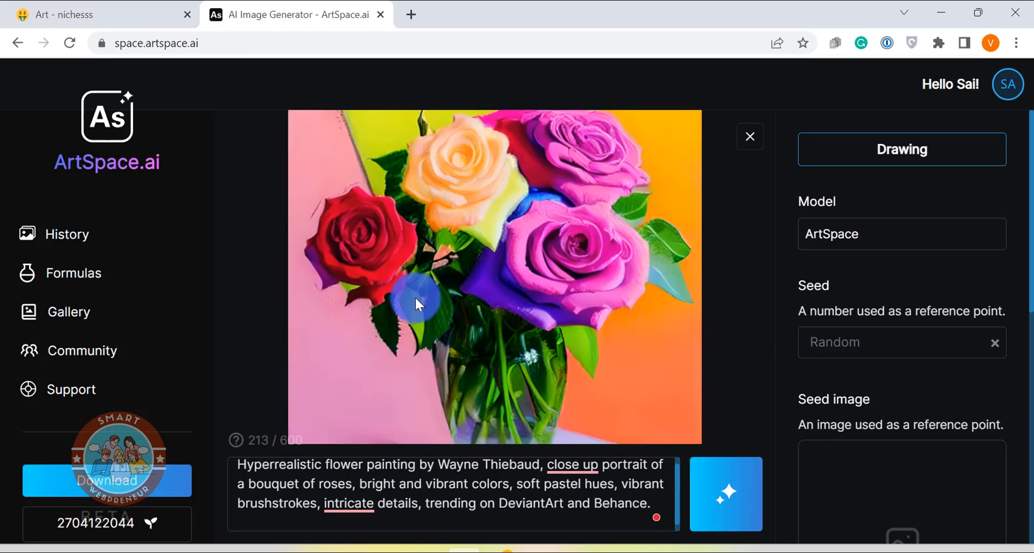
pyautogui.click(92, 14)
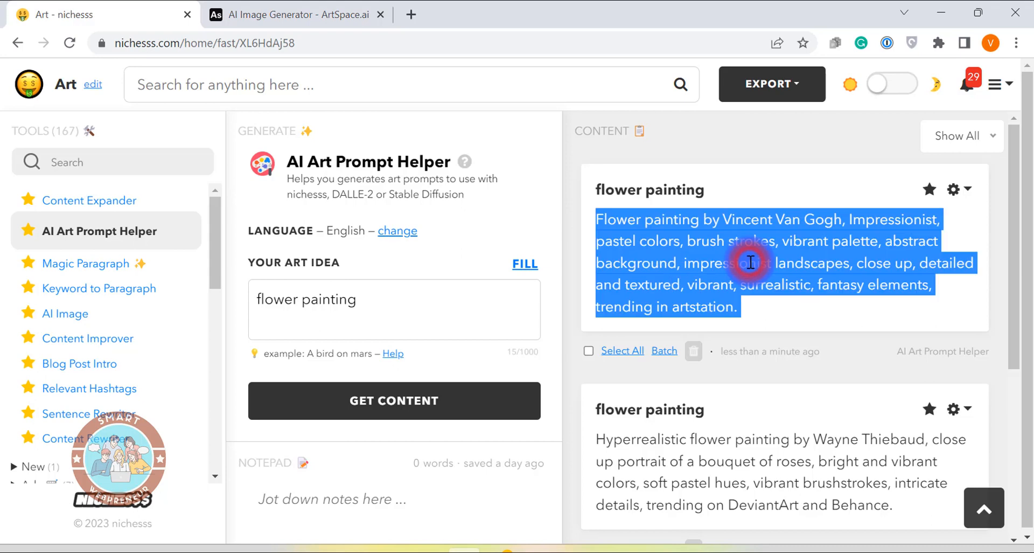
pyautogui.moveTo(53, 254)
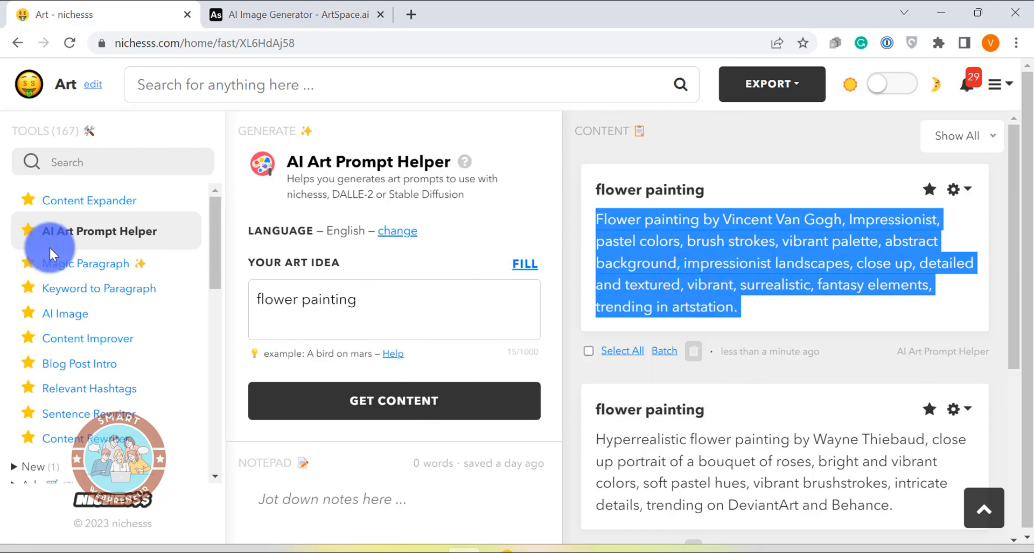
pyautogui.moveTo(66, 313)
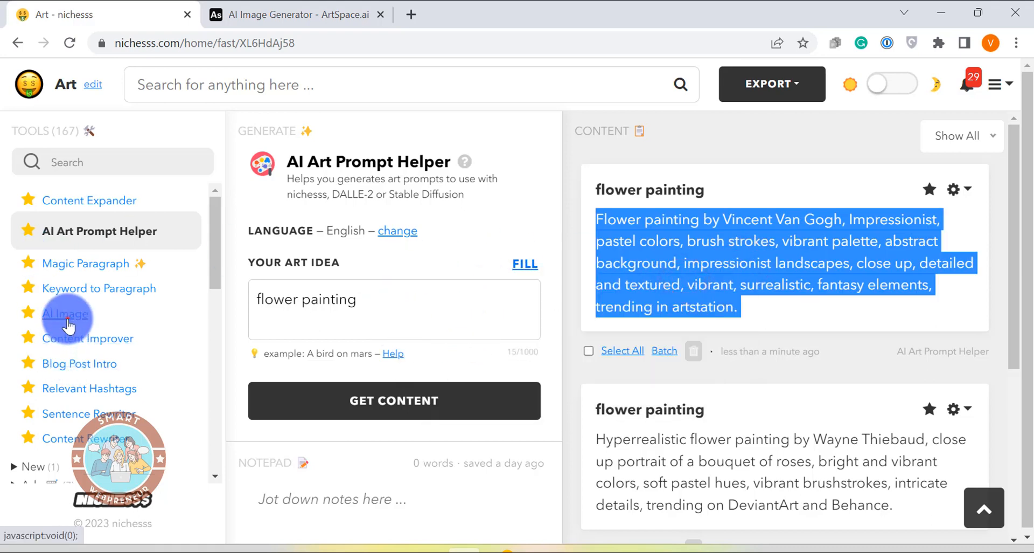
# Generate an image in the AI Image tool from the Van Gogh flower painting prompt
pyautogui.click(66, 314)
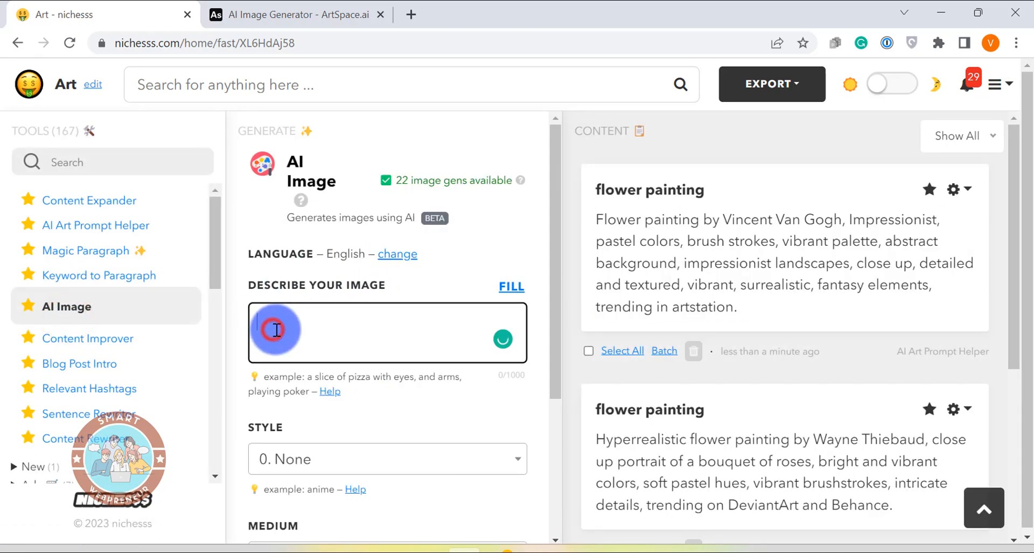
pyautogui.scroll(-3)
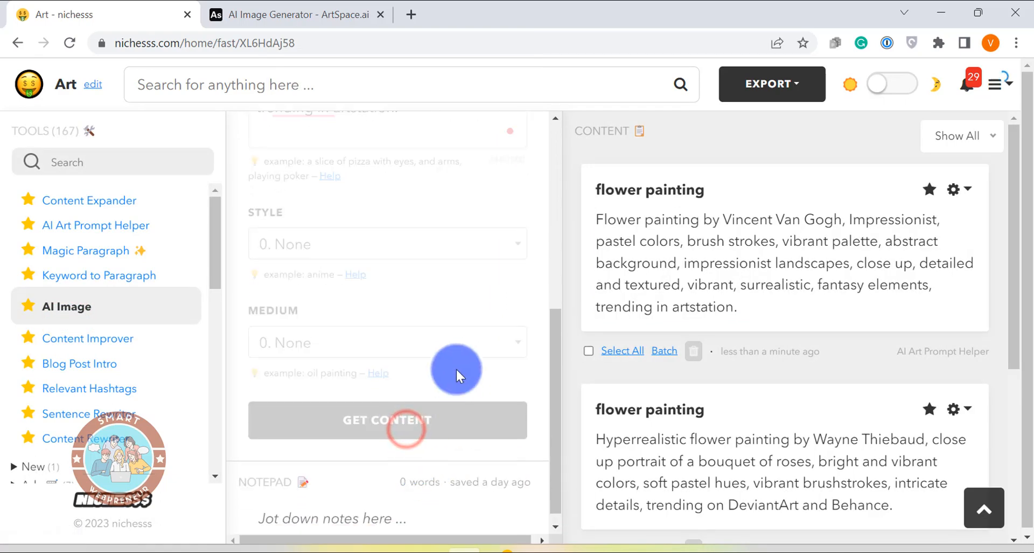
pyautogui.click(387, 419)
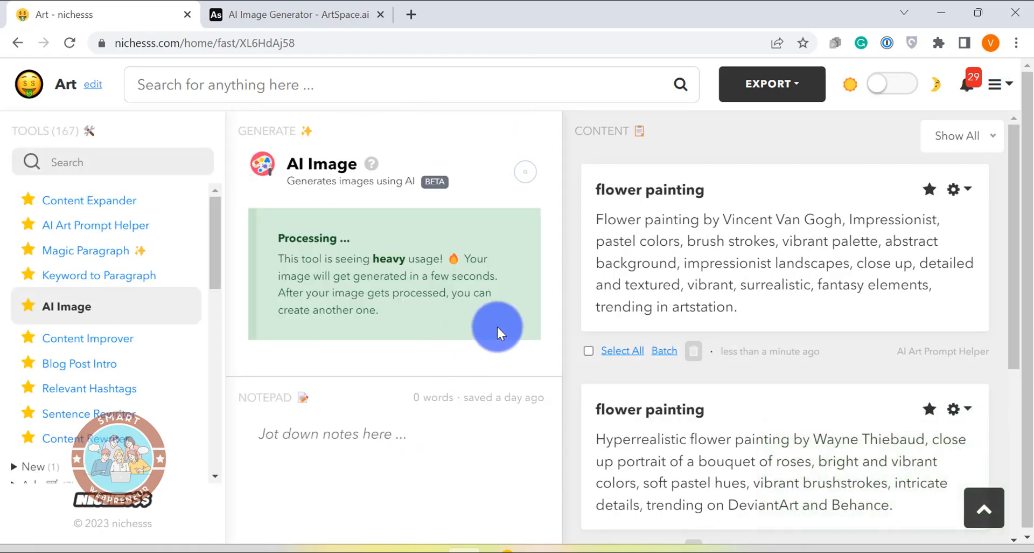
pyautogui.moveTo(508, 315)
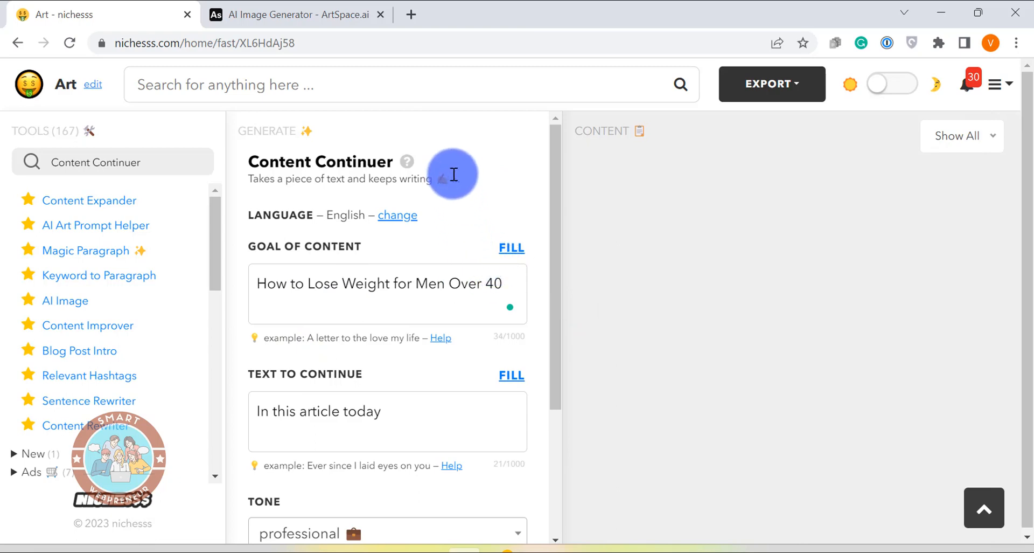
pyautogui.moveTo(436, 252)
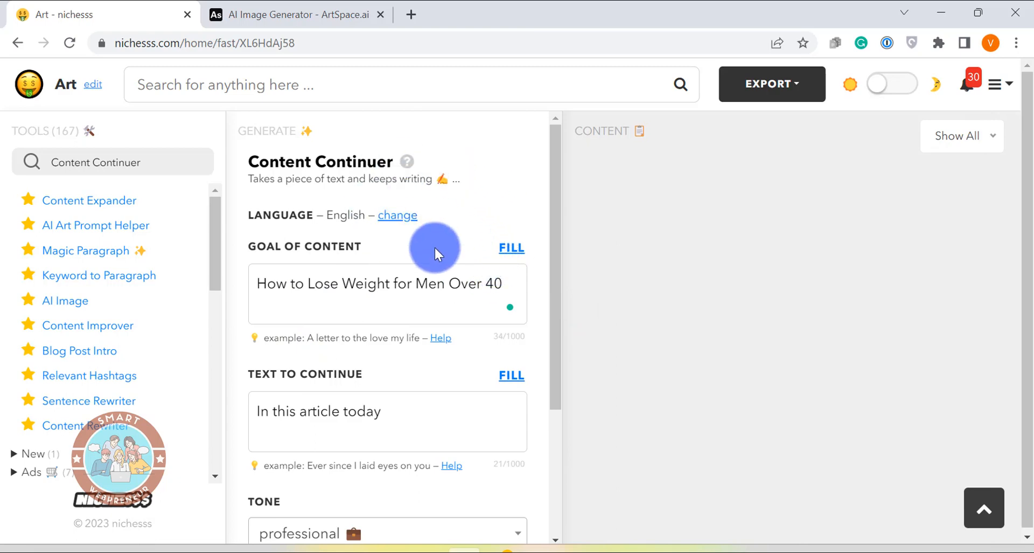
pyautogui.moveTo(325, 183)
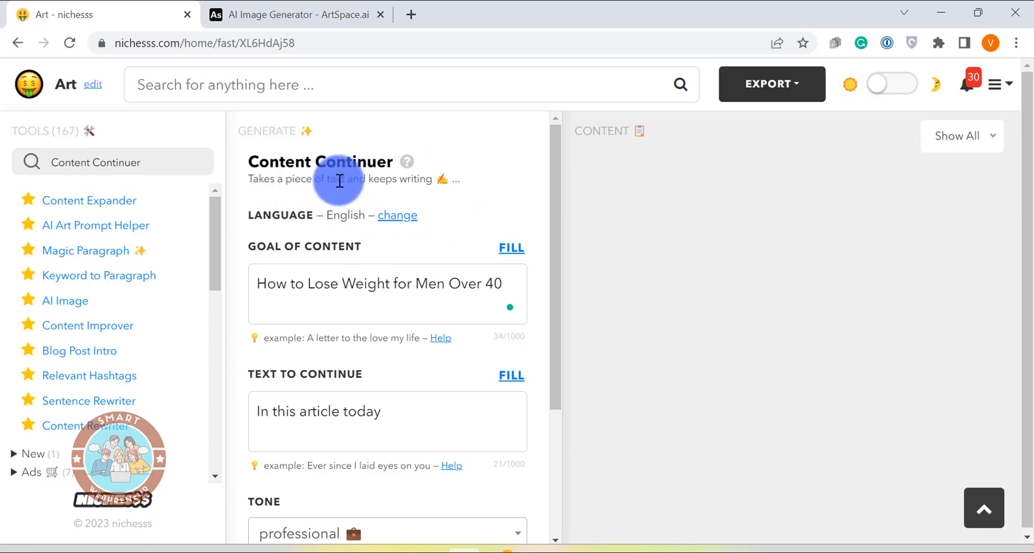
pyautogui.moveTo(353, 293)
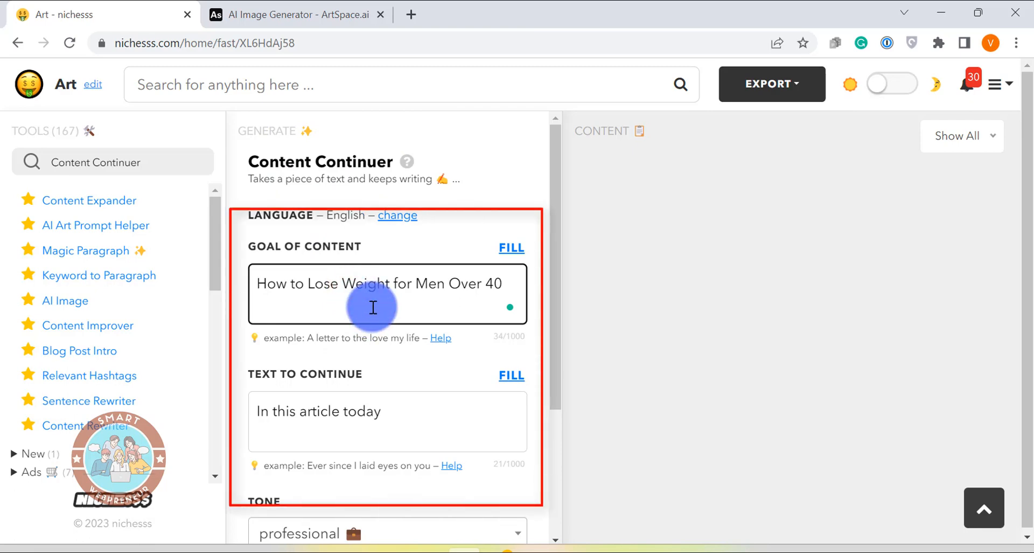
# Extend the Text to Continue with 'I am going to show you'
pyautogui.write('I am going to')
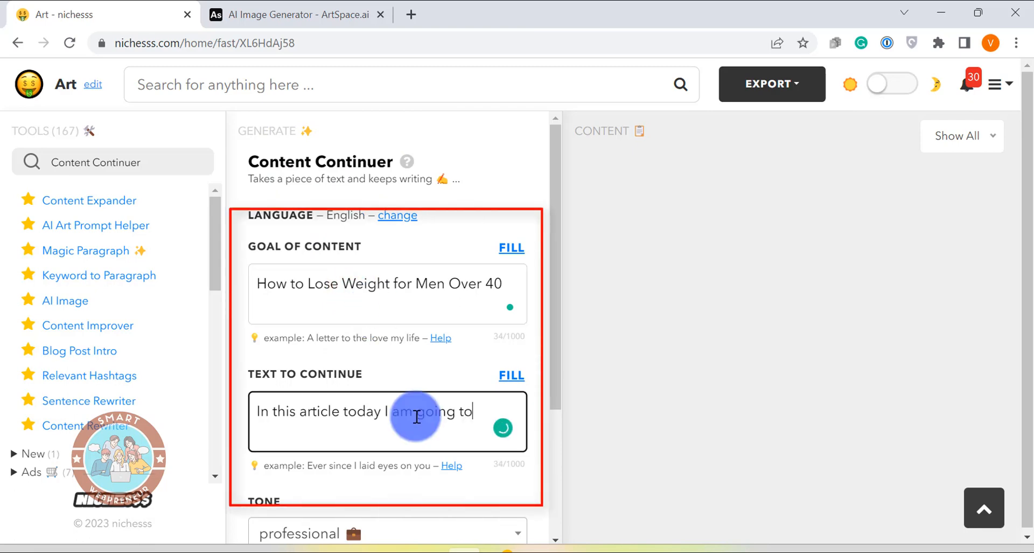
pyautogui.write('show you')
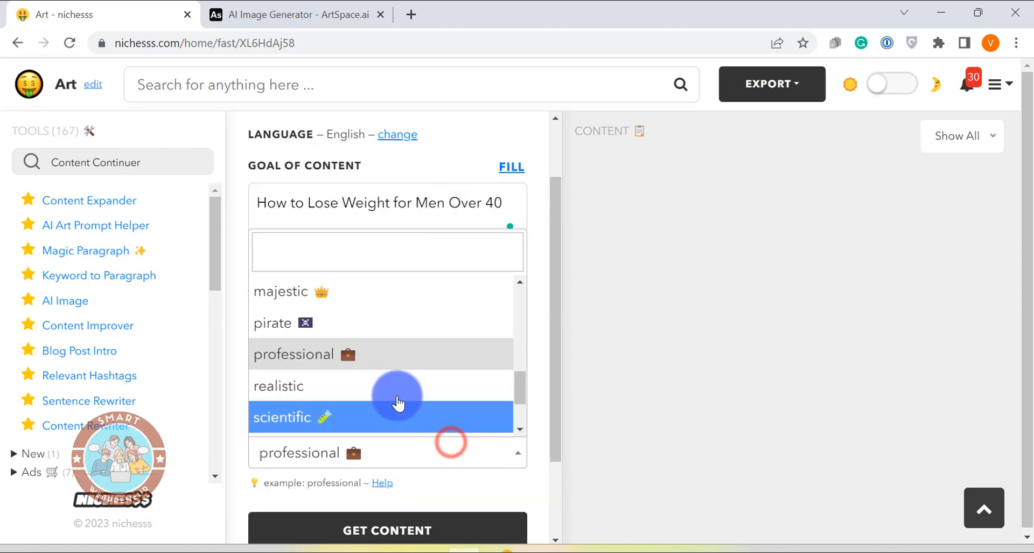
pyautogui.scroll(3)
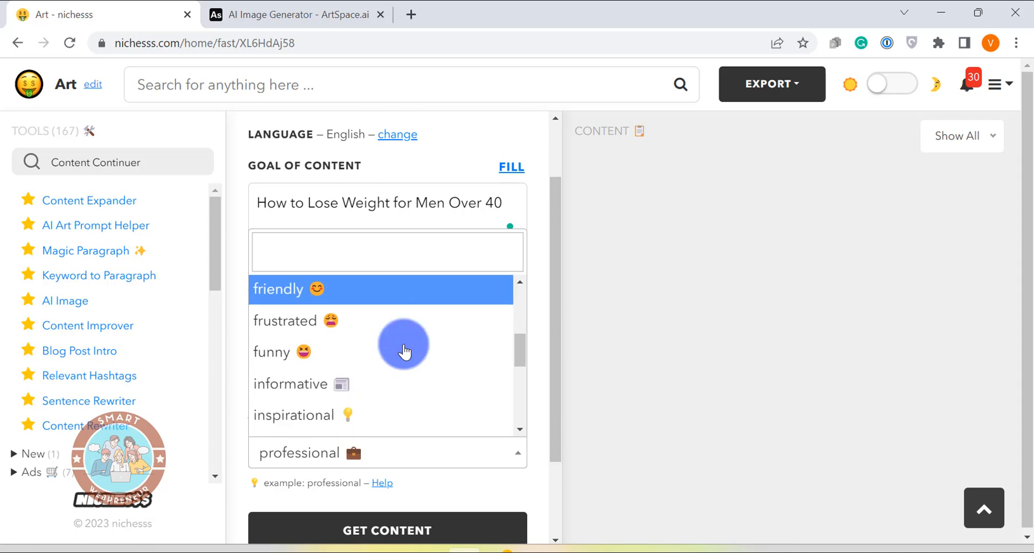
# Set the tone to informative and generate the continued weight-loss article text
pyautogui.click(290, 383)
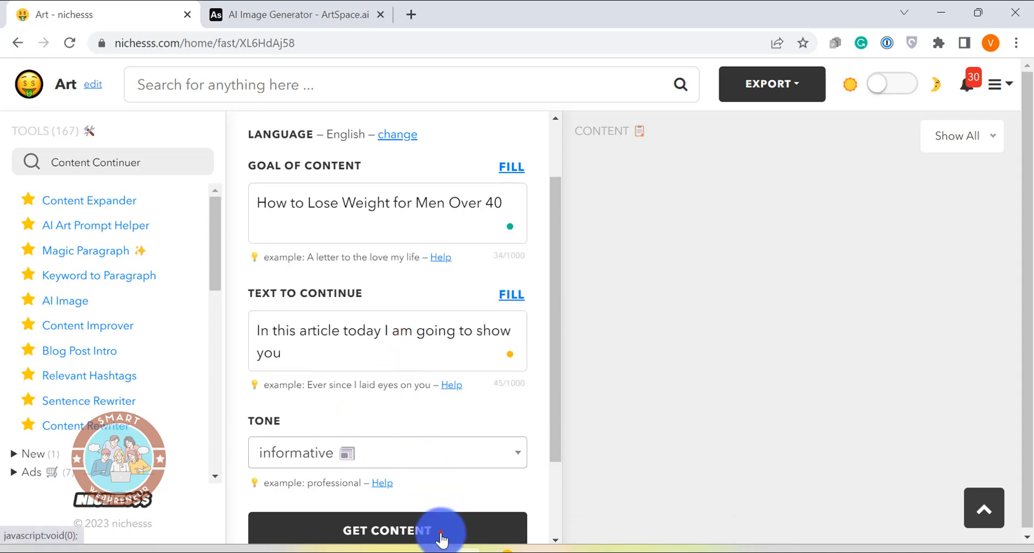
pyautogui.click(387, 530)
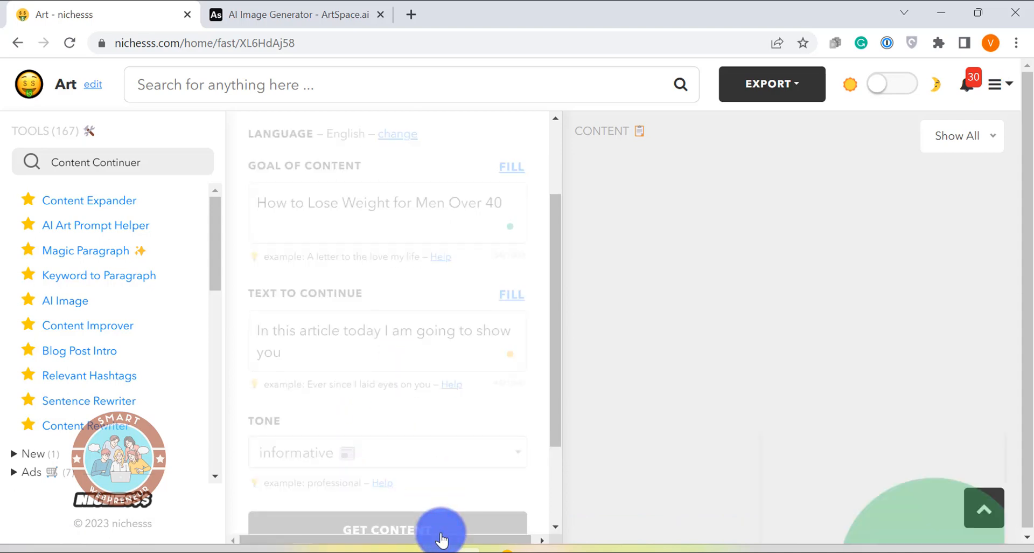
pyautogui.click(387, 528)
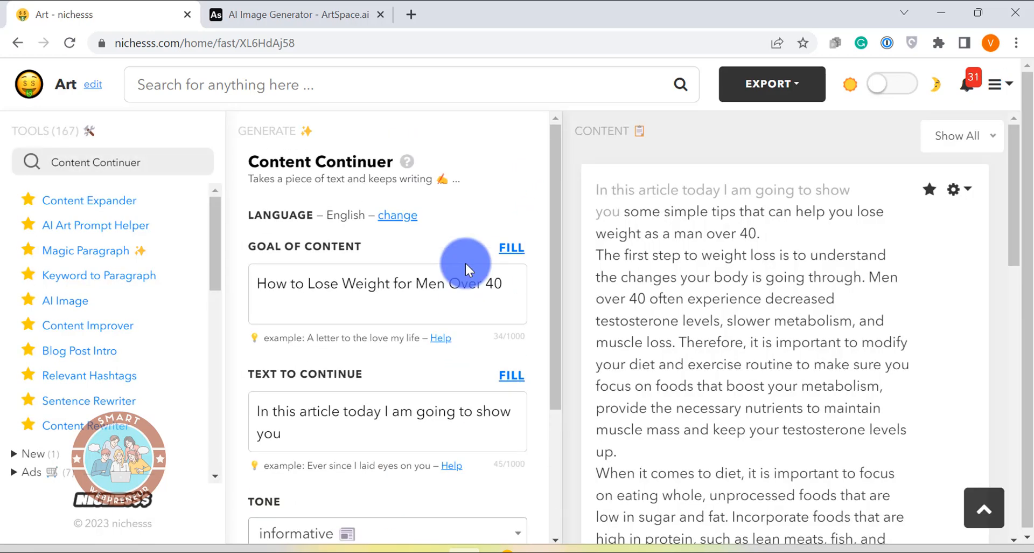
pyautogui.moveTo(815, 247)
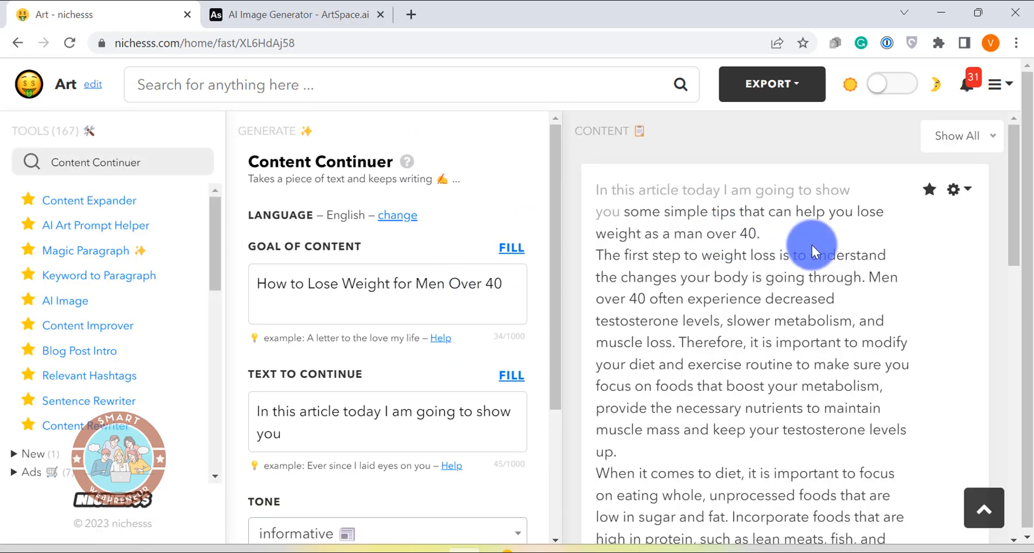
# Read through the generated article continuations
pyautogui.scroll(3)
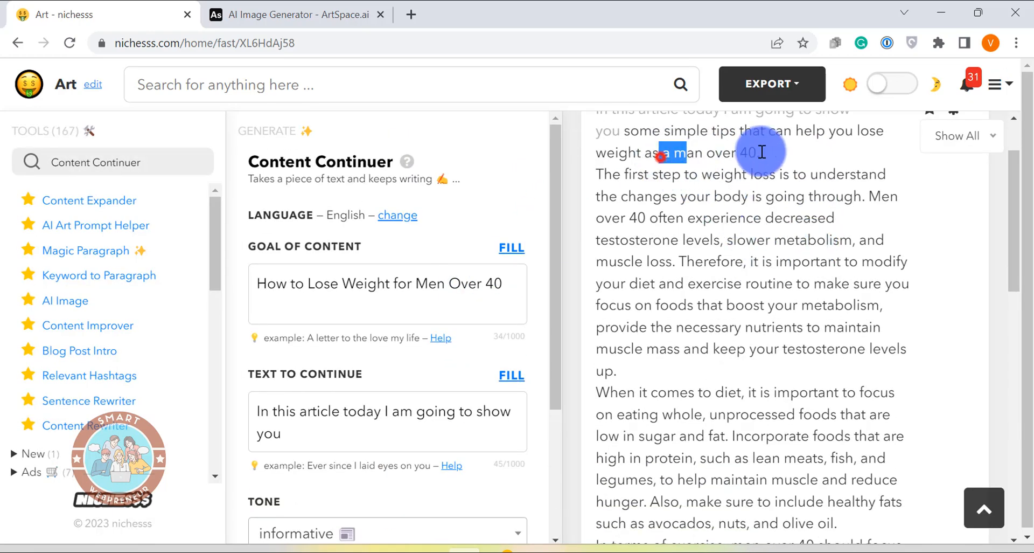
pyautogui.scroll(-3)
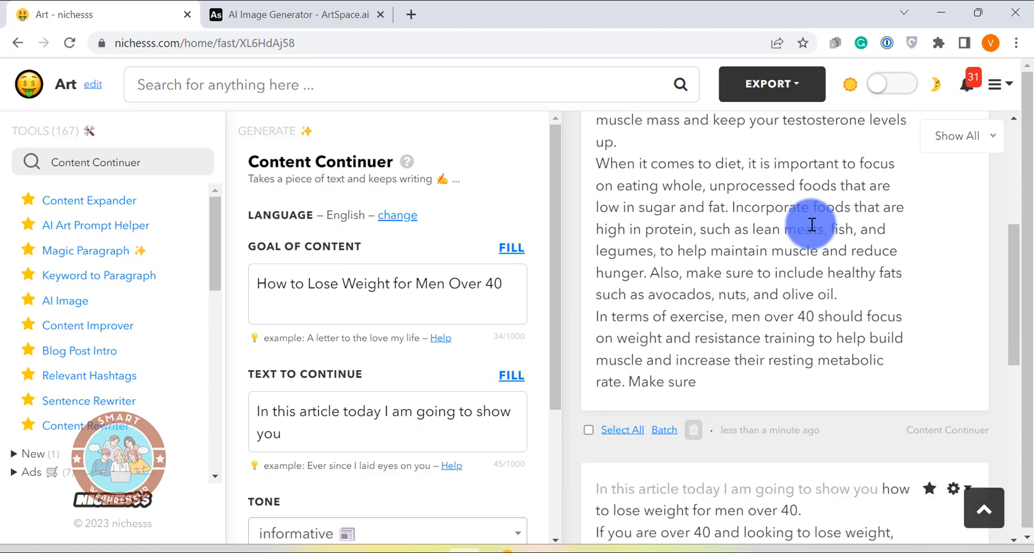
pyautogui.scroll(-3)
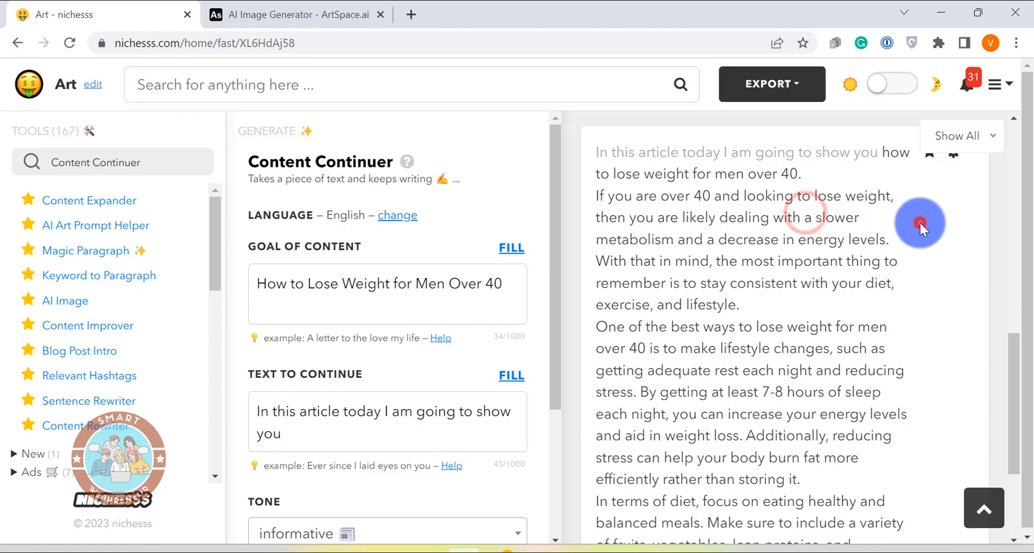
pyautogui.scroll(-3)
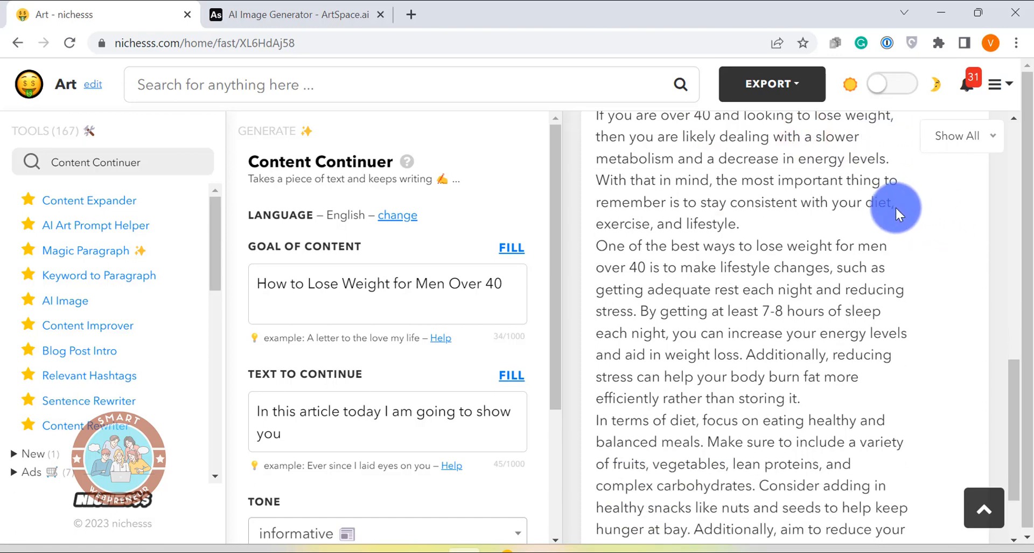
pyautogui.moveTo(818, 211)
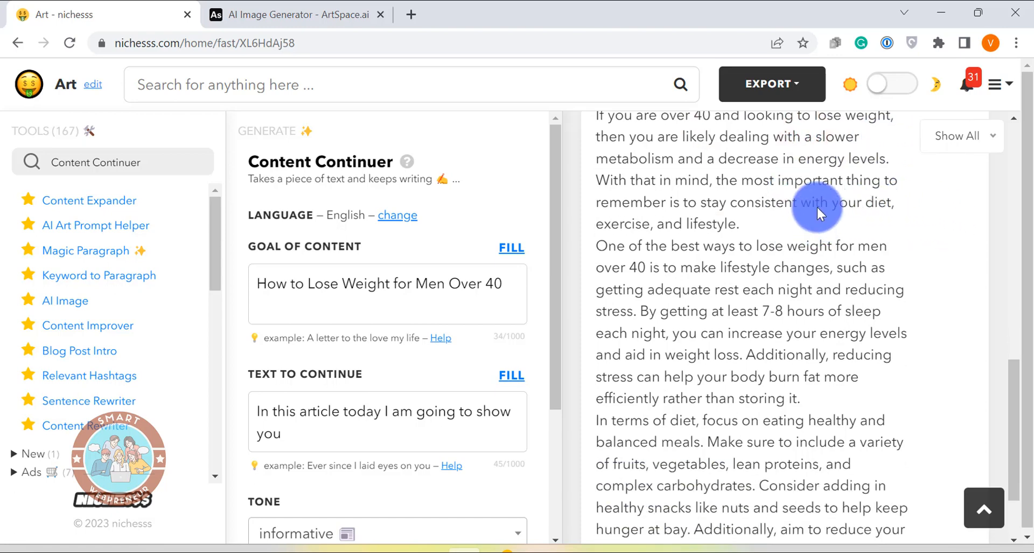
pyautogui.moveTo(783, 161)
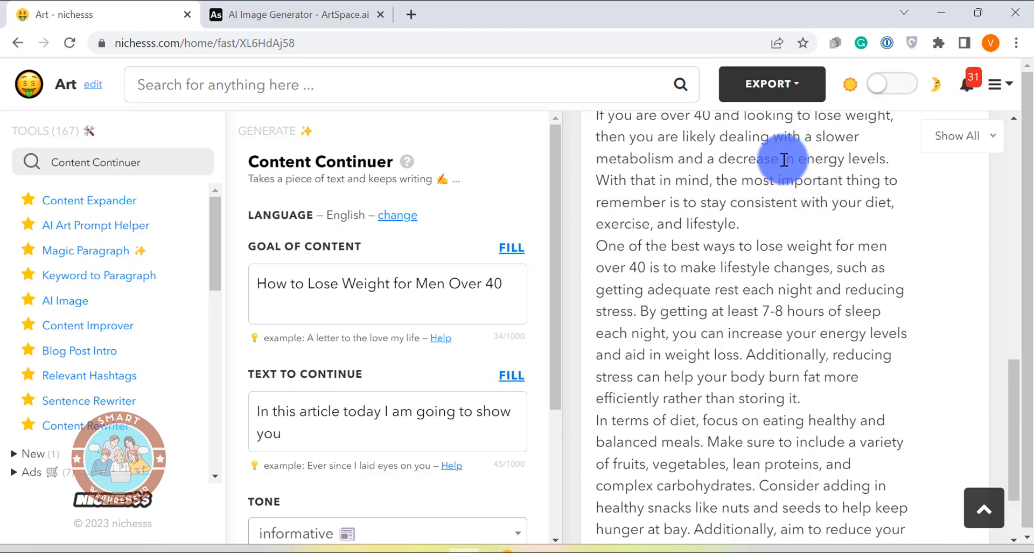
pyautogui.moveTo(676, 214)
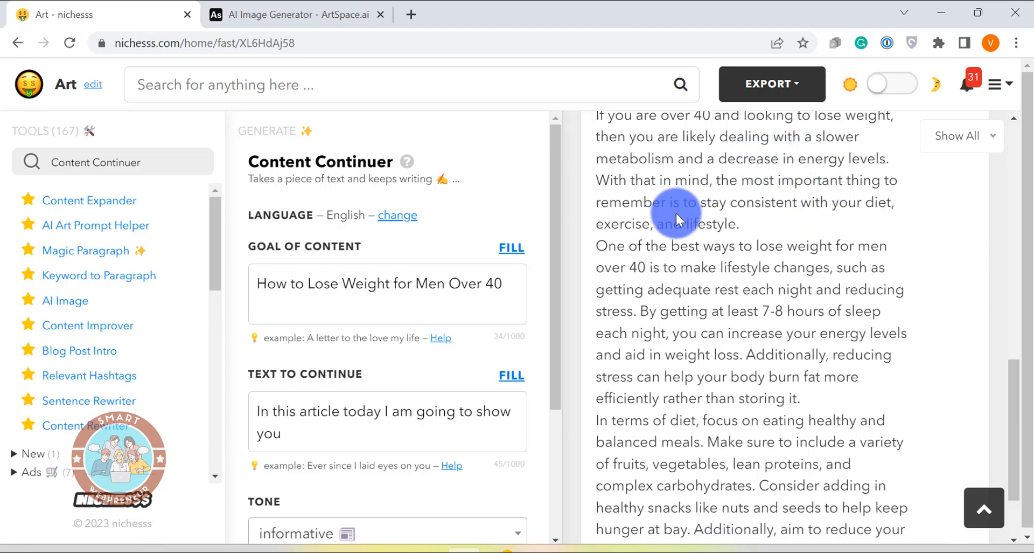
pyautogui.moveTo(719, 222)
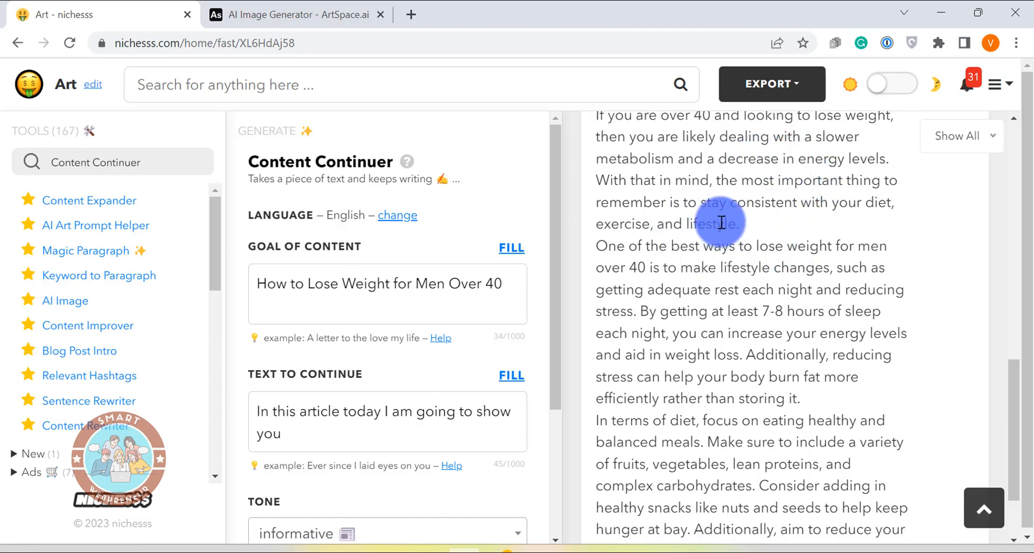
pyautogui.scroll(-3)
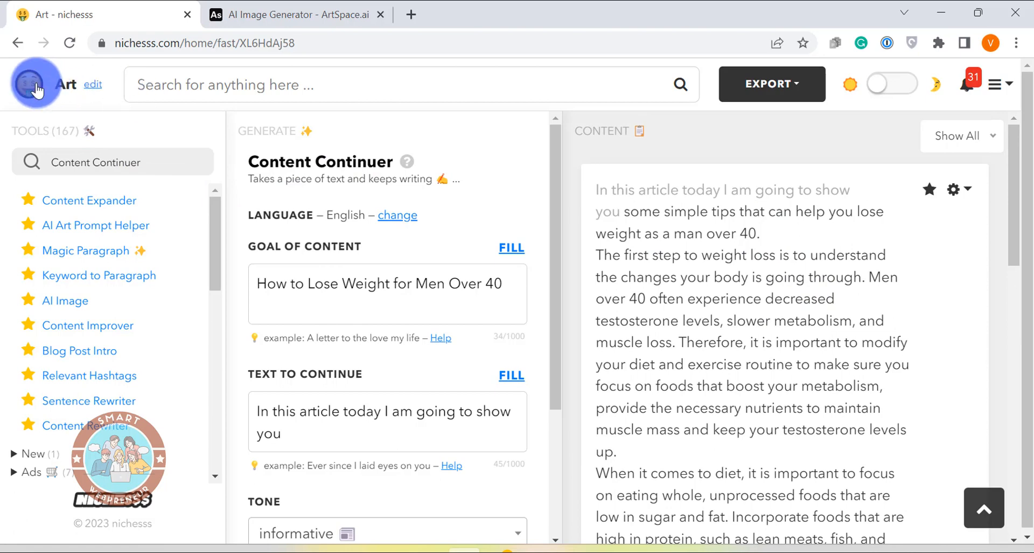
# Return to the dashboard and bring the Content Tools (167) grid into view
pyautogui.click(37, 84)
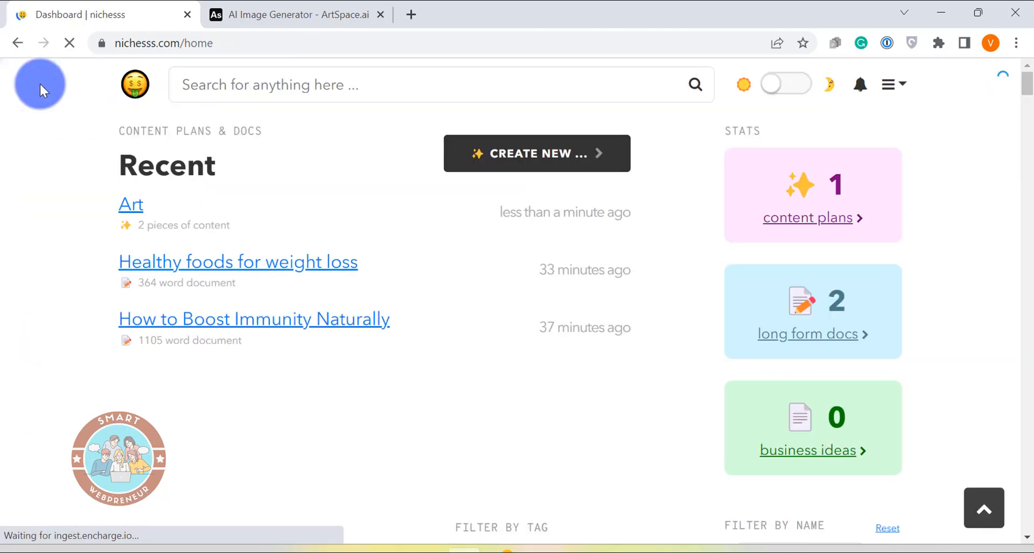
pyautogui.scroll(-3)
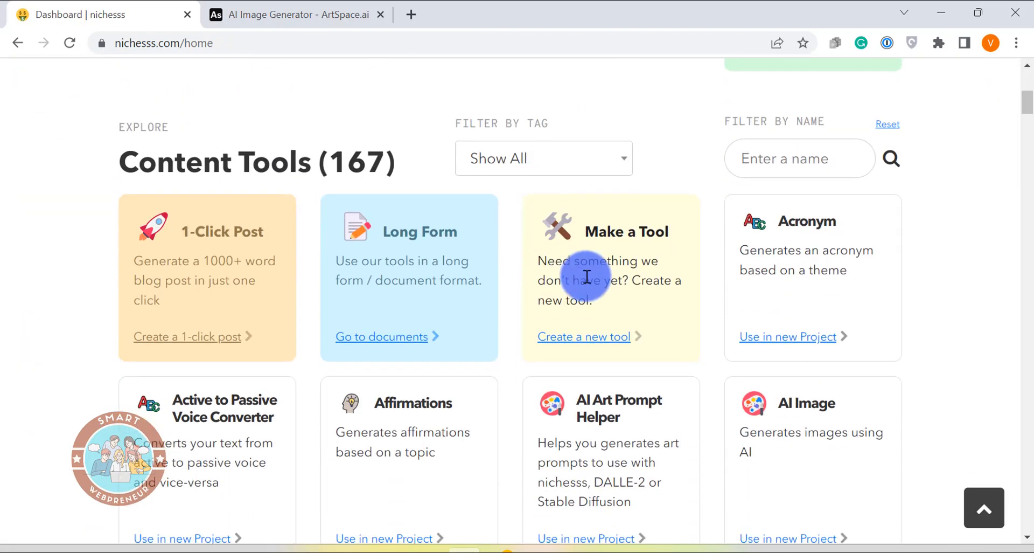
pyautogui.moveTo(697, 282)
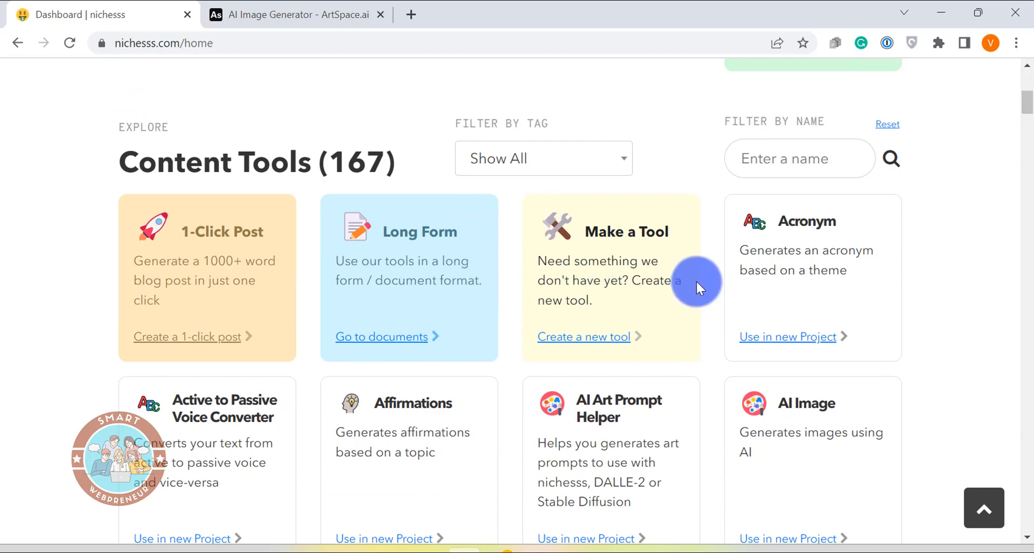
pyautogui.moveTo(727, 332)
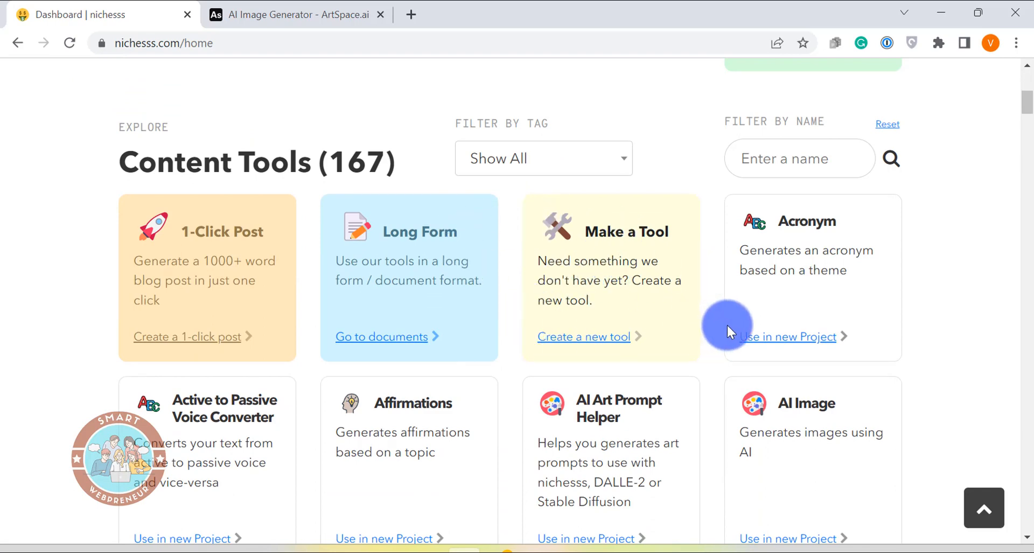
pyautogui.moveTo(729, 375)
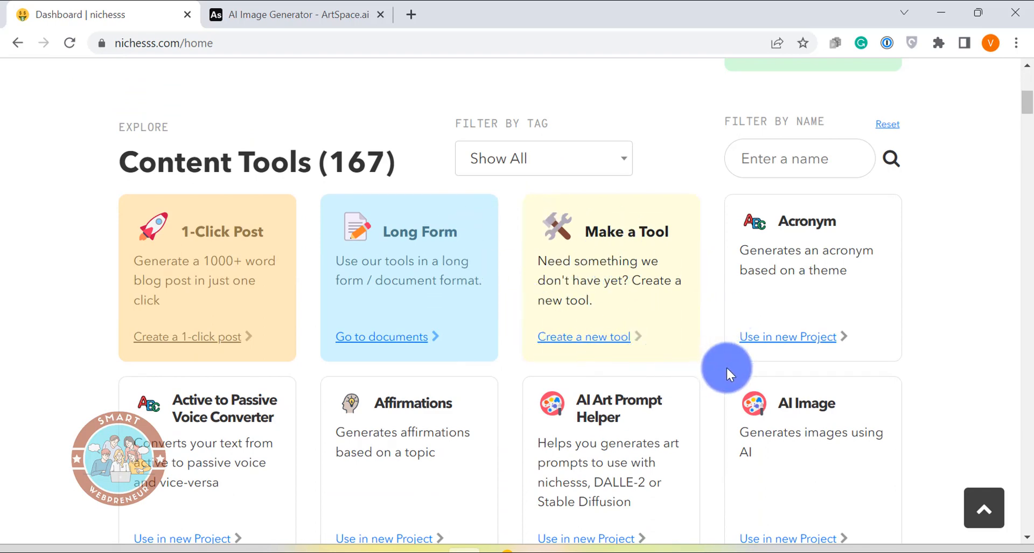
pyautogui.moveTo(676, 353)
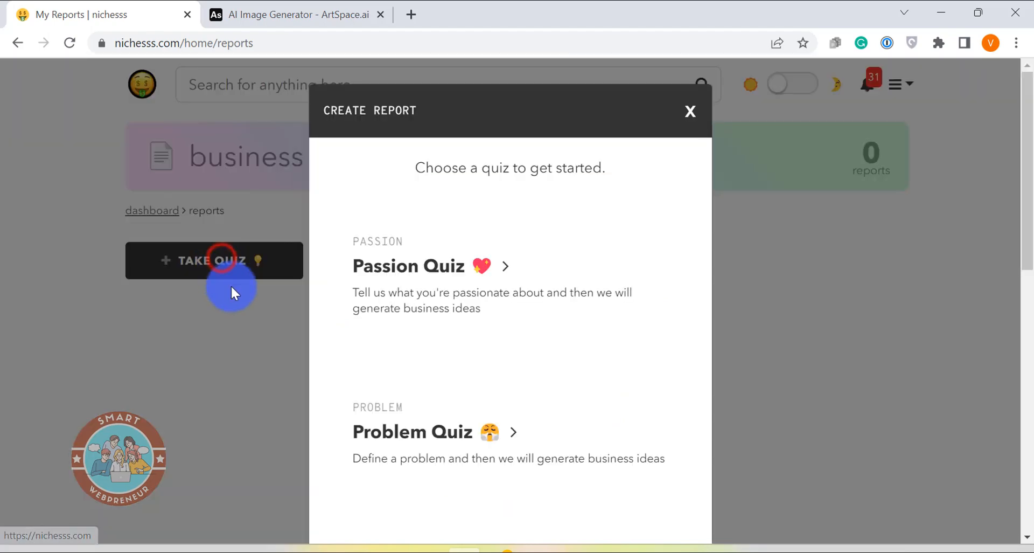
# Start the Passion Quiz from the Create Report business-idea quizzes
pyautogui.scroll(-3)
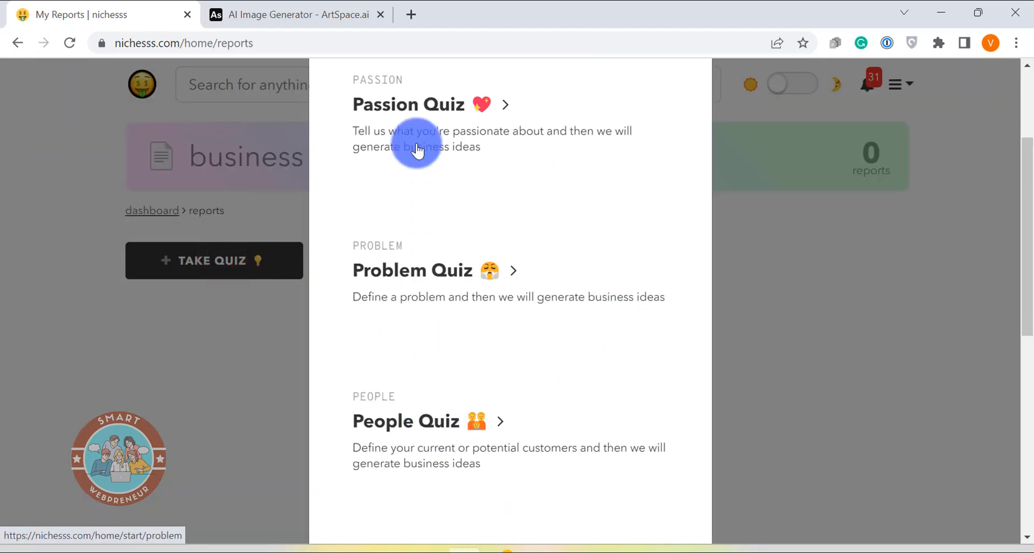
pyautogui.click(408, 105)
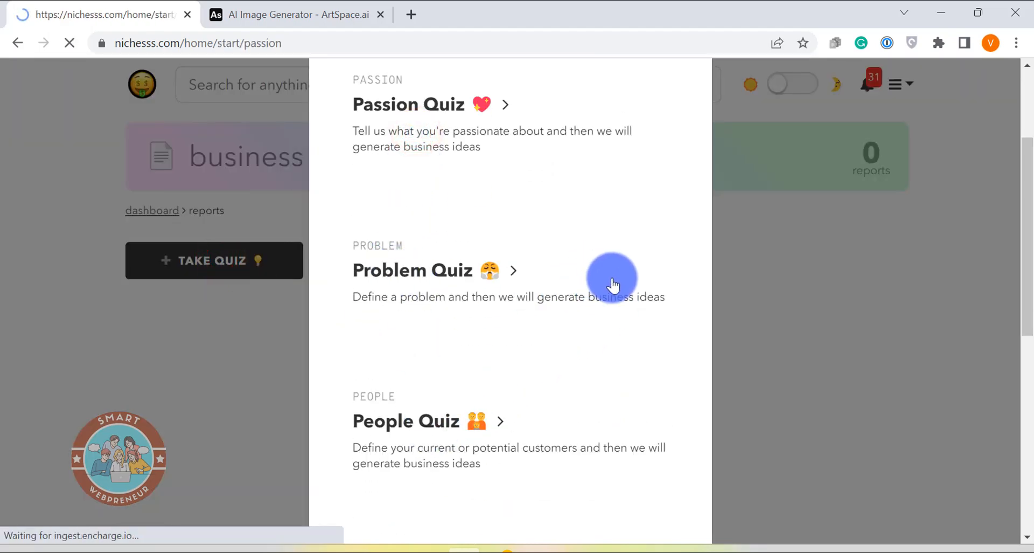
pyautogui.click(407, 105)
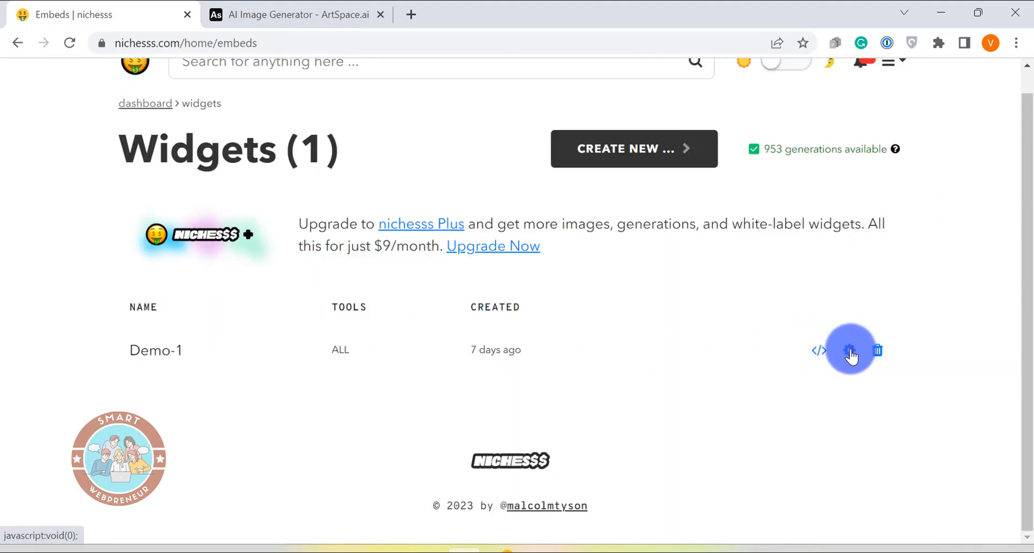
# Check Demo-1 widget settings and have its AI Art Prompt Helper generate ideas for a beautiful garden
pyautogui.click(850, 349)
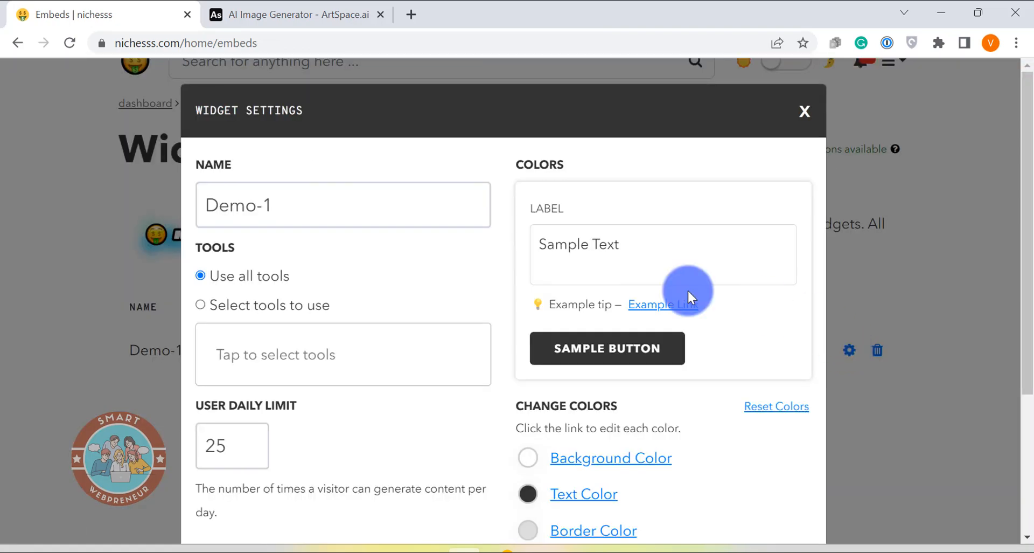
pyautogui.moveTo(259, 240)
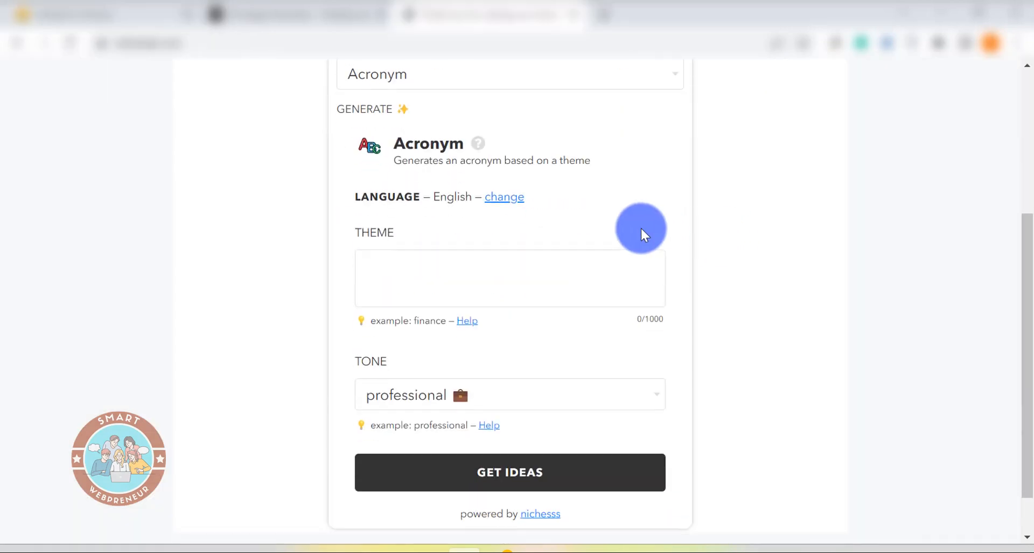
pyautogui.scroll(3)
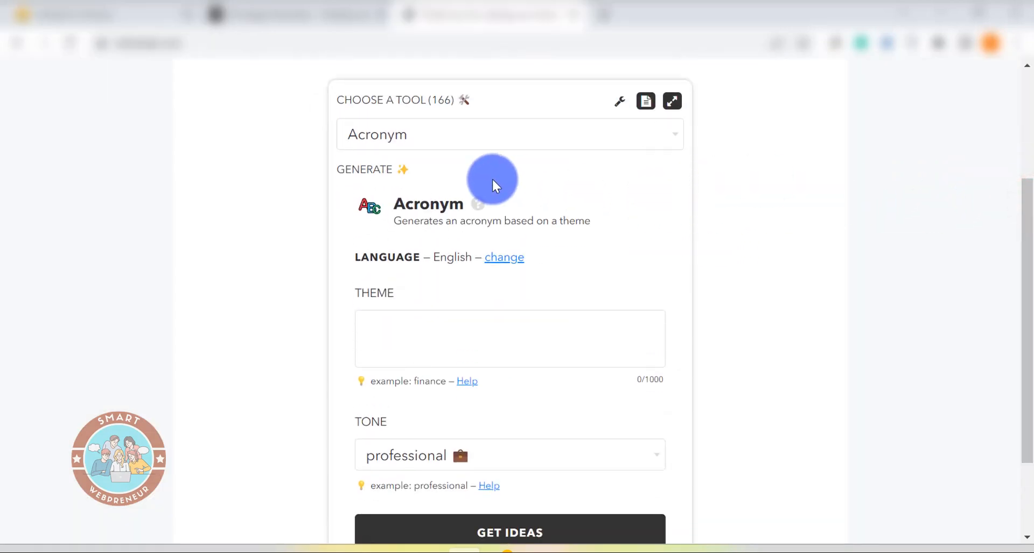
pyautogui.click(510, 134)
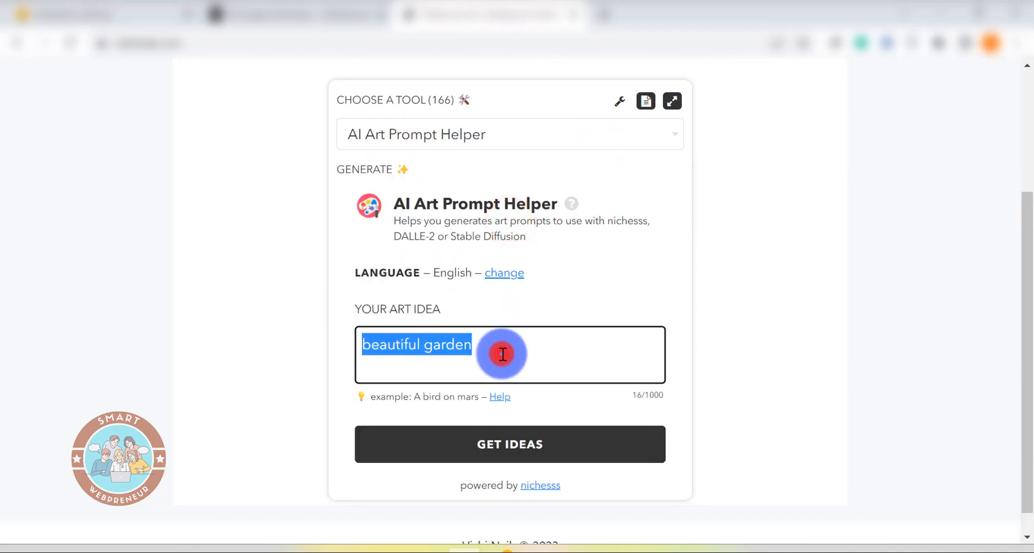
pyautogui.click(510, 443)
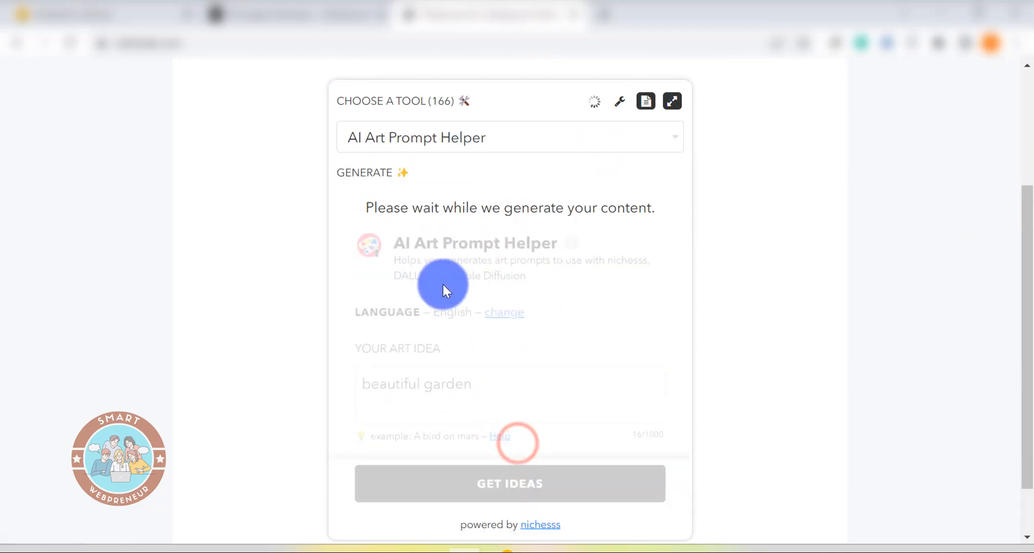
pyautogui.click(510, 483)
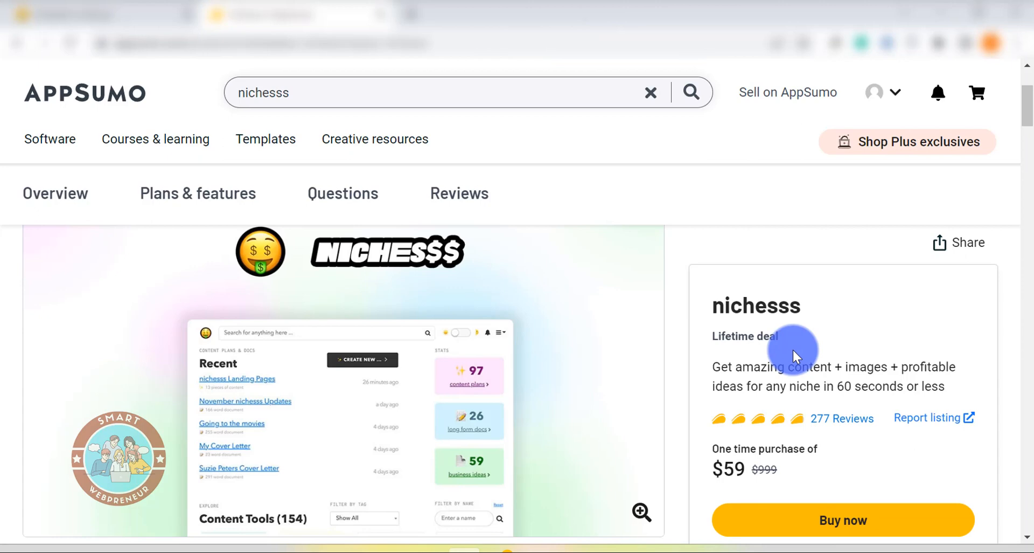
pyautogui.moveTo(635, 285)
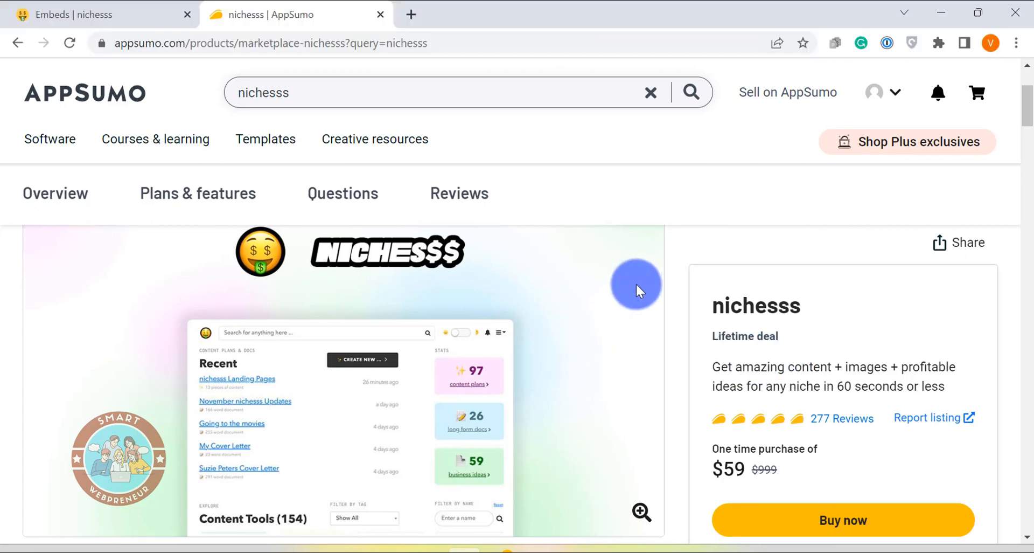
# Browse the AppSumo nichesss deal overview and terms
pyautogui.scroll(-3)
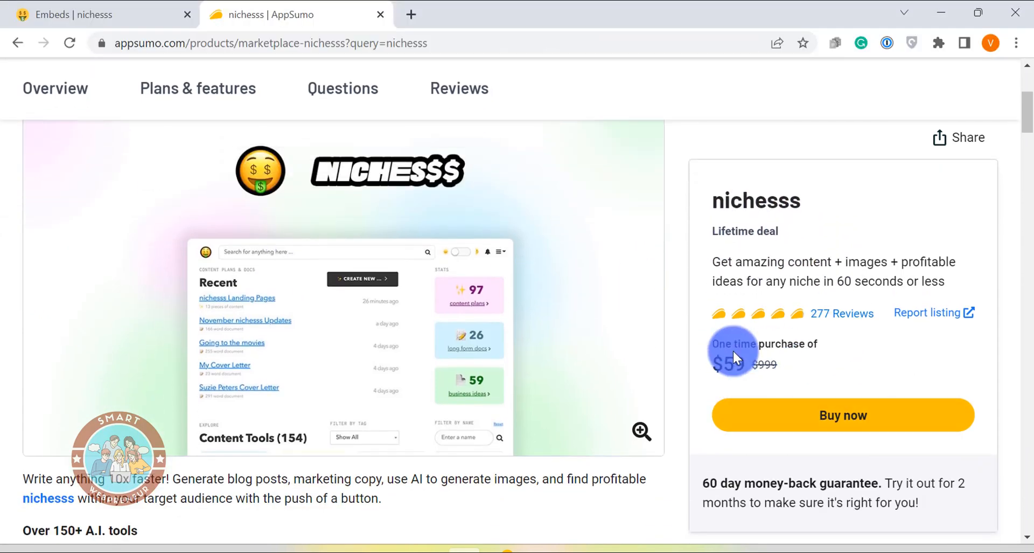
pyautogui.moveTo(939, 178)
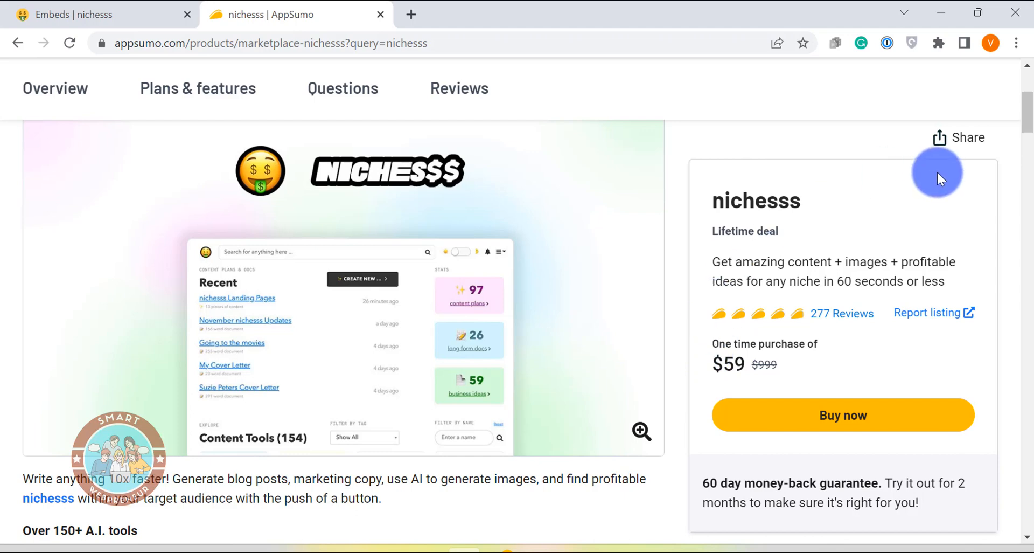
pyautogui.scroll(-3)
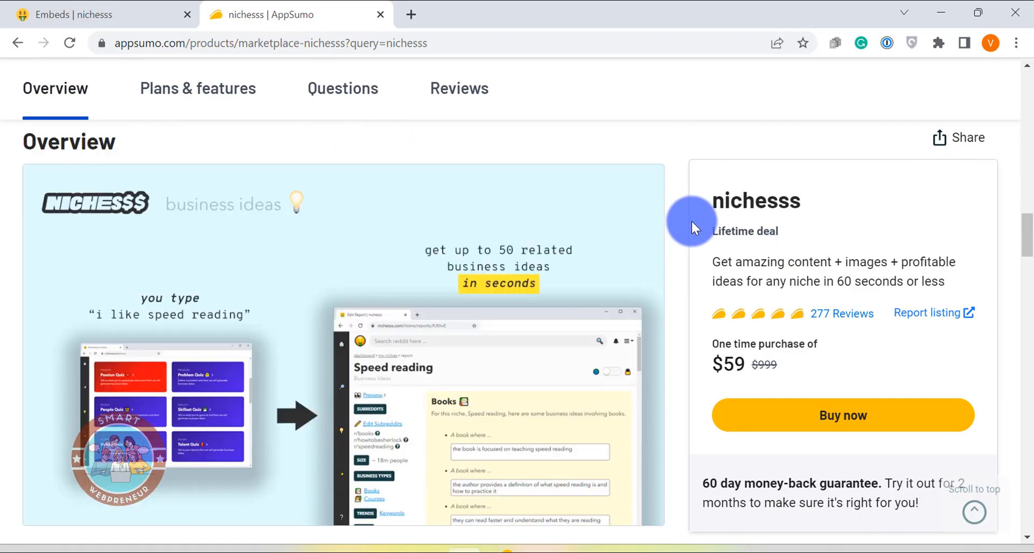
pyautogui.scroll(-3)
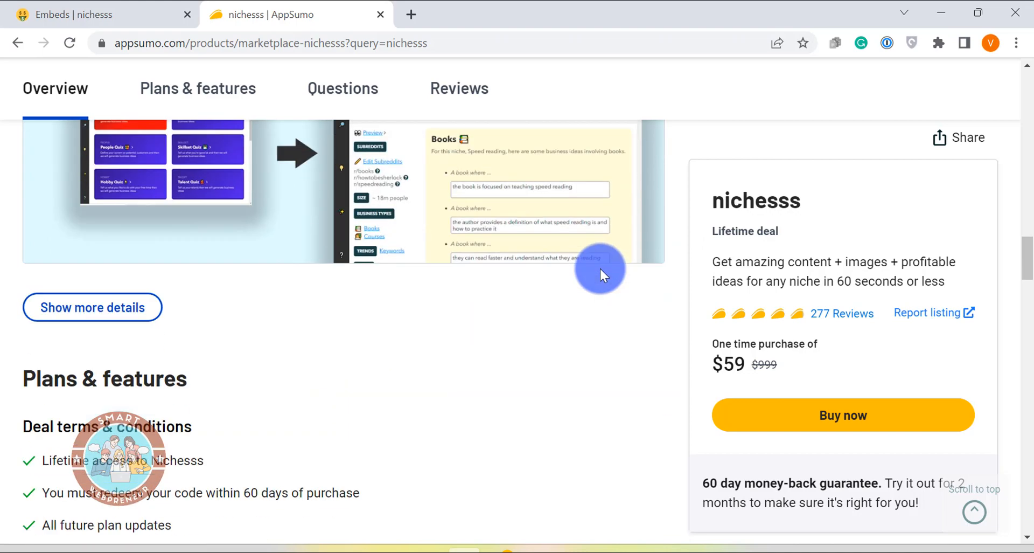
pyautogui.scroll(-3)
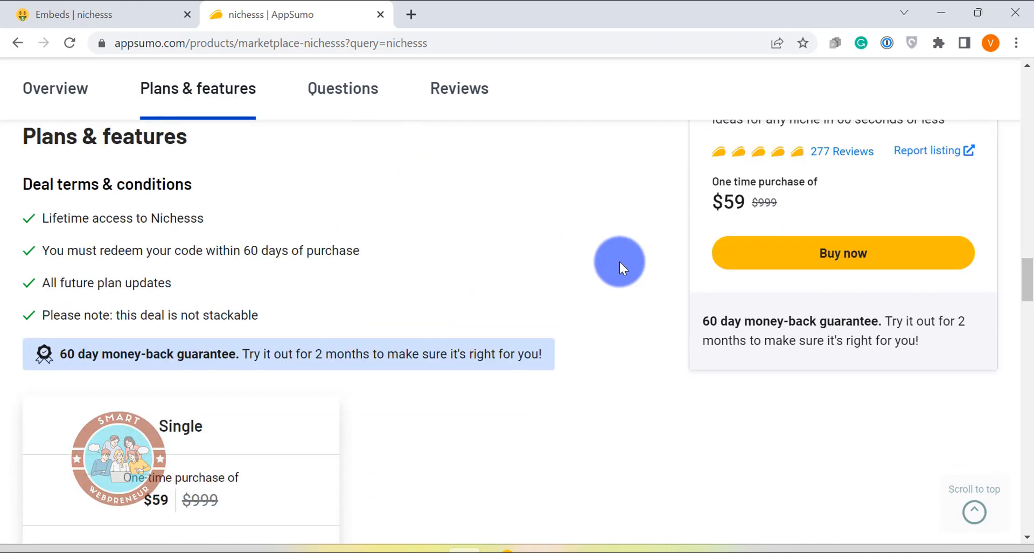
pyautogui.scroll(3)
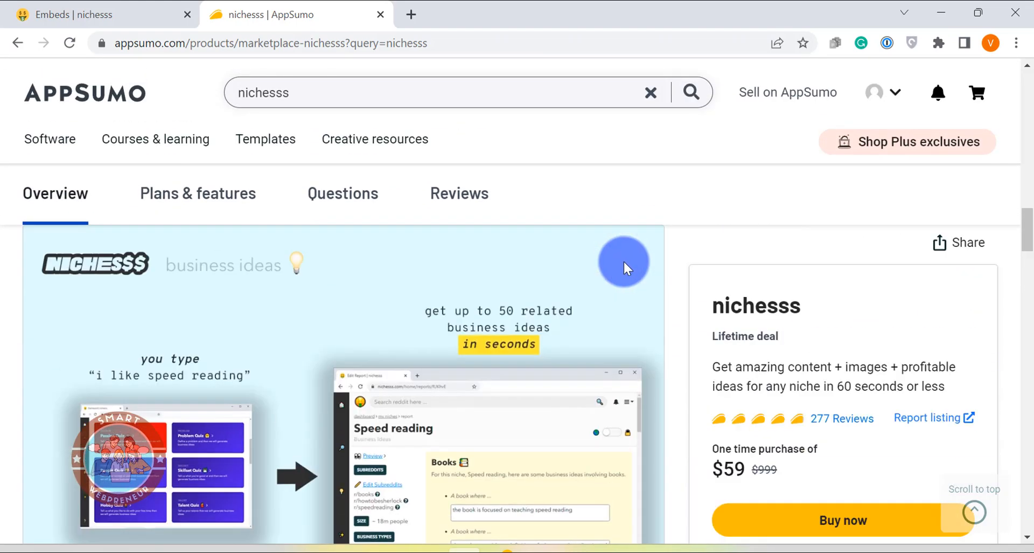
pyautogui.scroll(-3)
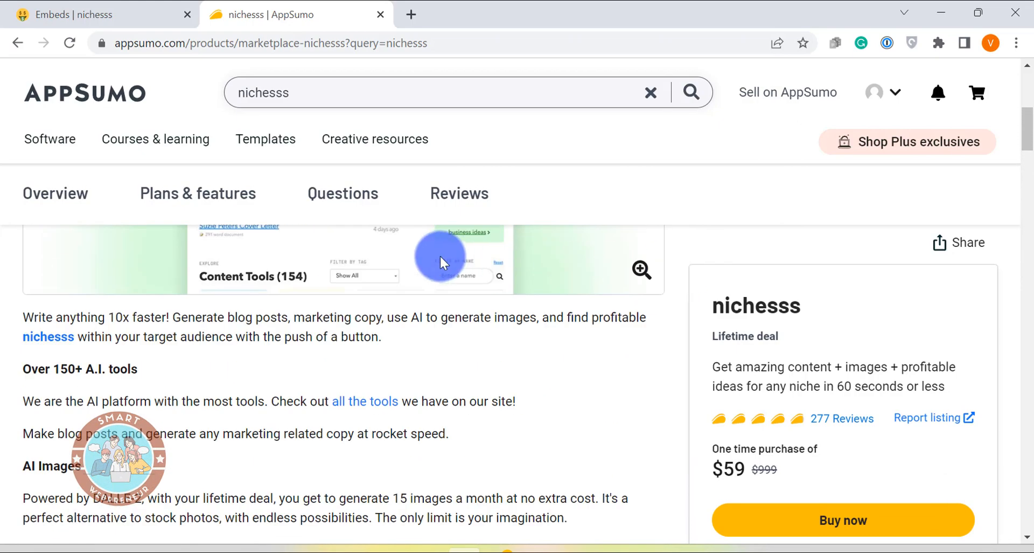
# Check the reviews and the $59 Single plan's feature list
pyautogui.click(459, 193)
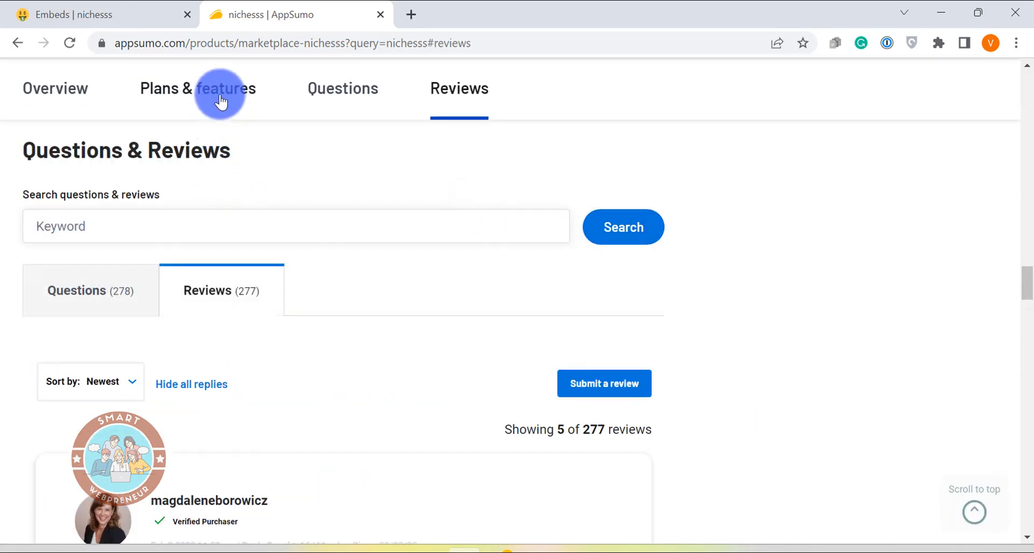
pyautogui.click(197, 88)
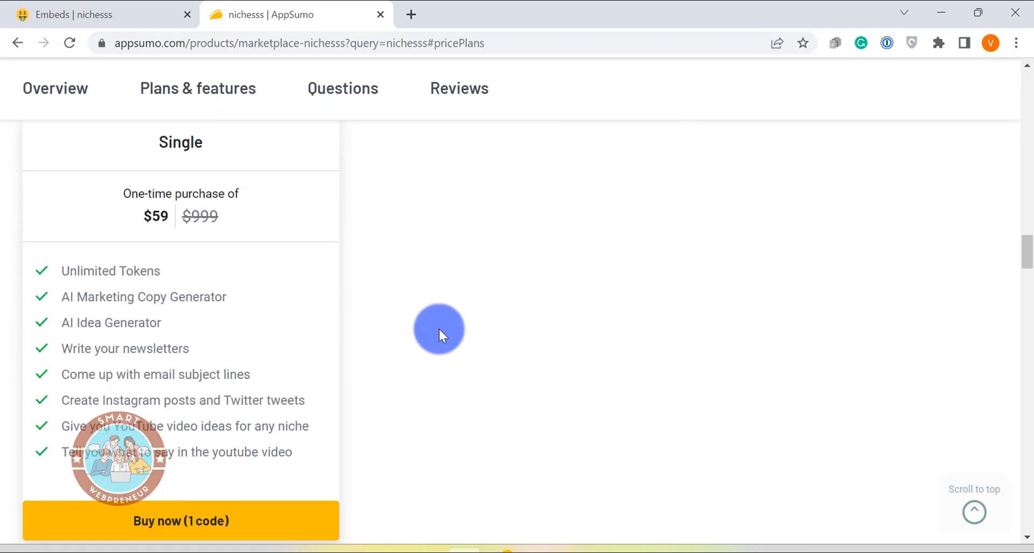
pyautogui.moveTo(602, 322)
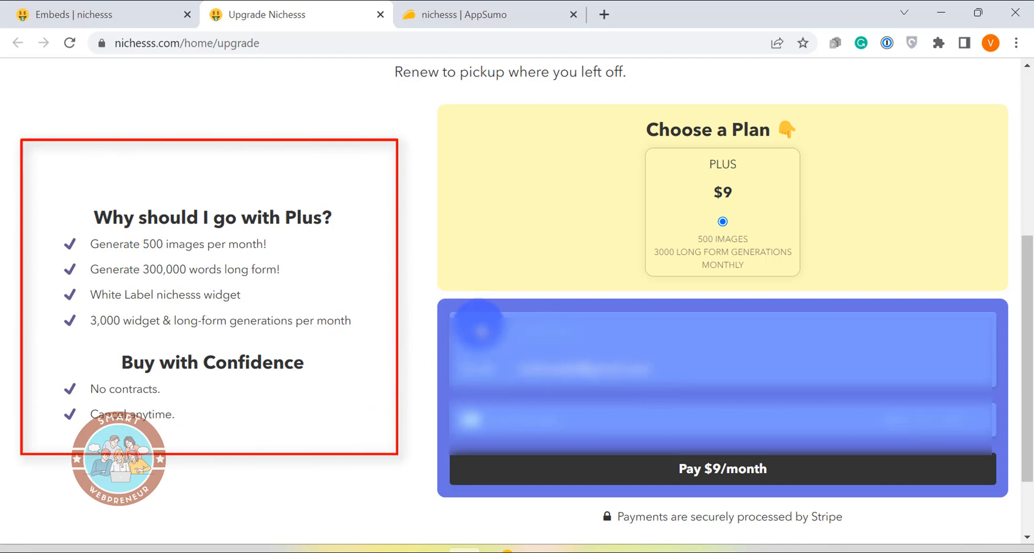
pyautogui.moveTo(434, 426)
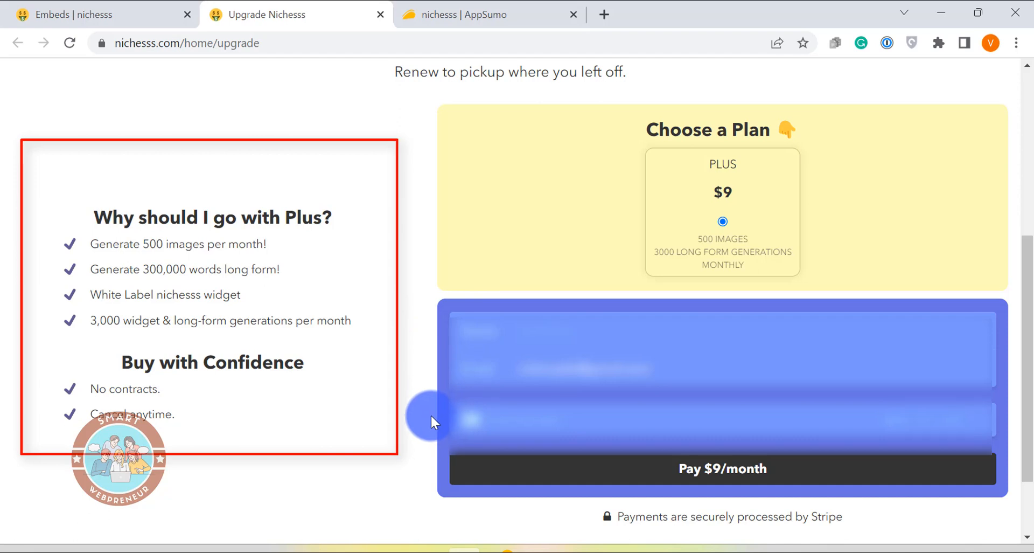
pyautogui.moveTo(425, 412)
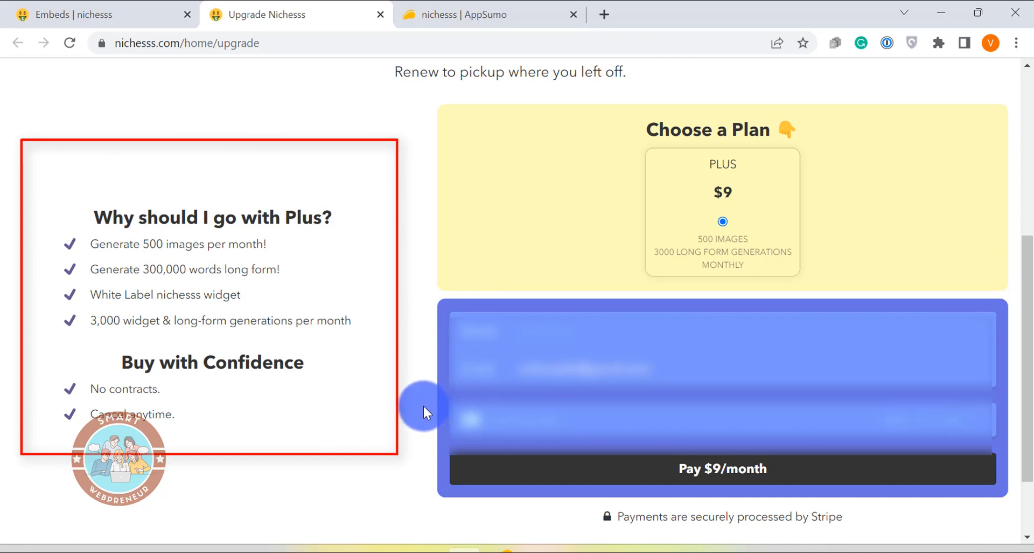
pyautogui.moveTo(395, 429)
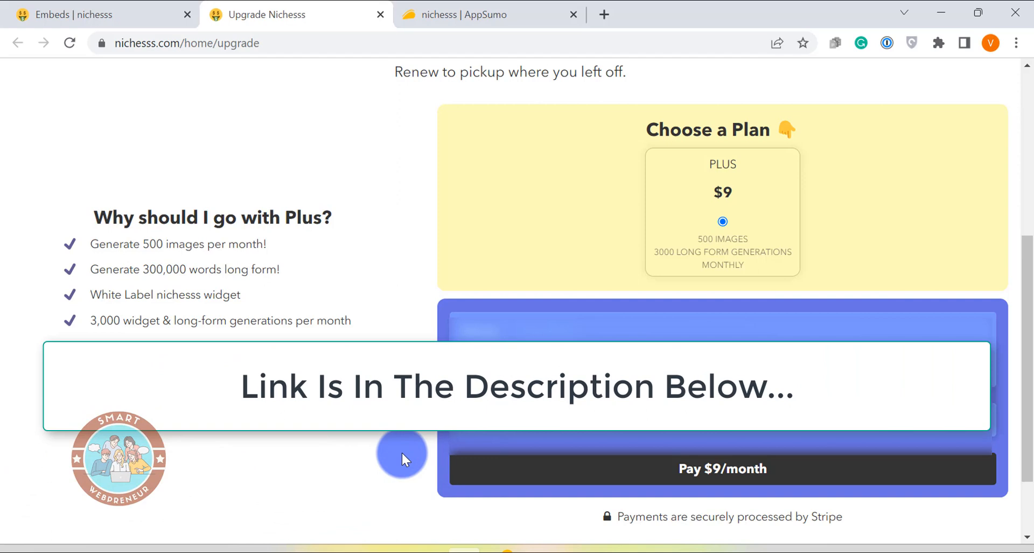
# Return to the AppSumo nichesss lifetime deal overview priced at $59 one-time
pyautogui.click(492, 14)
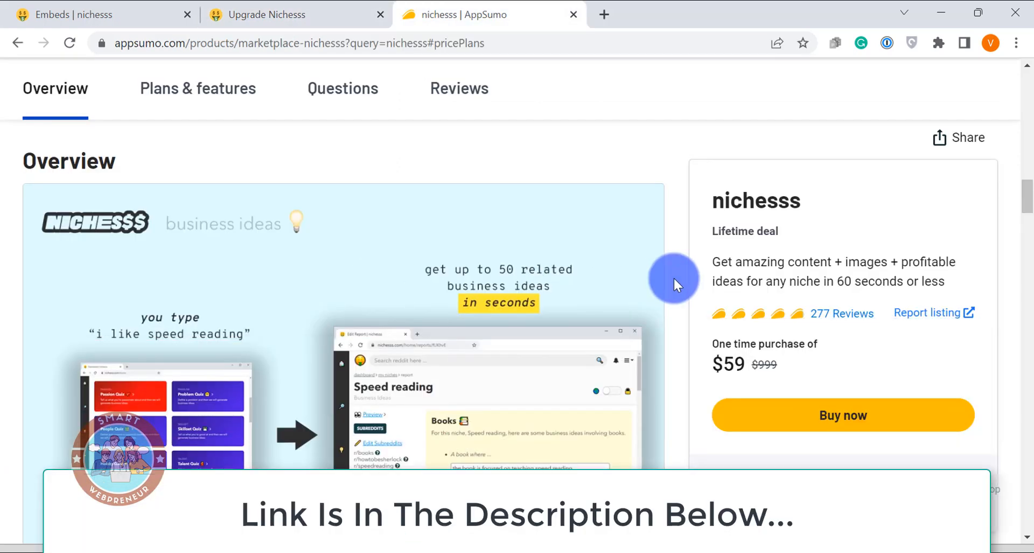
pyautogui.moveTo(895, 317)
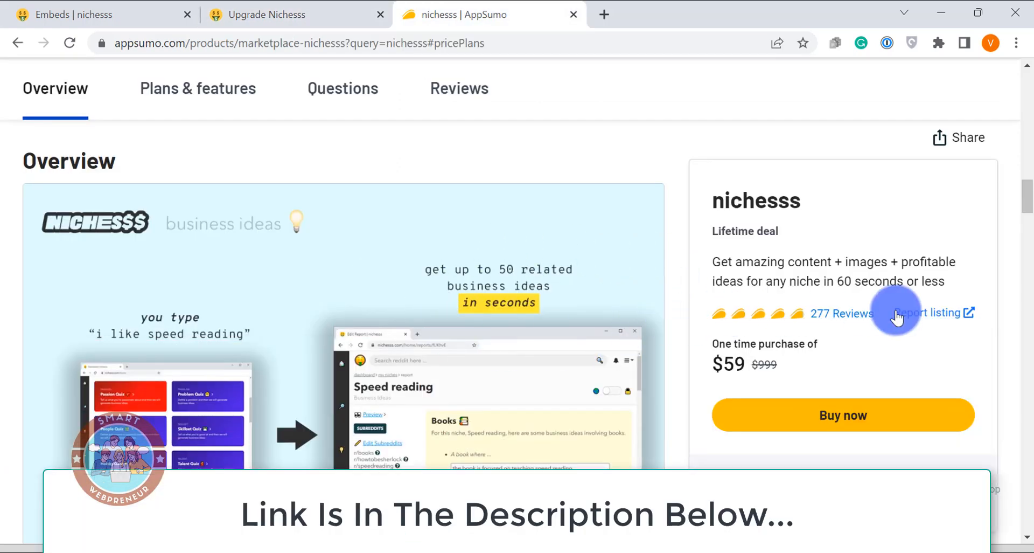
pyautogui.moveTo(982, 303)
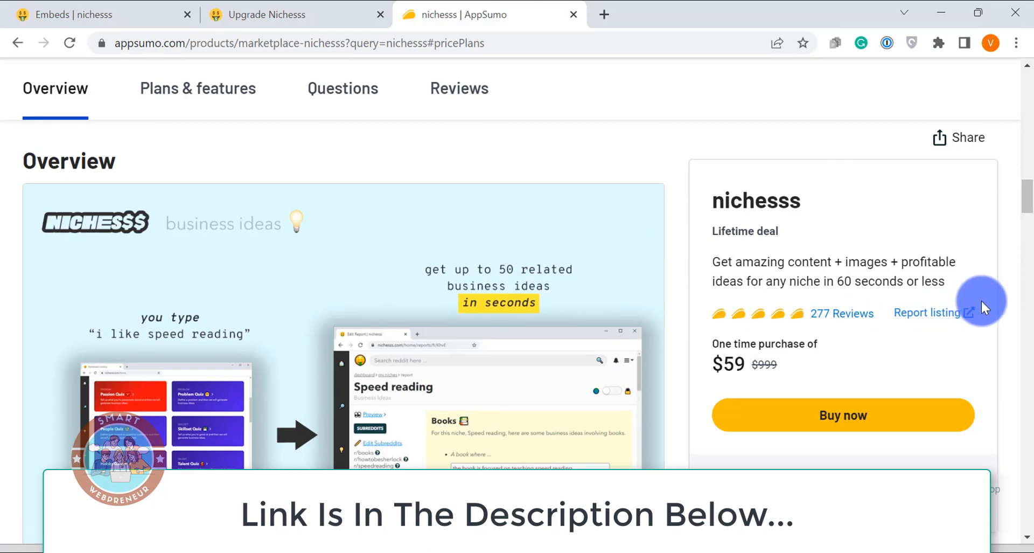